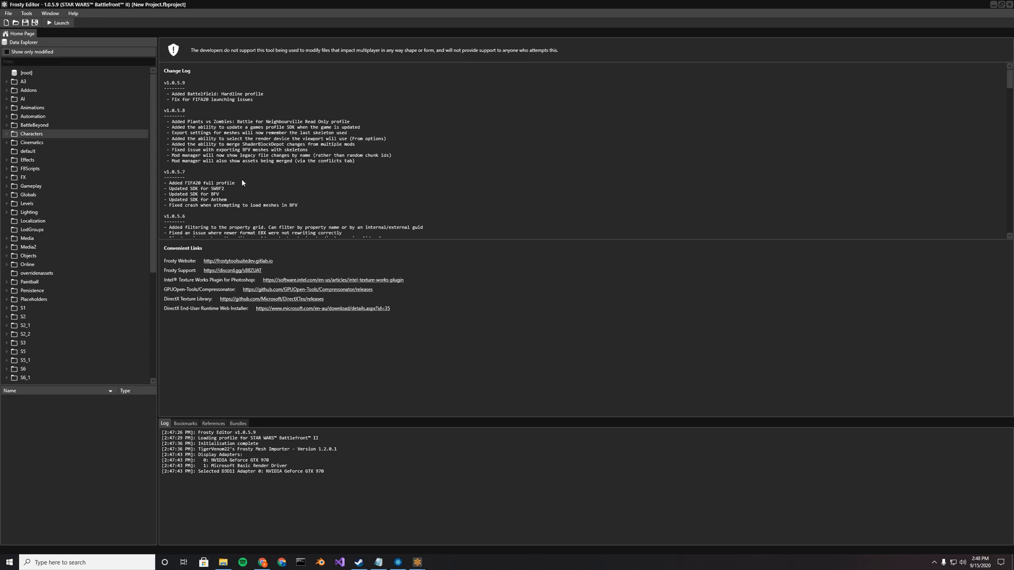
mouse_move(248, 183)
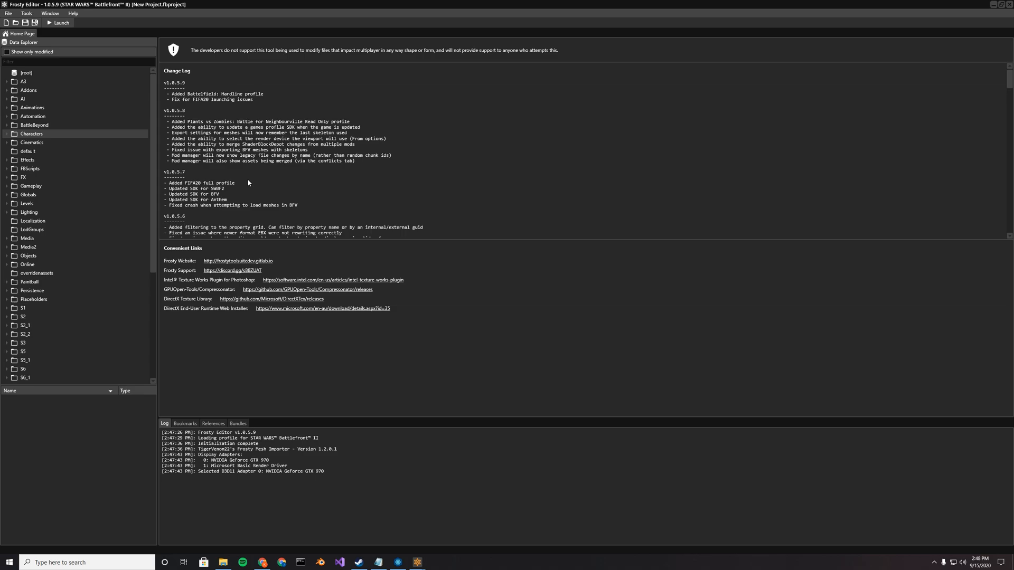
mouse_move(244, 184)
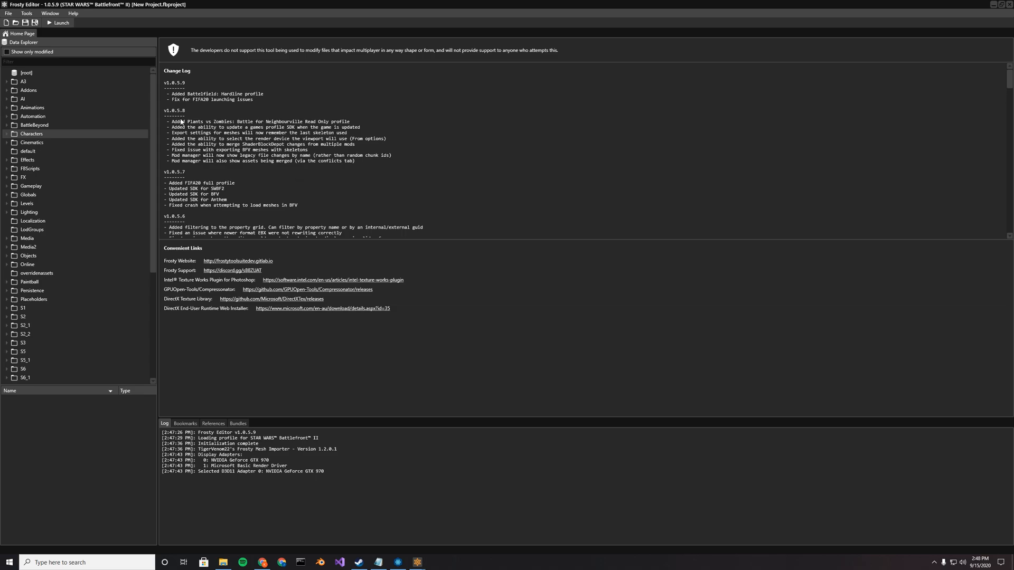
- Expand Characters > Hero > Anakin > Anakin_01 and open anakin_01_mesh in the mesh editor
left_click(4, 134)
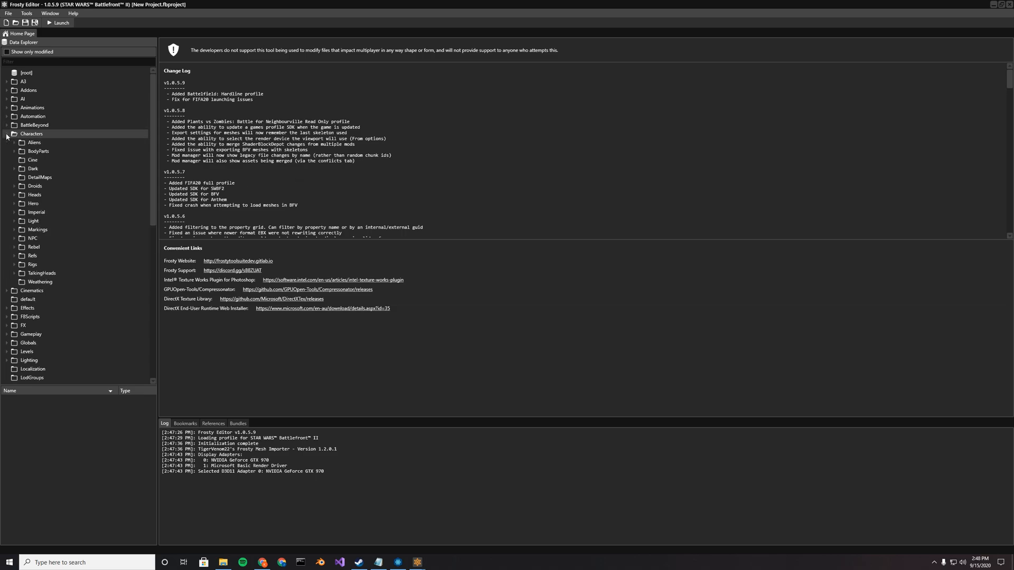
left_click(14, 203)
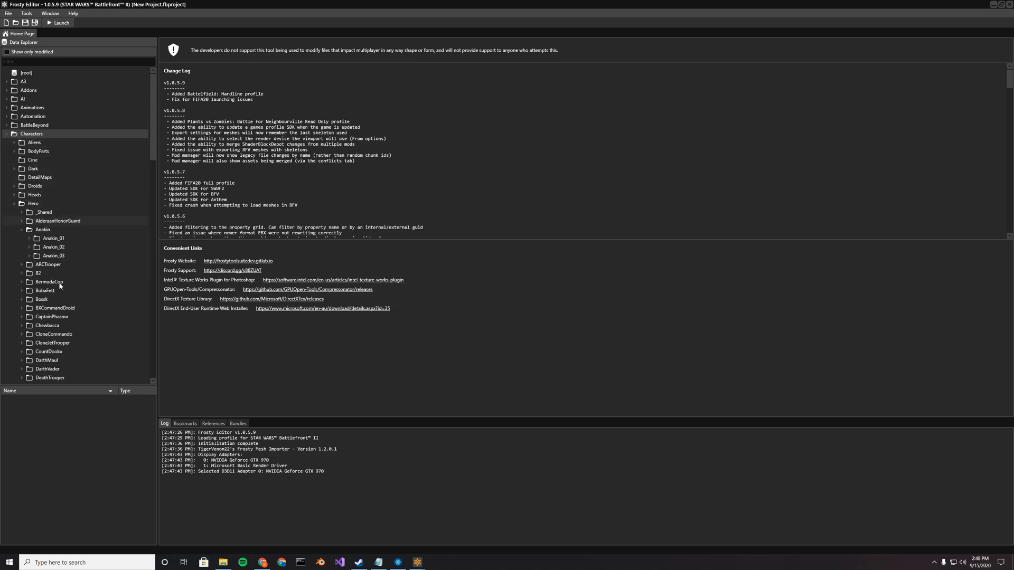
left_click(53, 239)
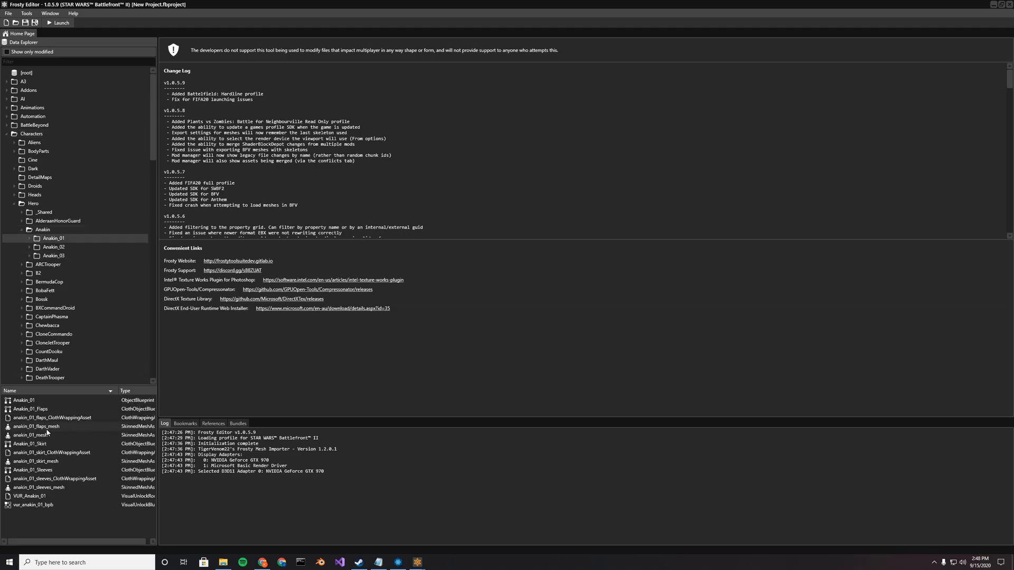
double_click(30, 435)
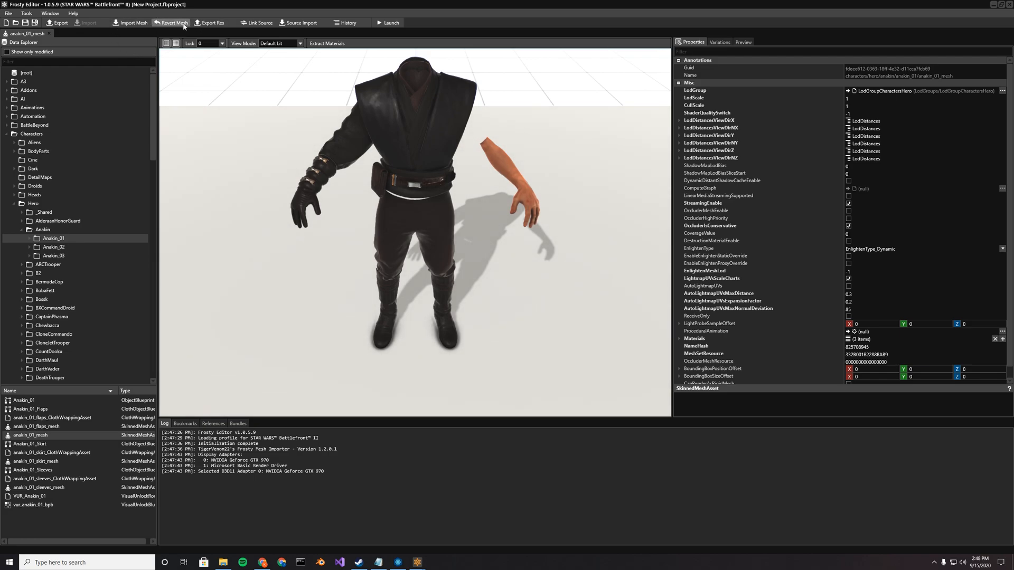
mouse_move(358, 15)
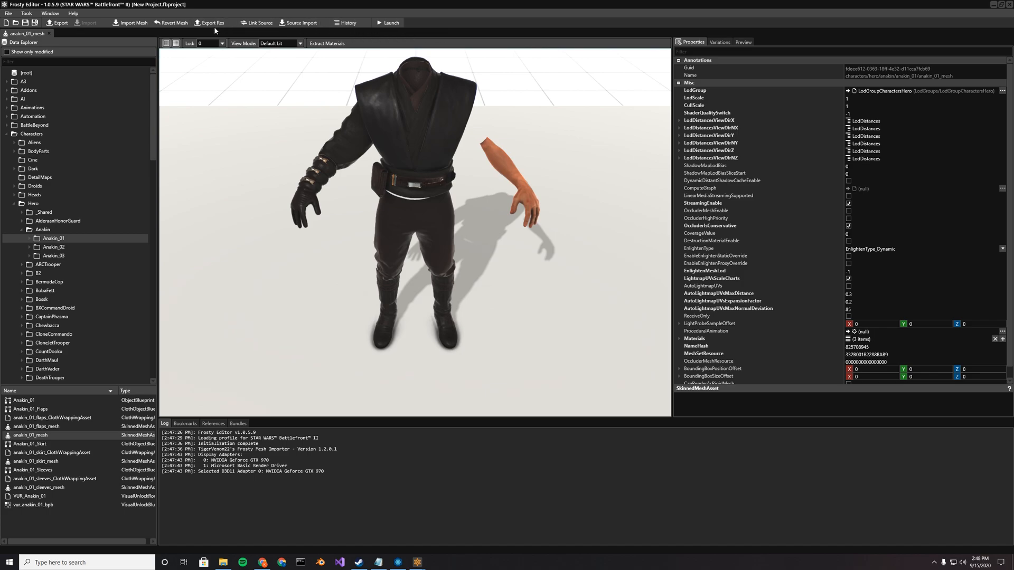
mouse_move(183, 31)
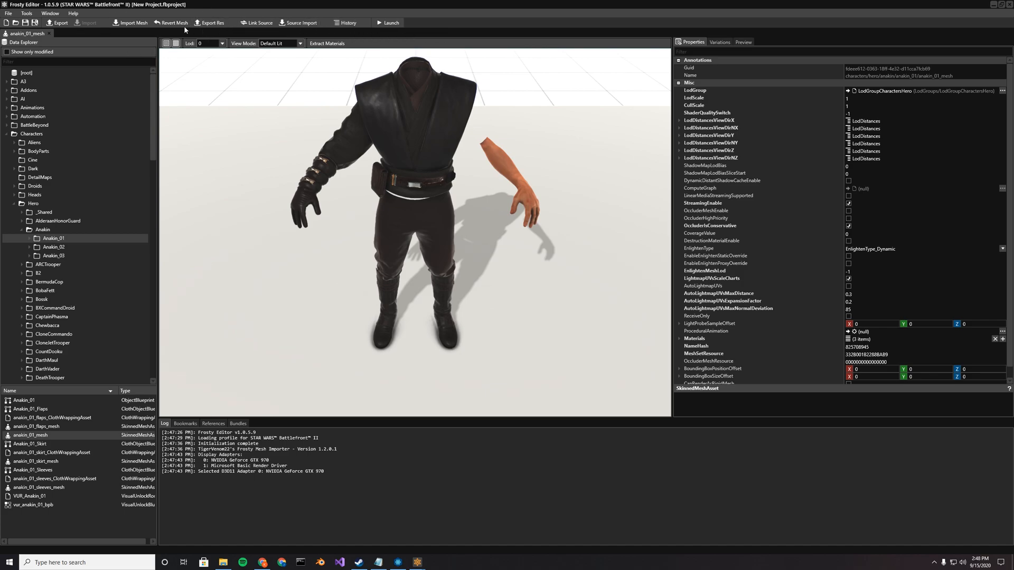
mouse_move(201, 29)
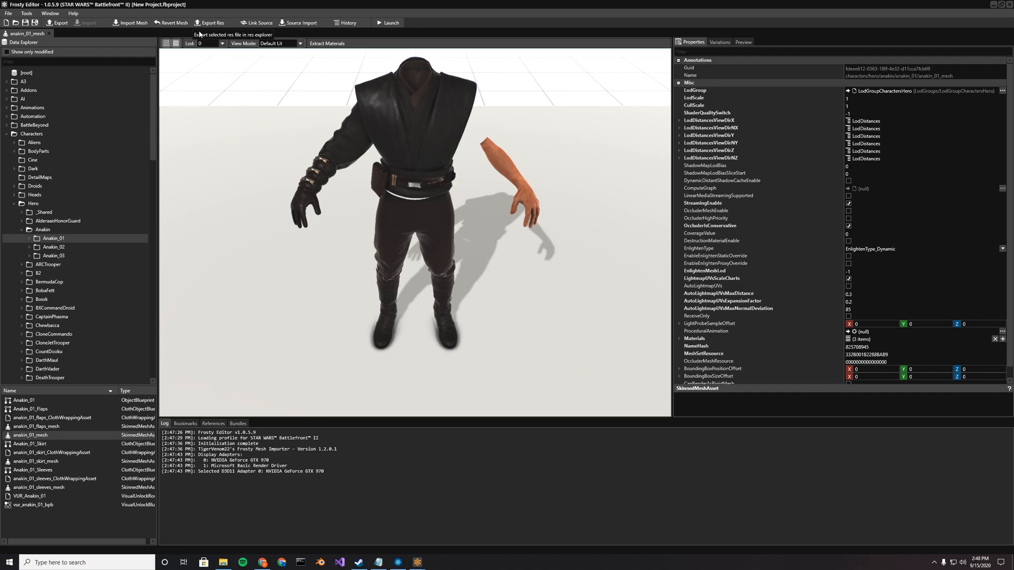
mouse_move(152, 26)
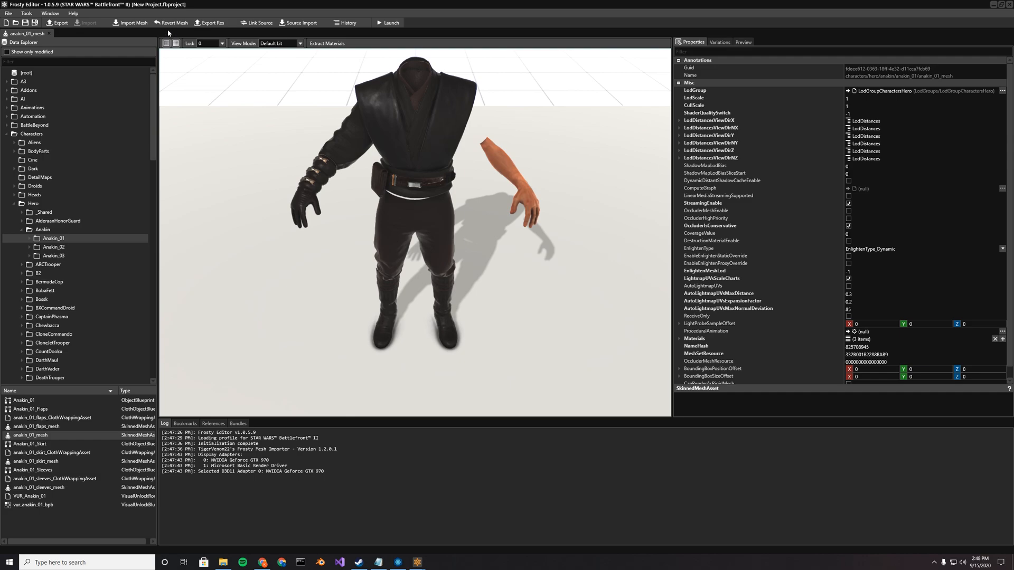
mouse_move(165, 51)
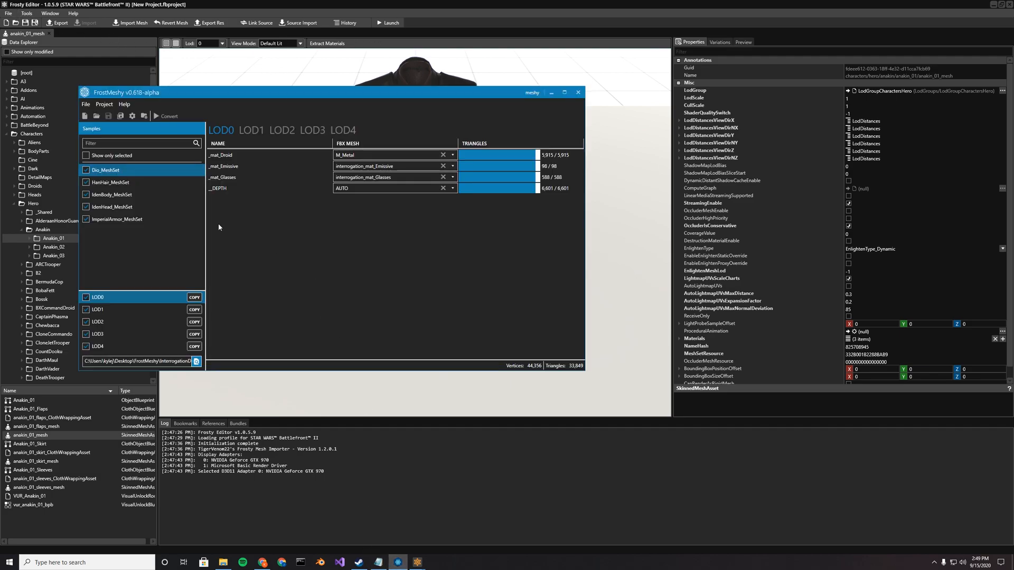
mouse_move(303, 257)
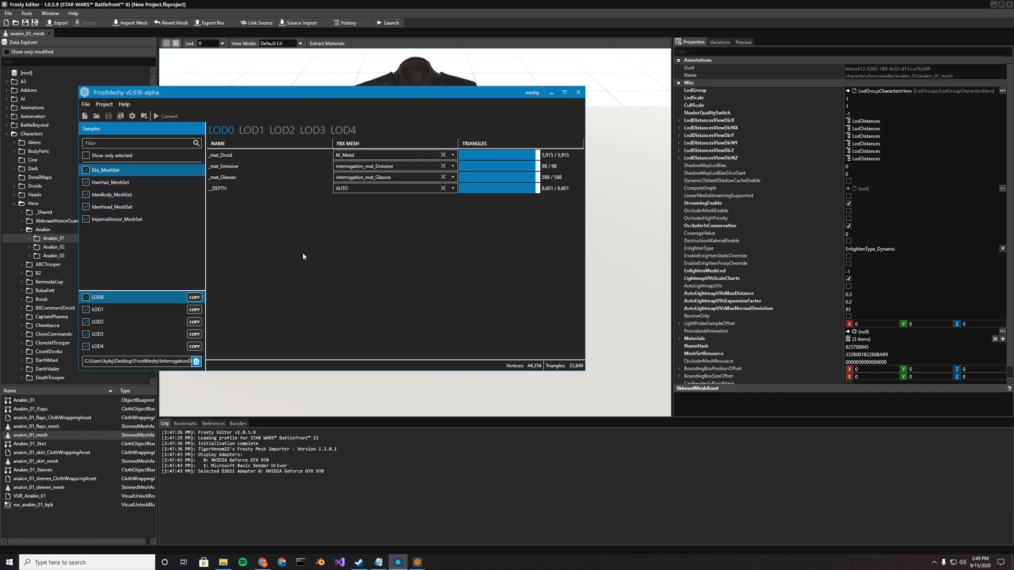
mouse_move(172, 252)
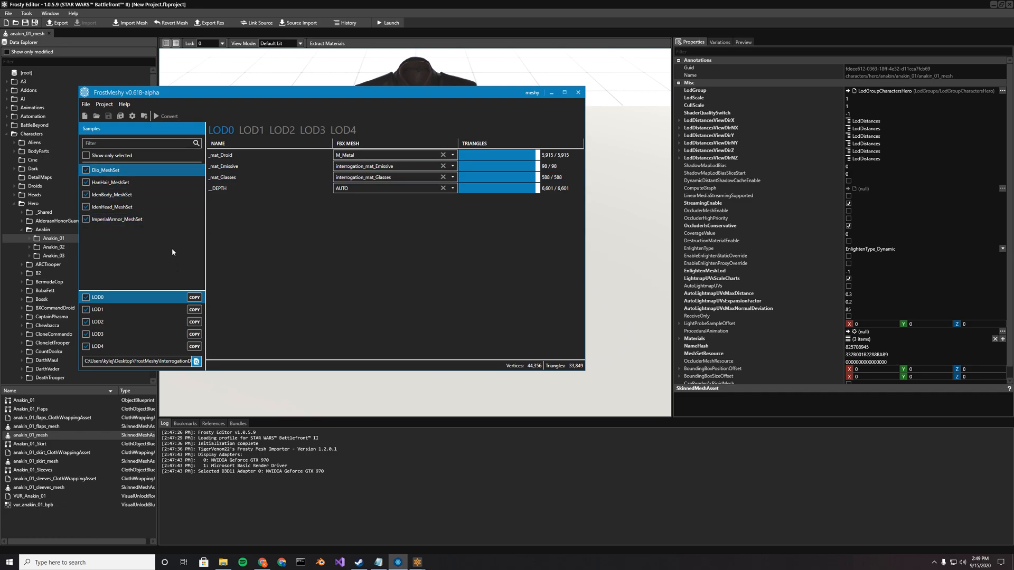
mouse_move(107, 181)
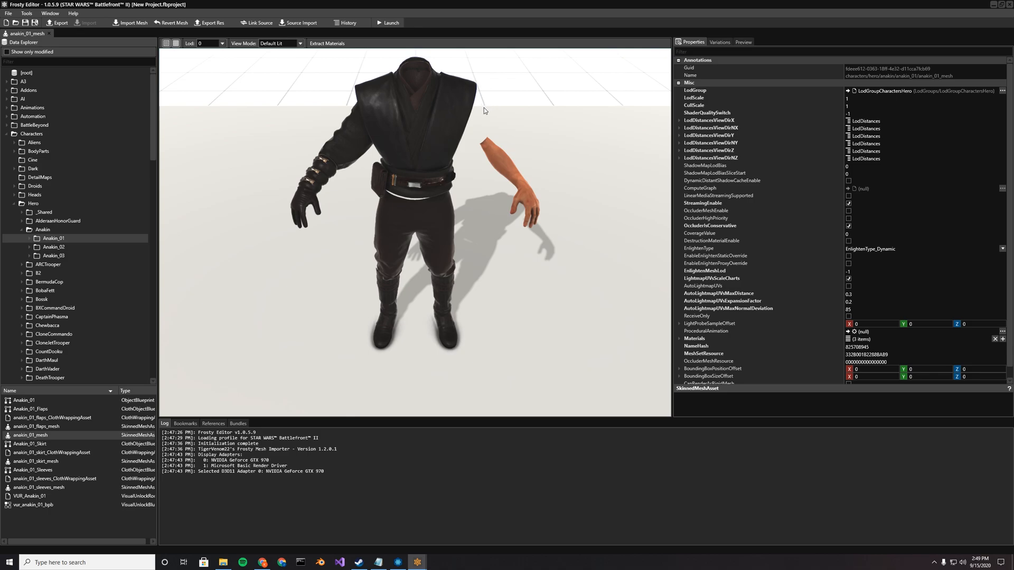
mouse_move(503, 123)
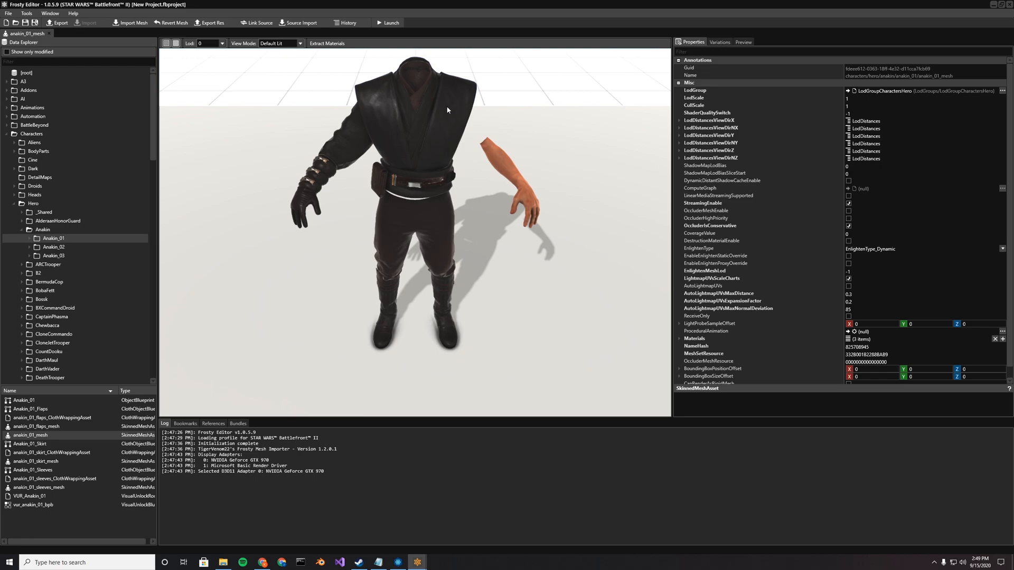
mouse_move(210, 26)
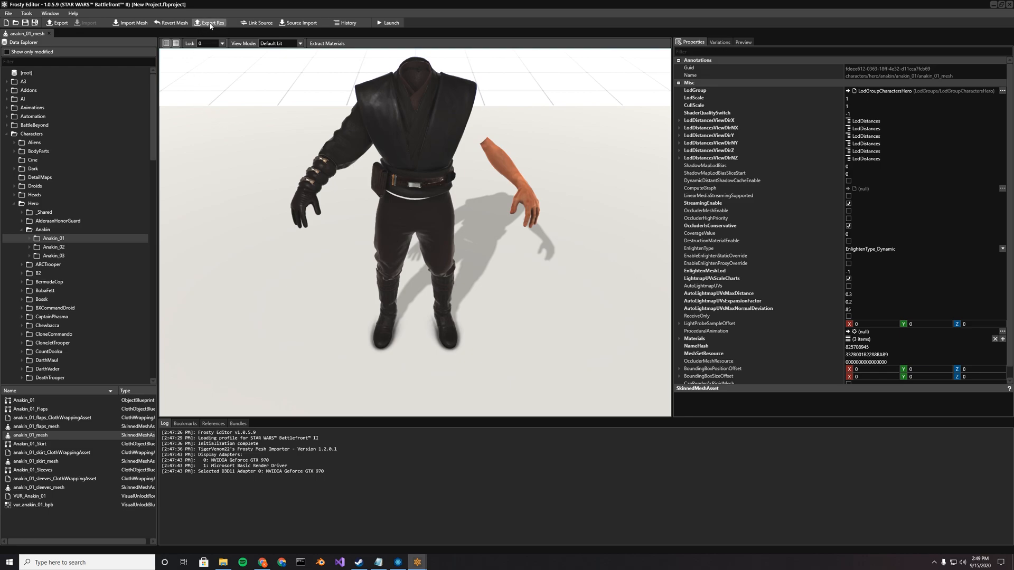
- Open the Res/Chunk Explorer tab via Export Res
left_click(24, 14)
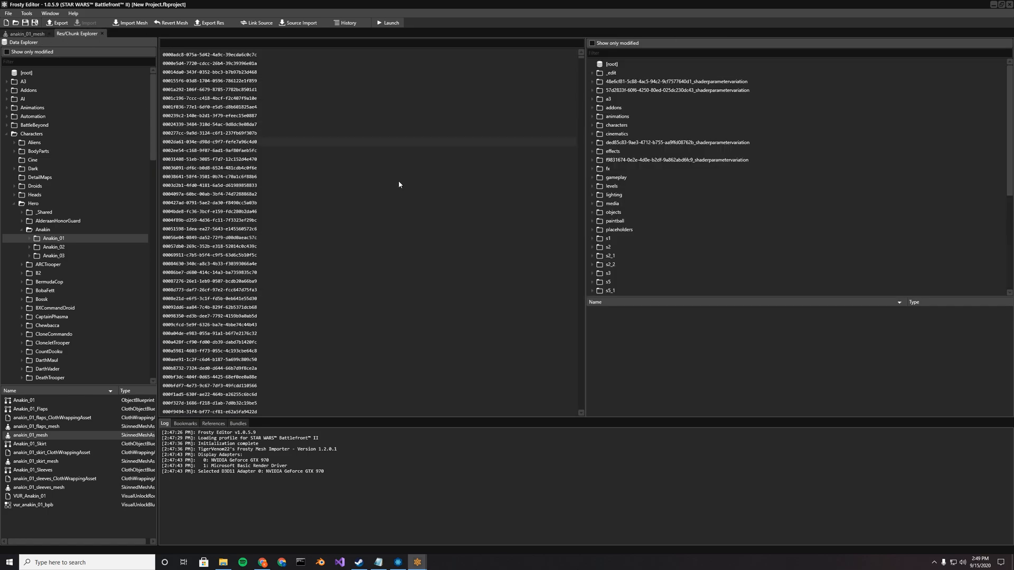
mouse_move(578, 140)
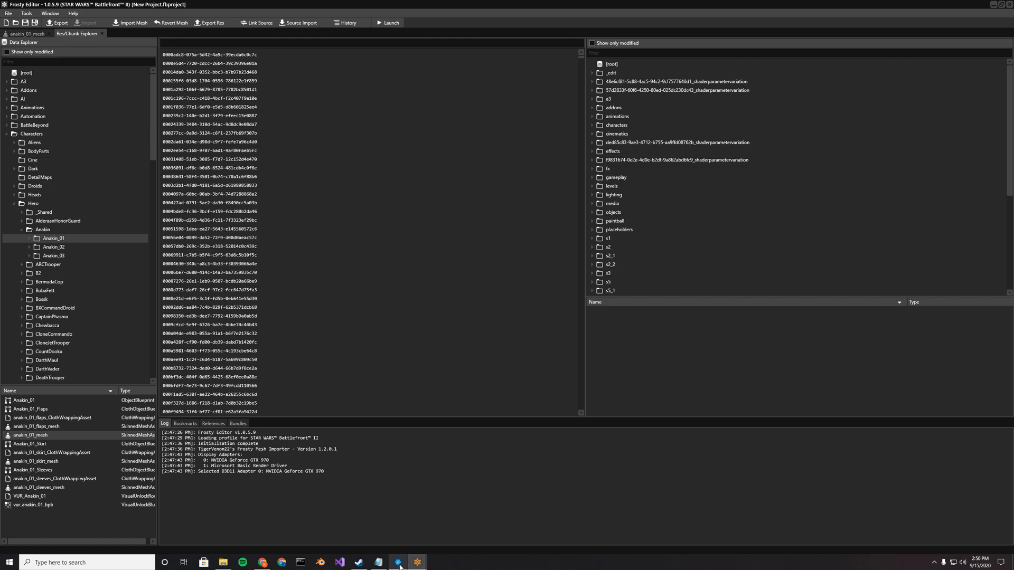
- Check FrostMeshy mesh set names, then export dio_01_mp_mesh and browse to Iden's act1 resources
left_click(399, 562)
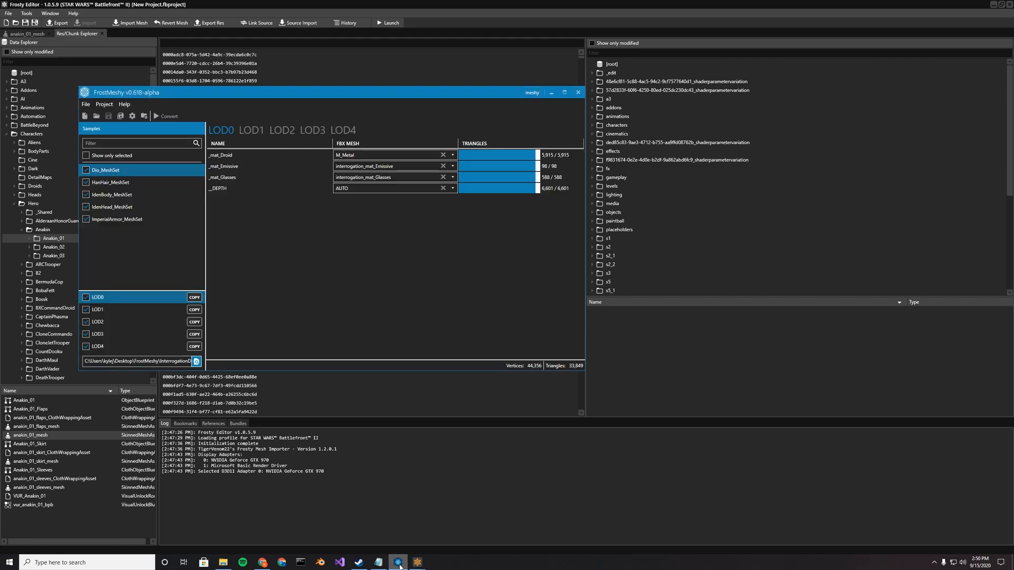
left_click(578, 93)
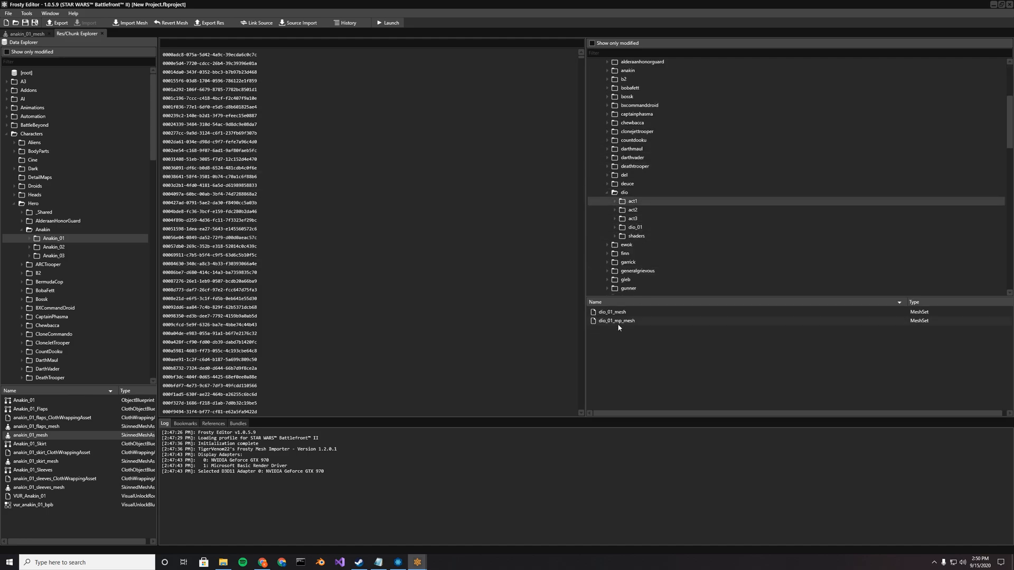
left_click(615, 200)
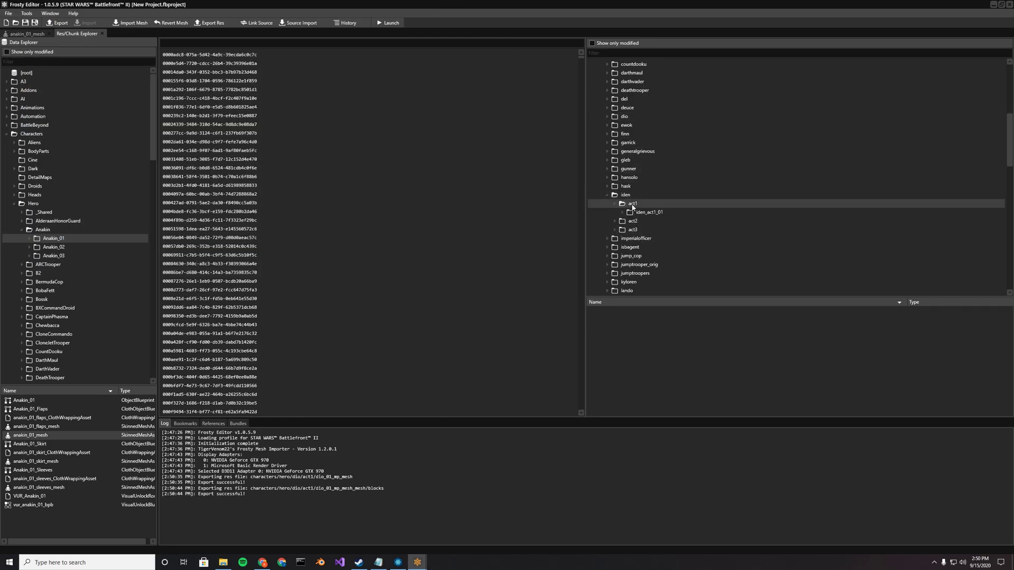
left_click(624, 211)
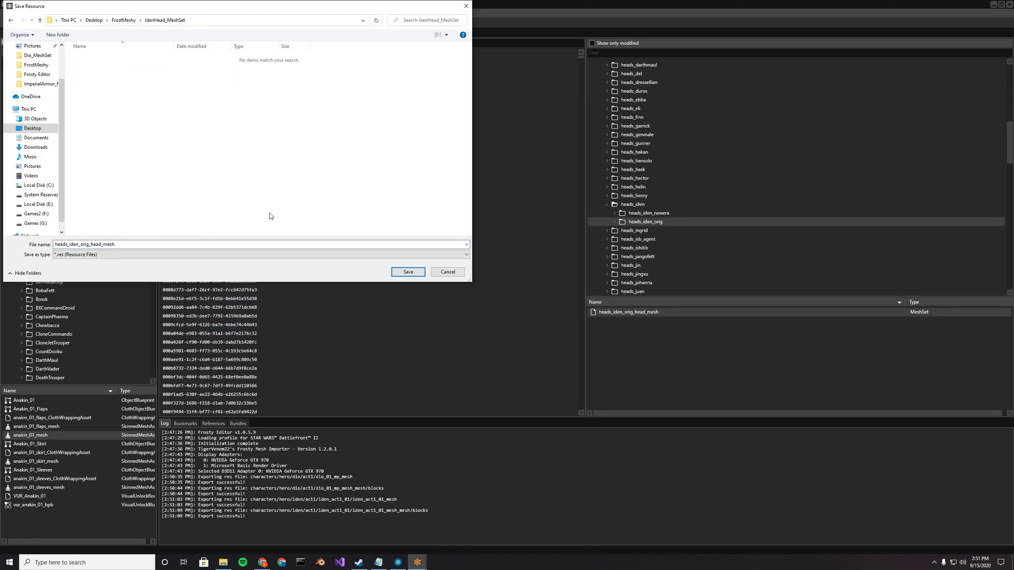
- Save Iden's head mesh res and browse the characters resource folders for the next parts
left_click(407, 273)
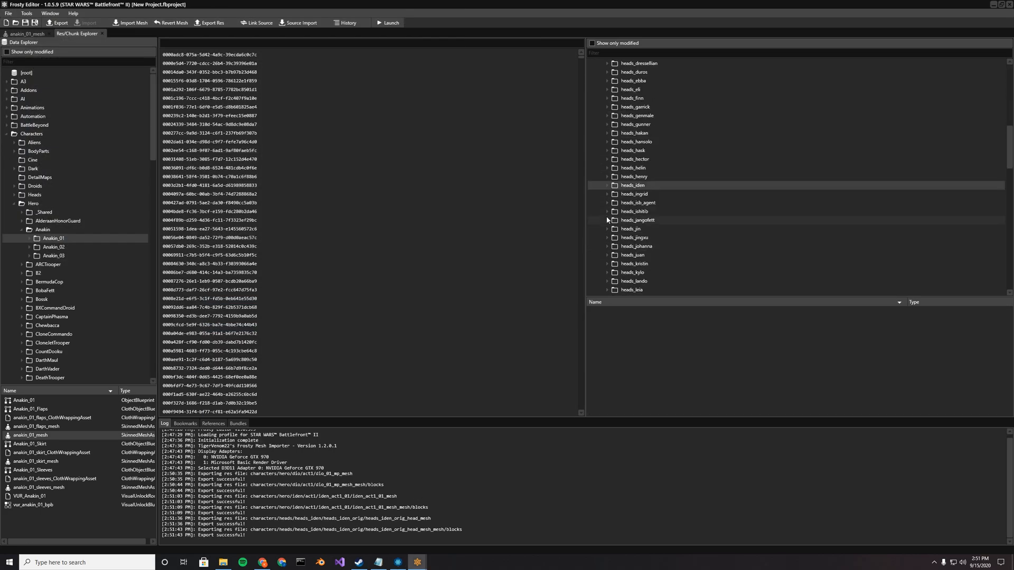
left_click(608, 141)
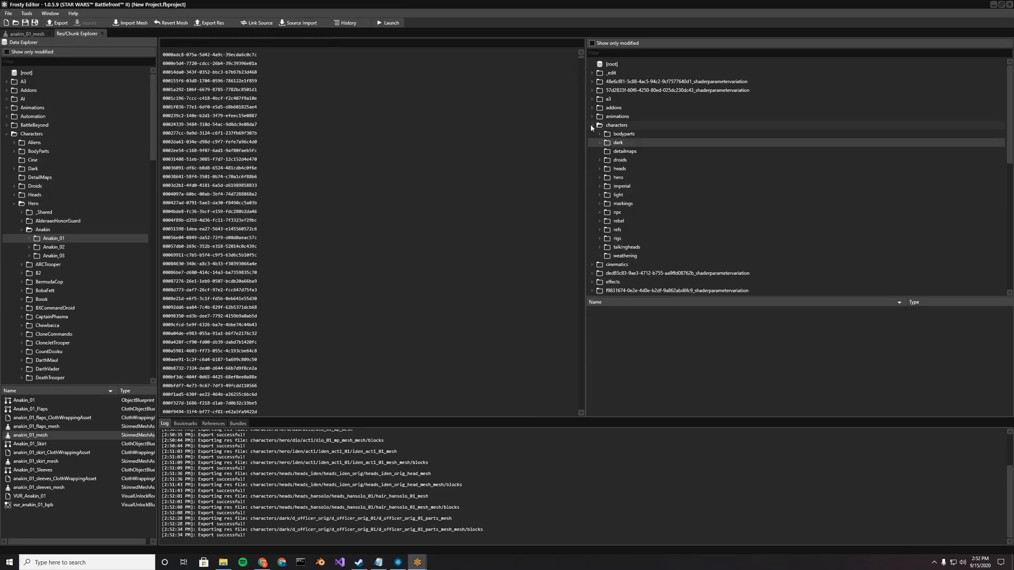
left_click(593, 125)
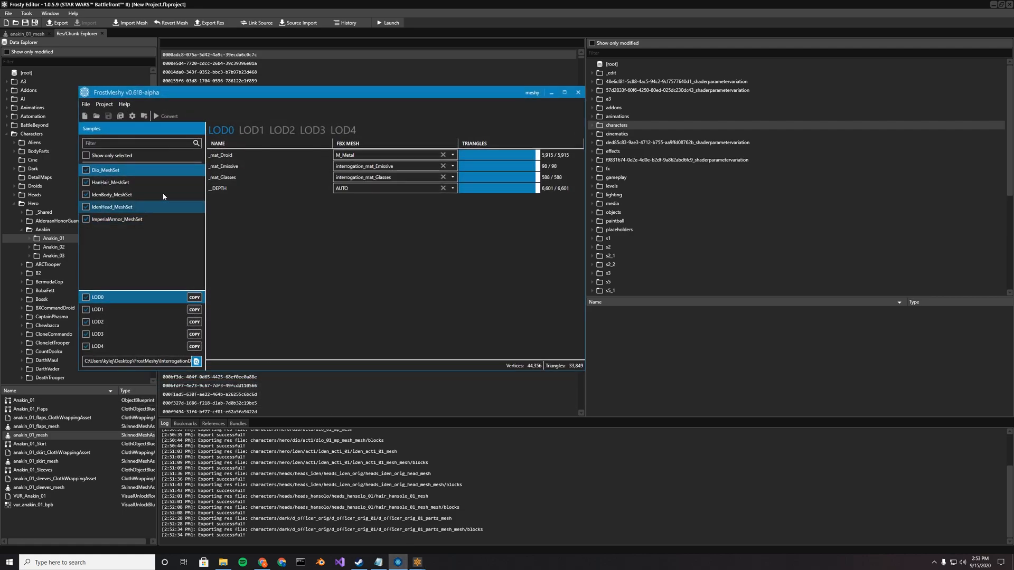
- Convert all sample mesh sets in FrostMeshy and dismiss the success message
left_click(169, 116)
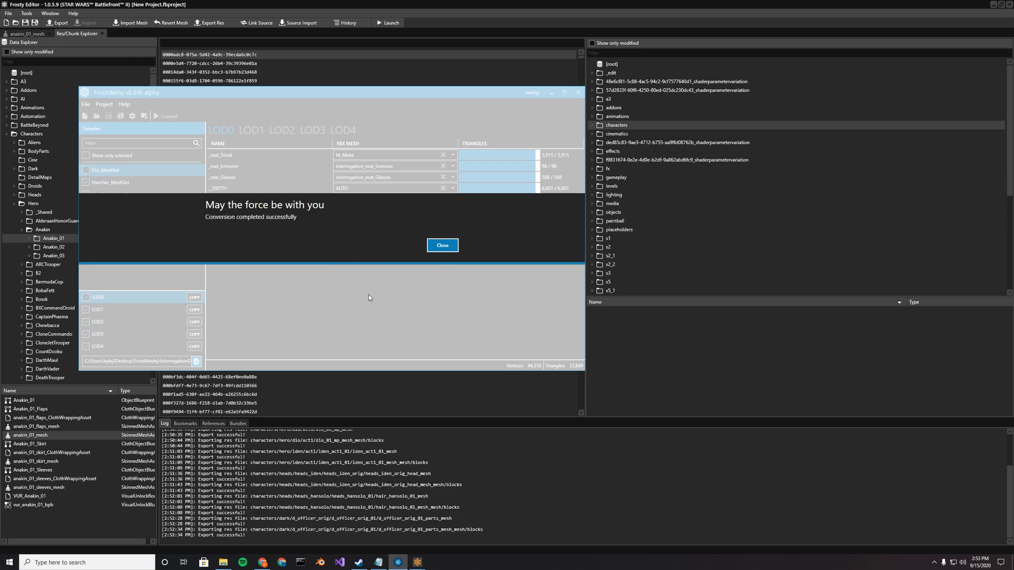
left_click(442, 245)
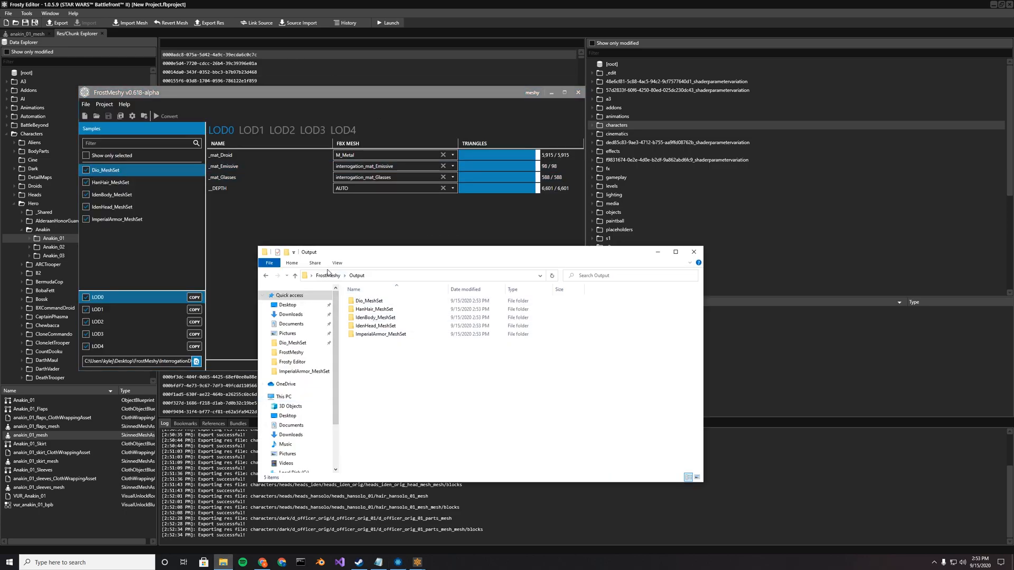
mouse_move(366, 329)
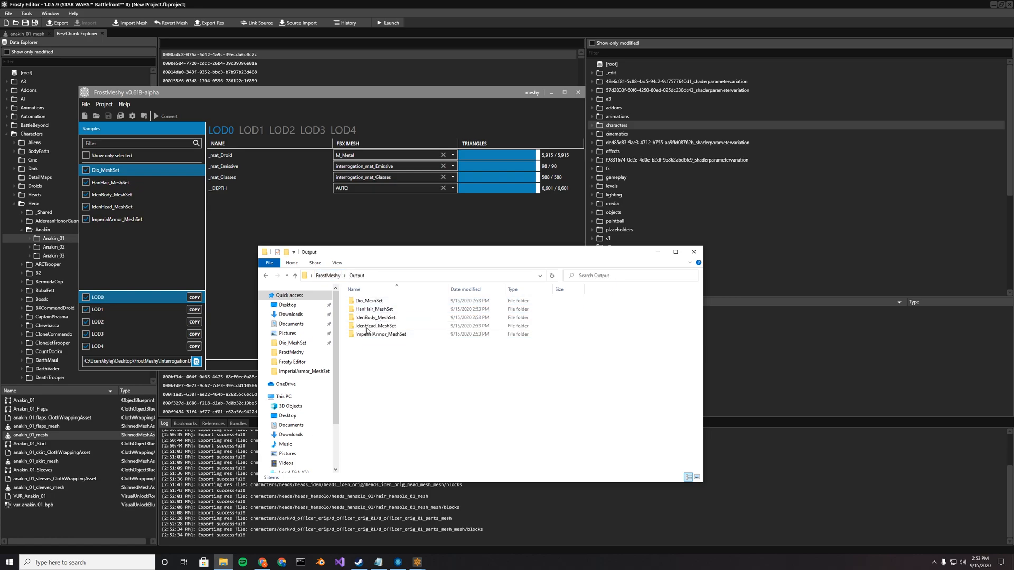
left_click(369, 300)
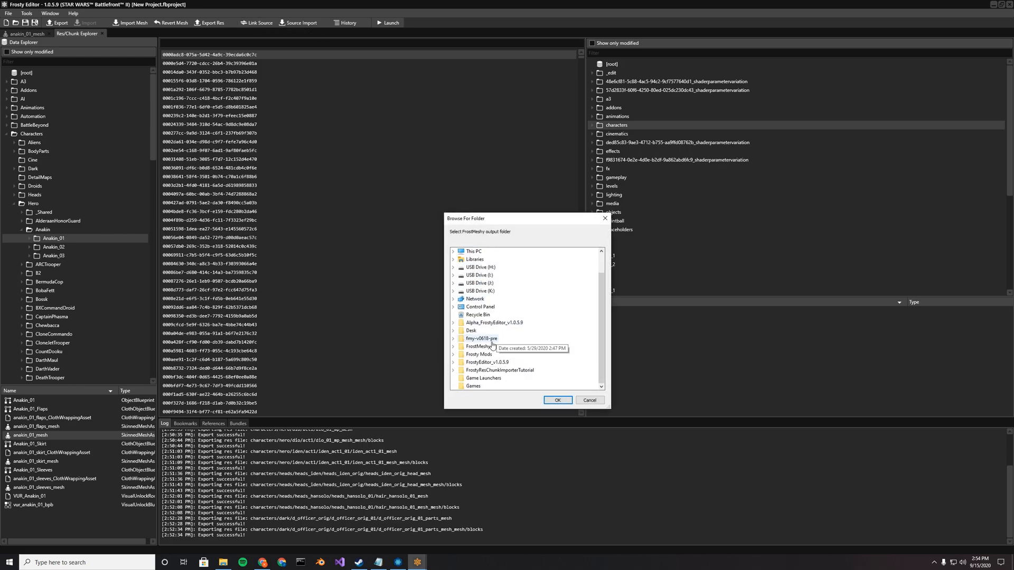
- Select the FrostMeshy Output folder as the linked source and confirm the link message
left_click(452, 346)
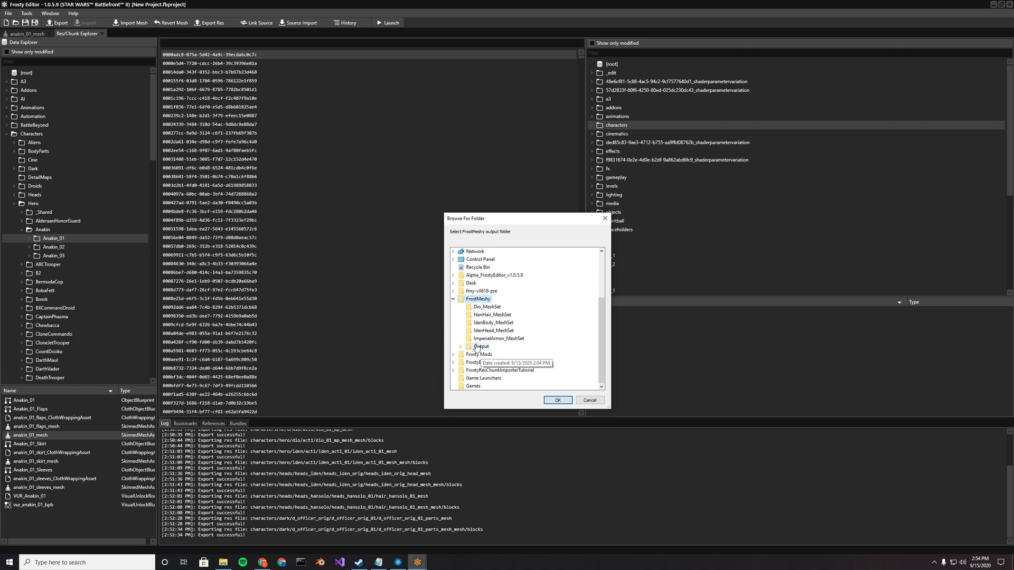
left_click(461, 346)
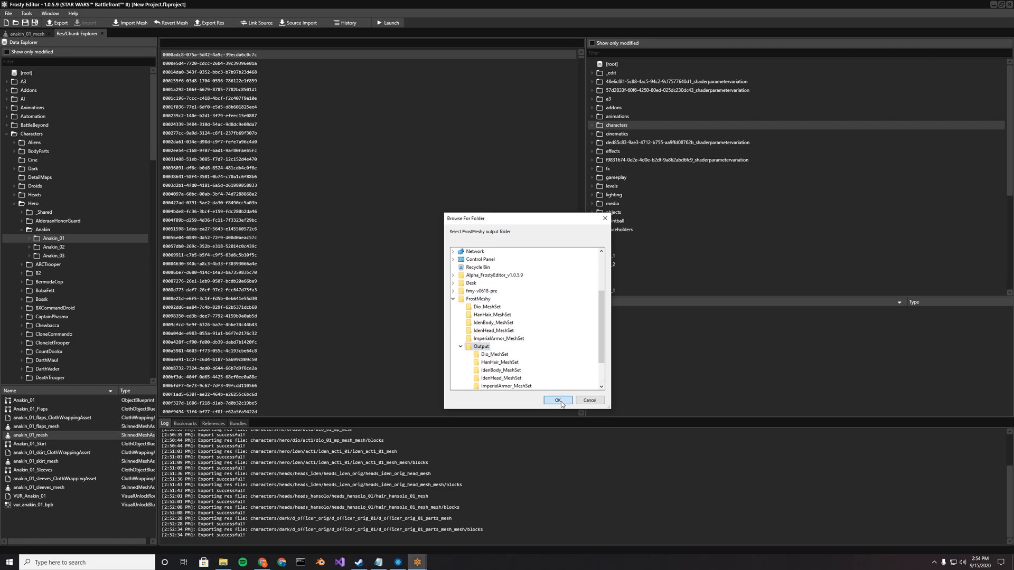
left_click(558, 400)
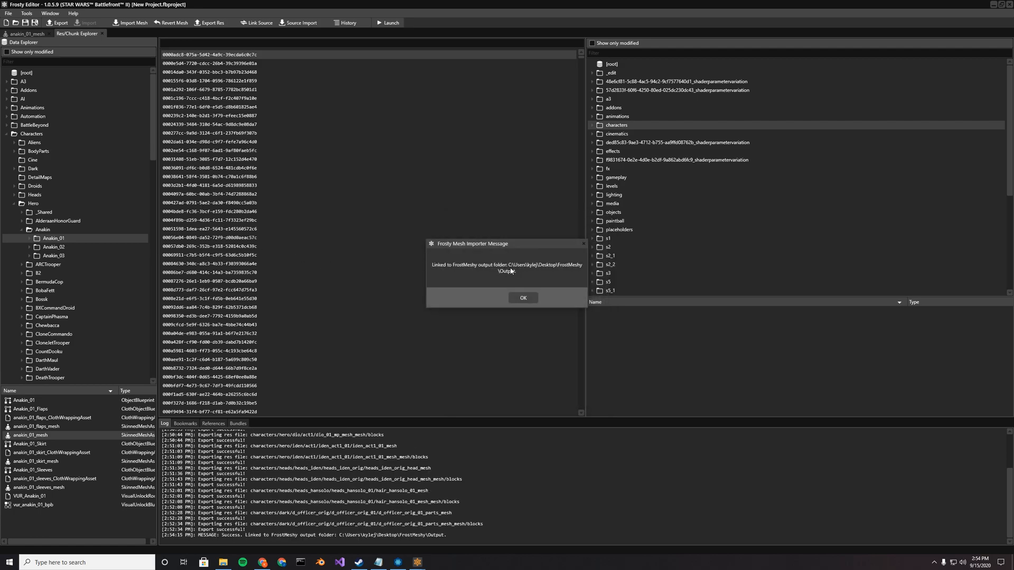
left_click(524, 297)
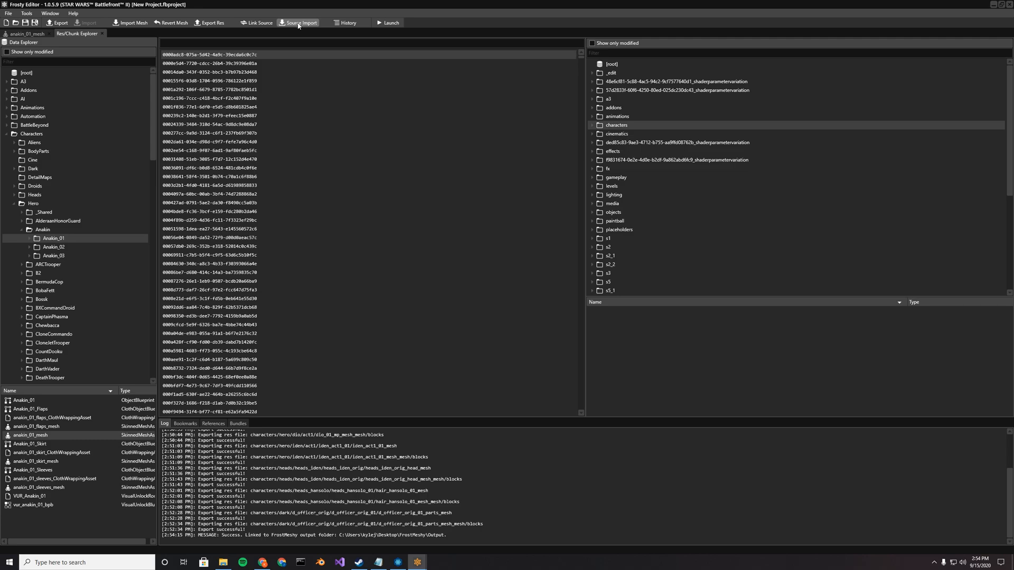
- Select all five mesh sets in the Source Import list and import them
left_click(299, 22)
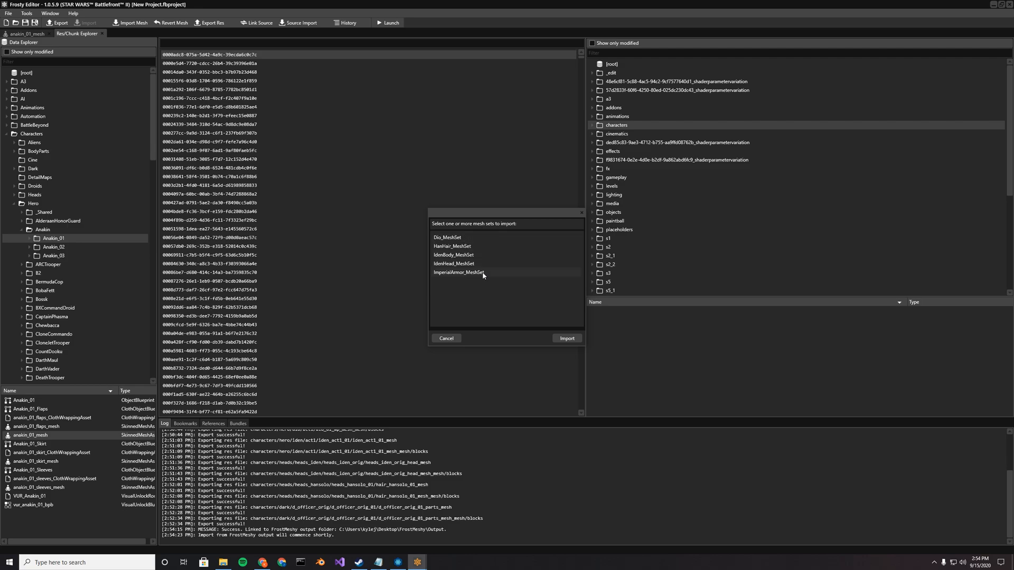
left_click(448, 236)
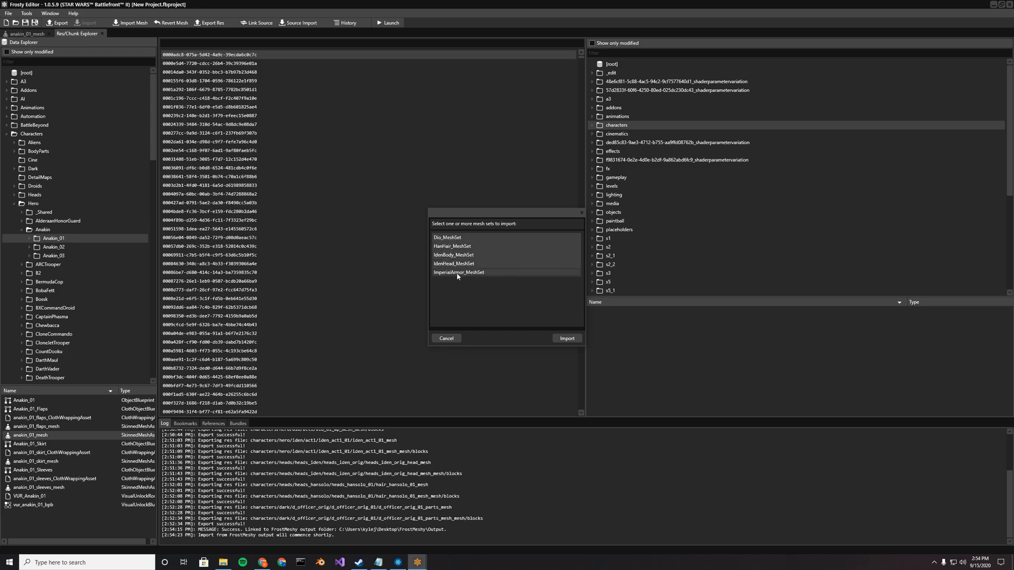
left_click(567, 338)
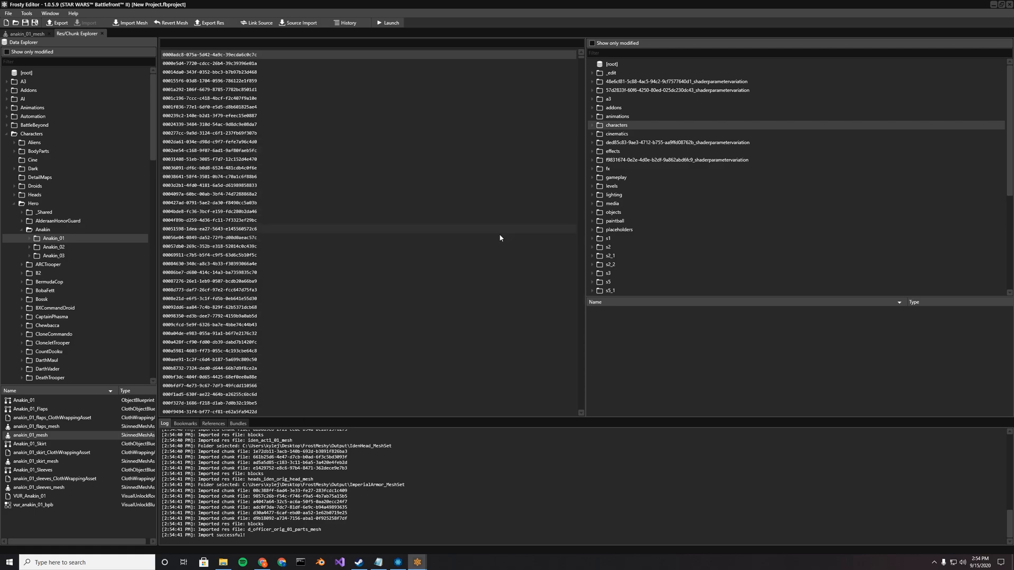
mouse_move(224, 23)
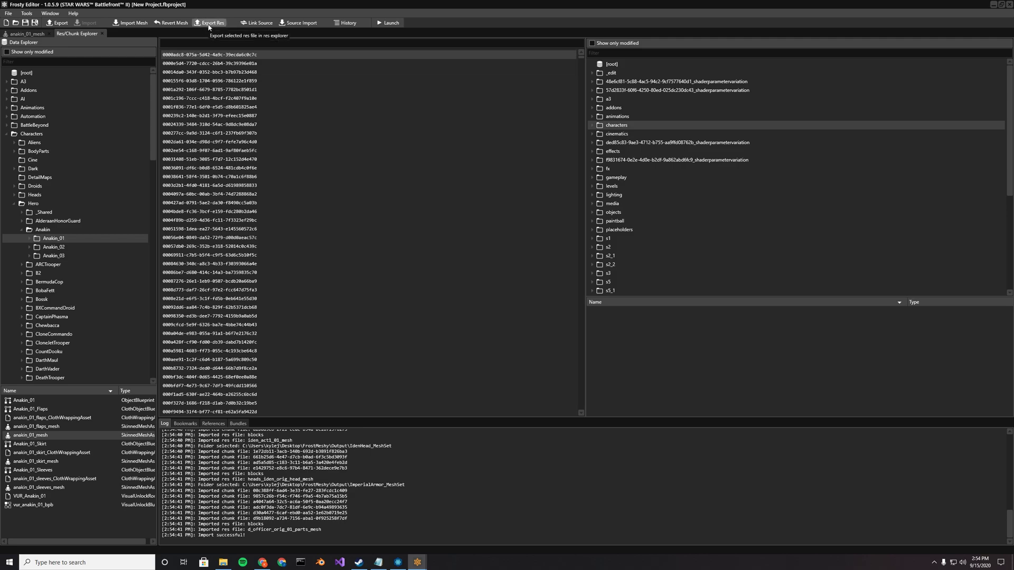
mouse_move(354, 240)
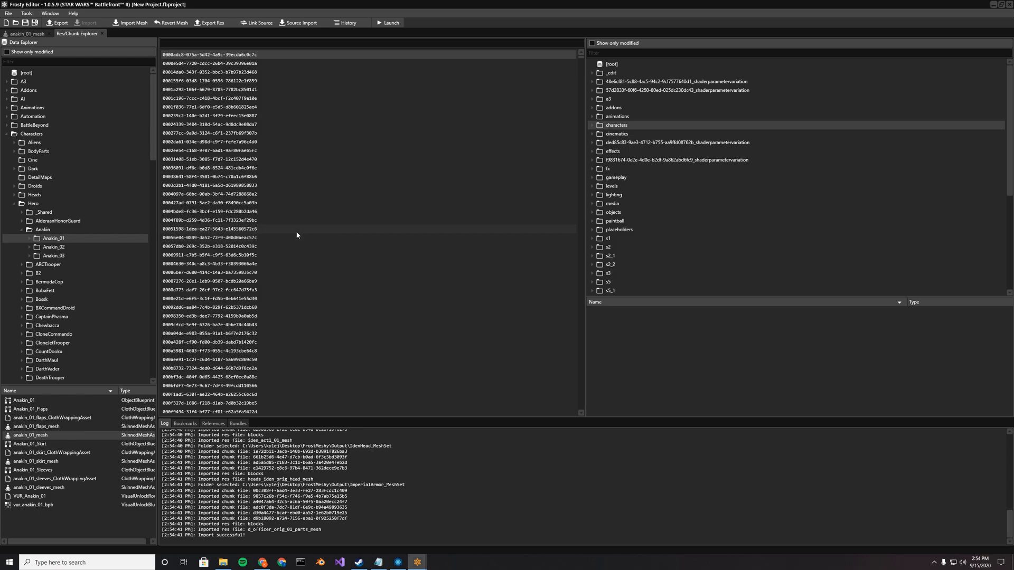
mouse_move(301, 228)
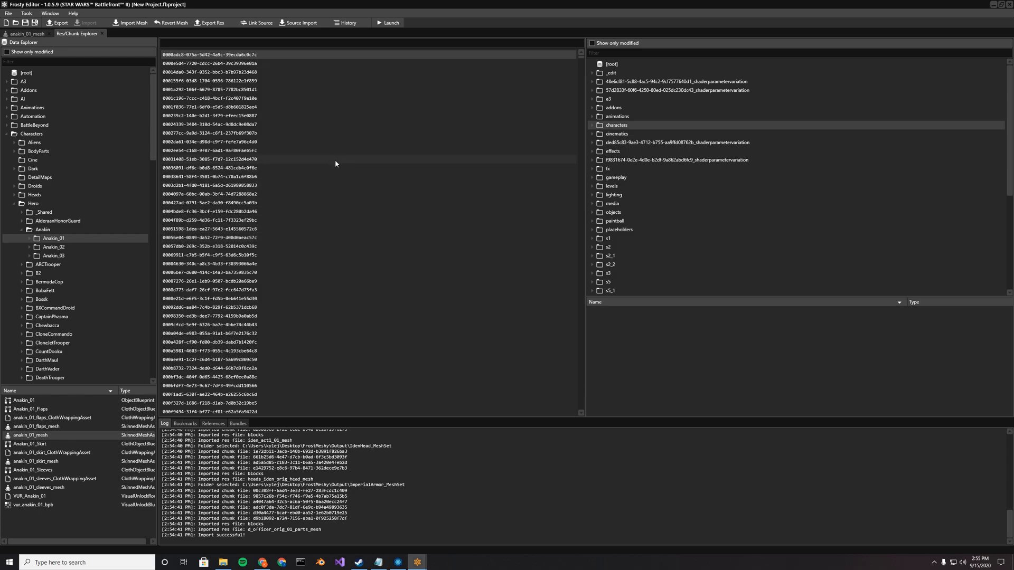
- Reopen the Source Import mesh set list and choose Dio_MeshSet
left_click(300, 22)
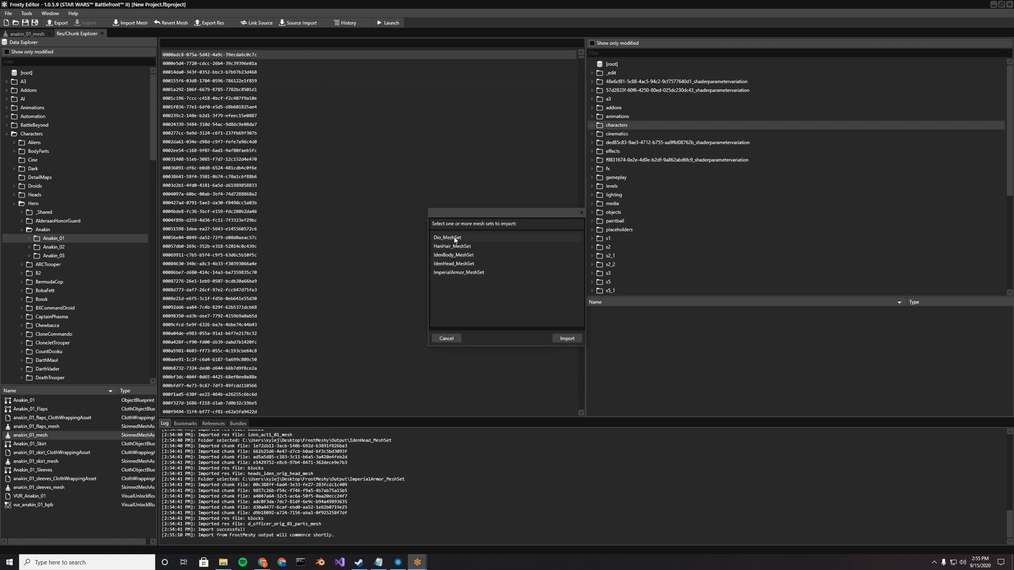
left_click(446, 338)
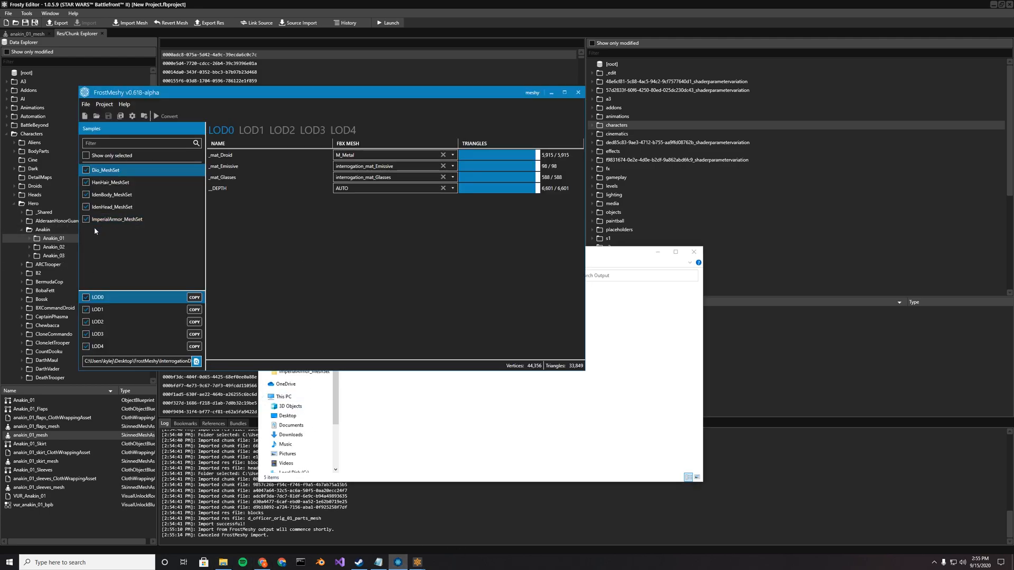
- Re-run the FrostMeshy conversion and dismiss the completion message
left_click(86, 220)
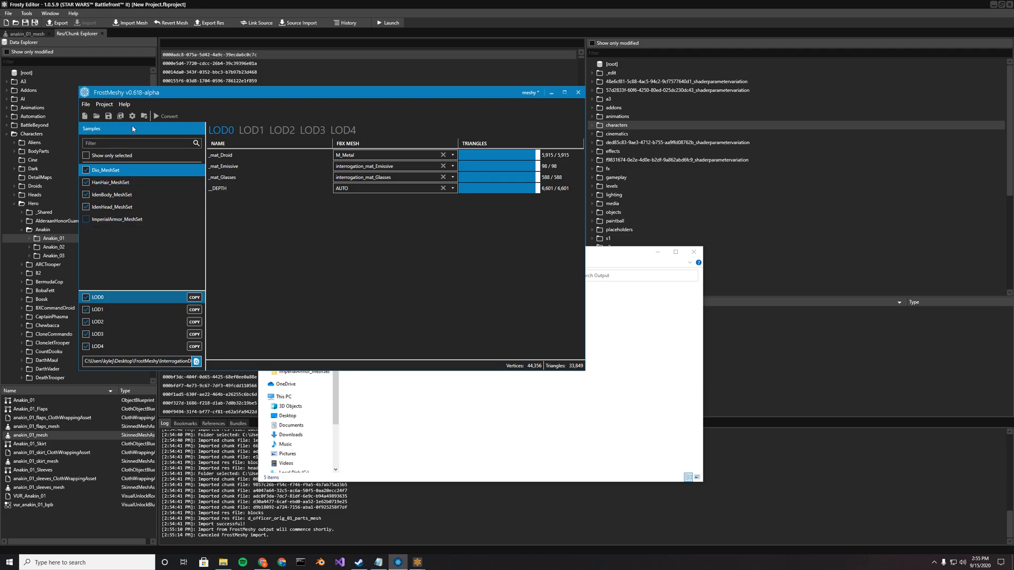
left_click(167, 117)
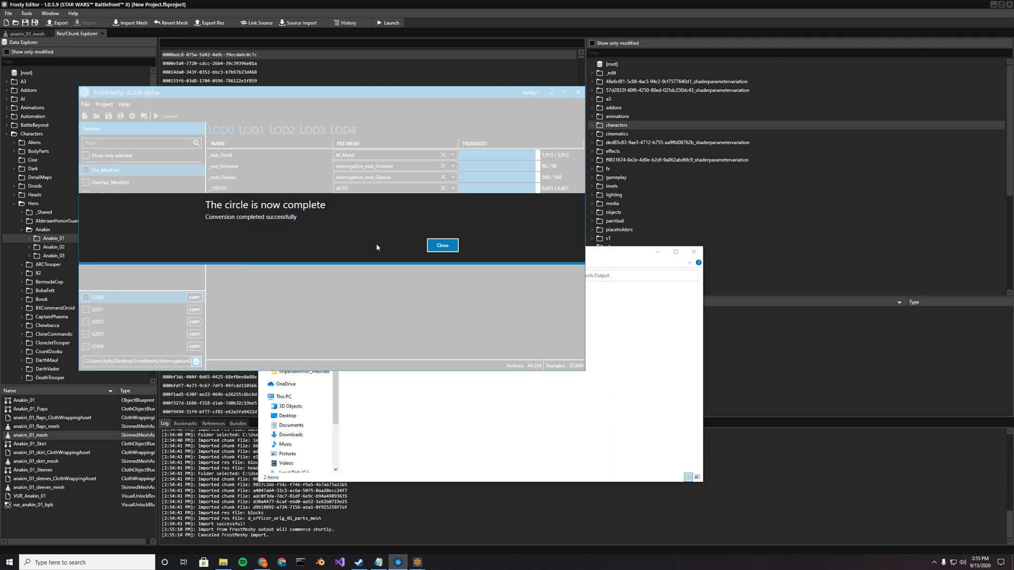
left_click(442, 245)
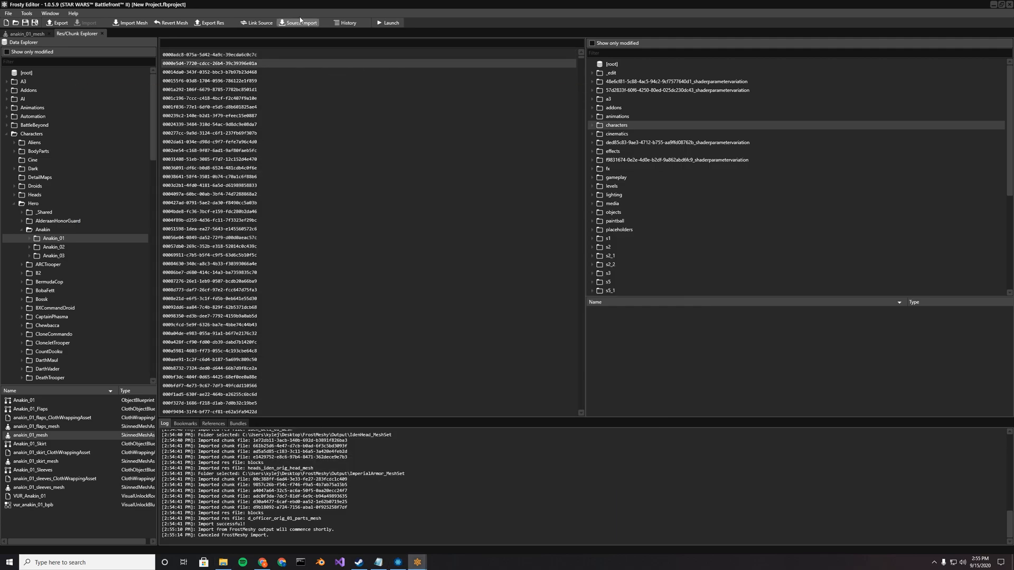
left_click(298, 22)
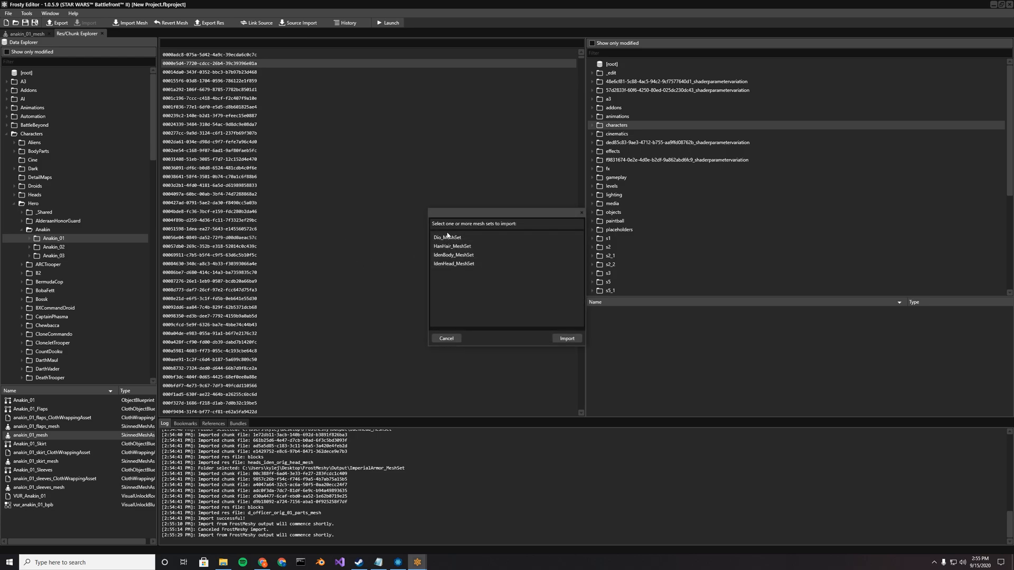
left_click(446, 338)
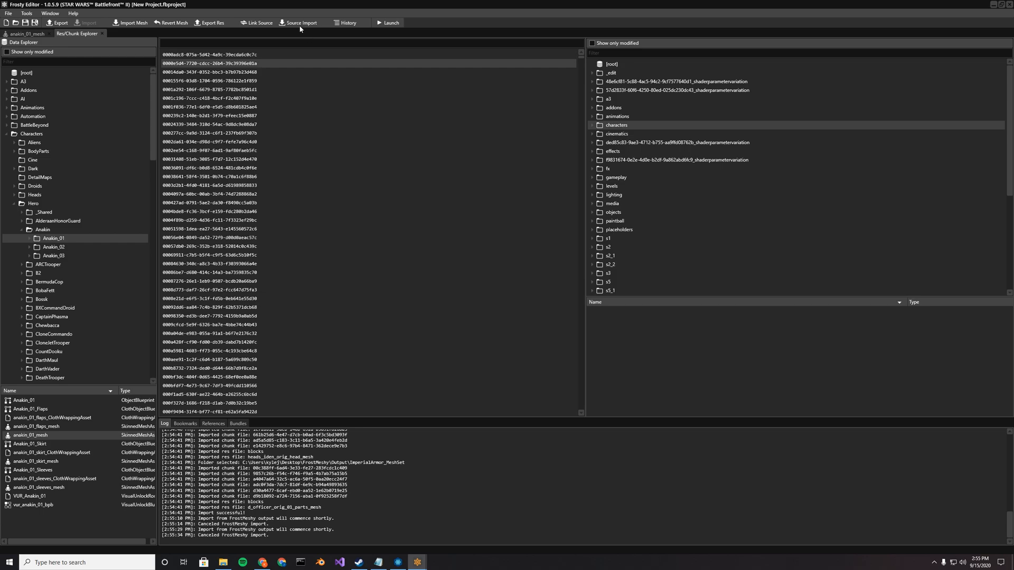
left_click(126, 23)
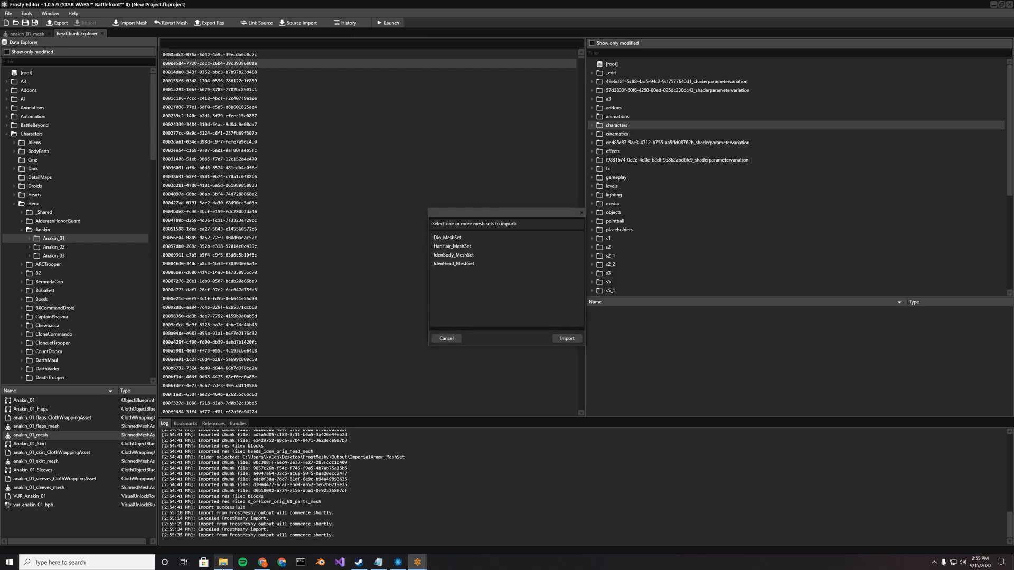
mouse_move(410, 255)
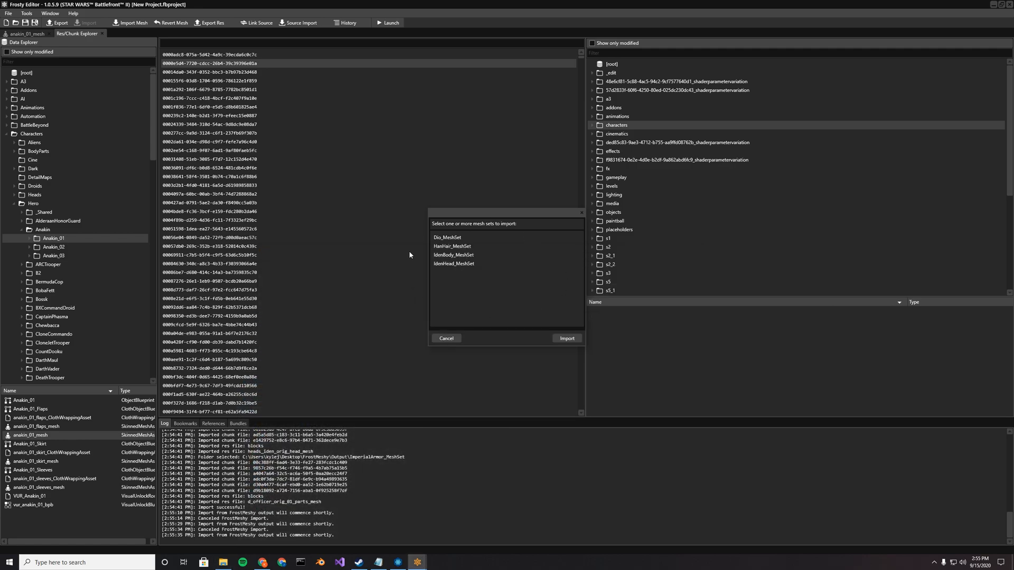
mouse_move(421, 235)
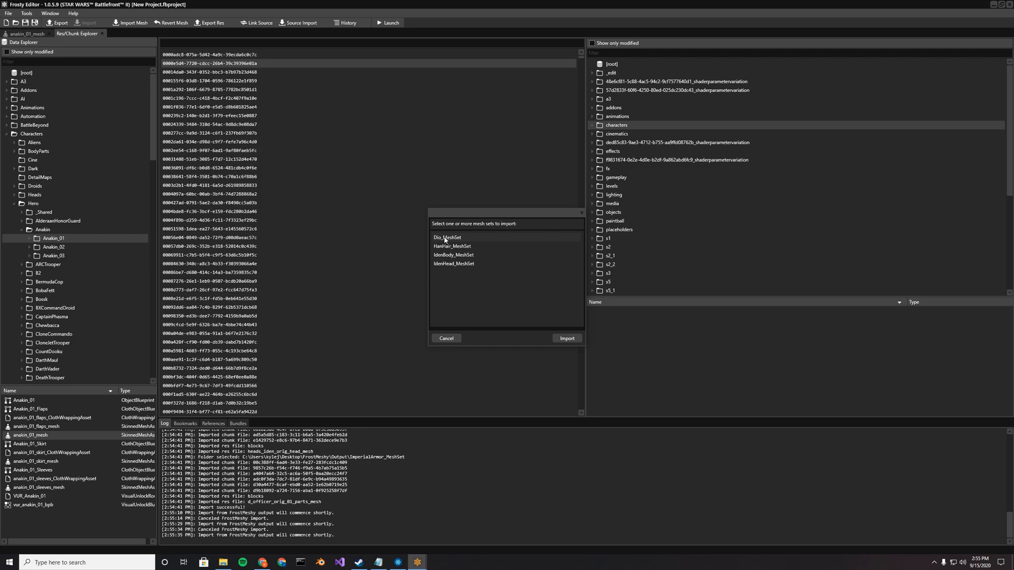
left_click(454, 264)
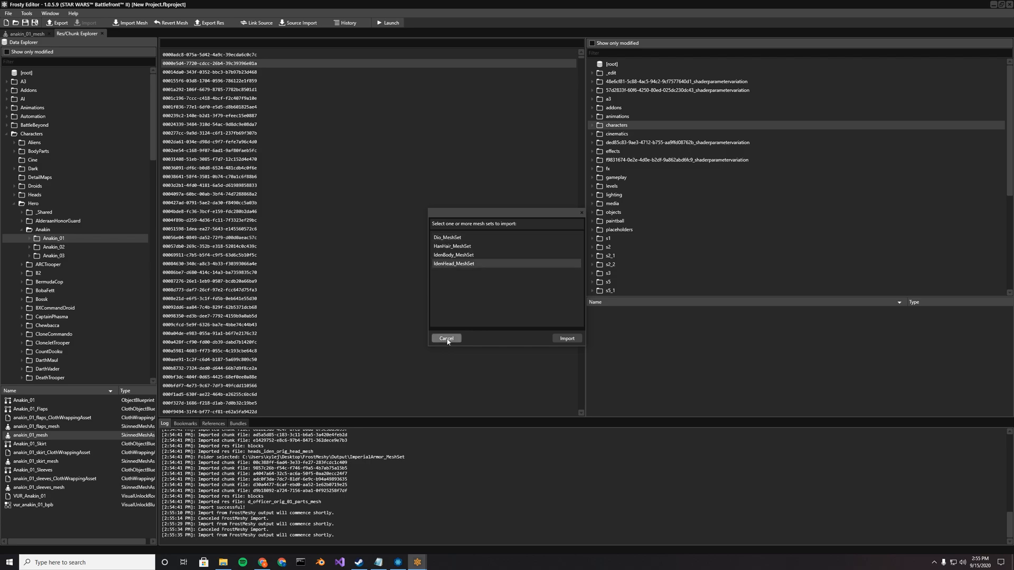
mouse_move(163, 31)
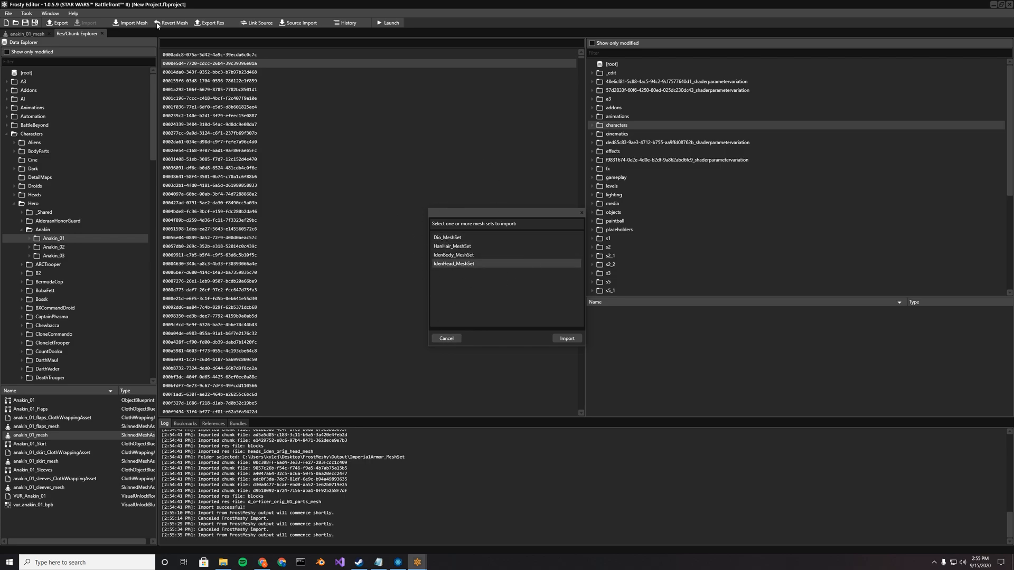
left_click(445, 338)
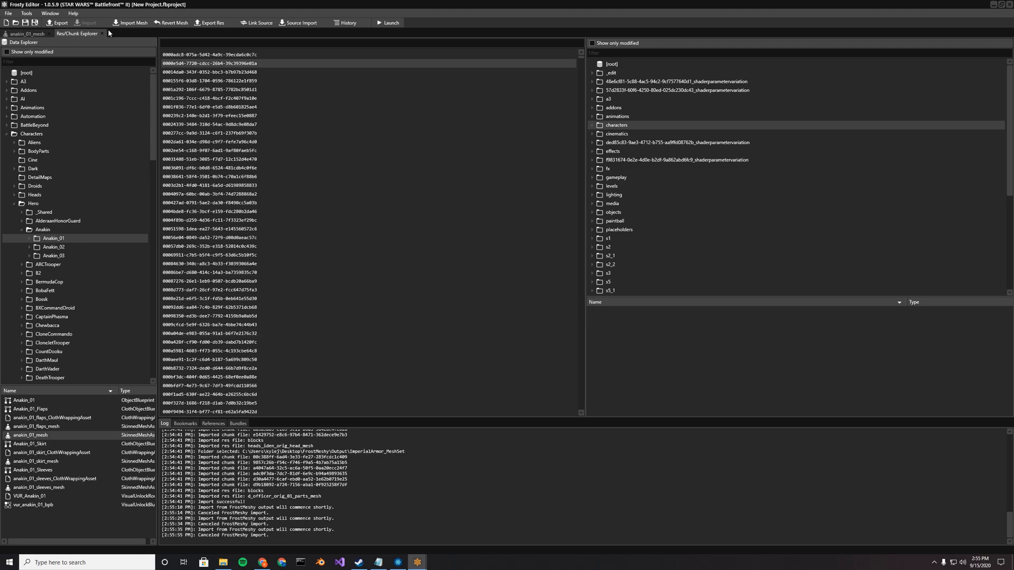
mouse_move(175, 23)
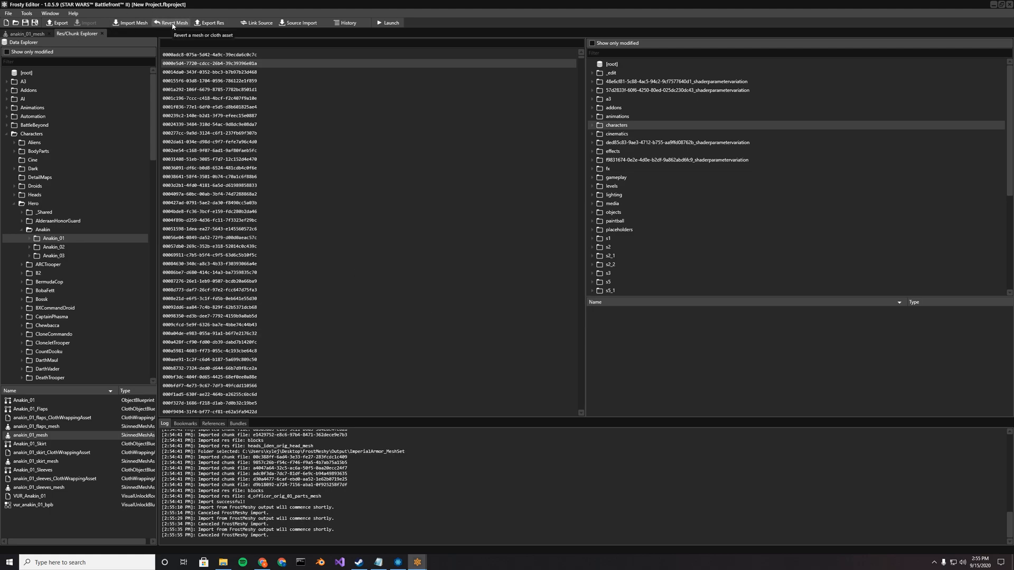
left_click(173, 23)
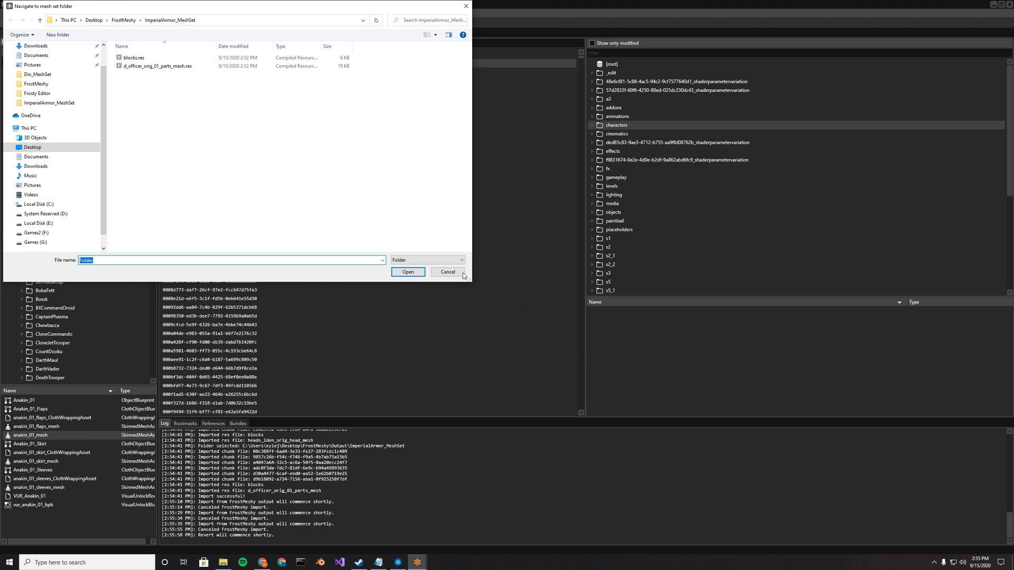
left_click(448, 272)
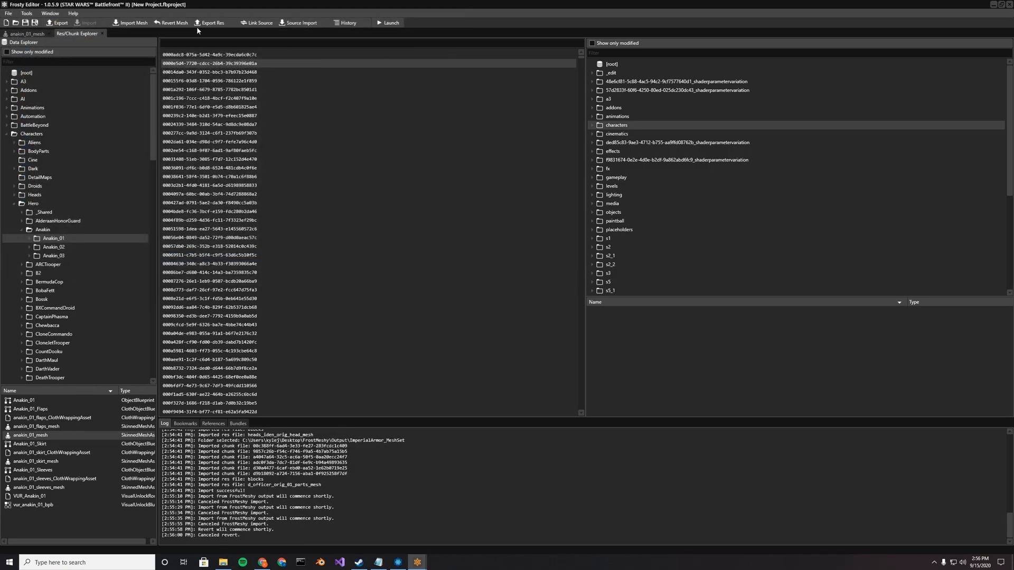
mouse_move(304, 23)
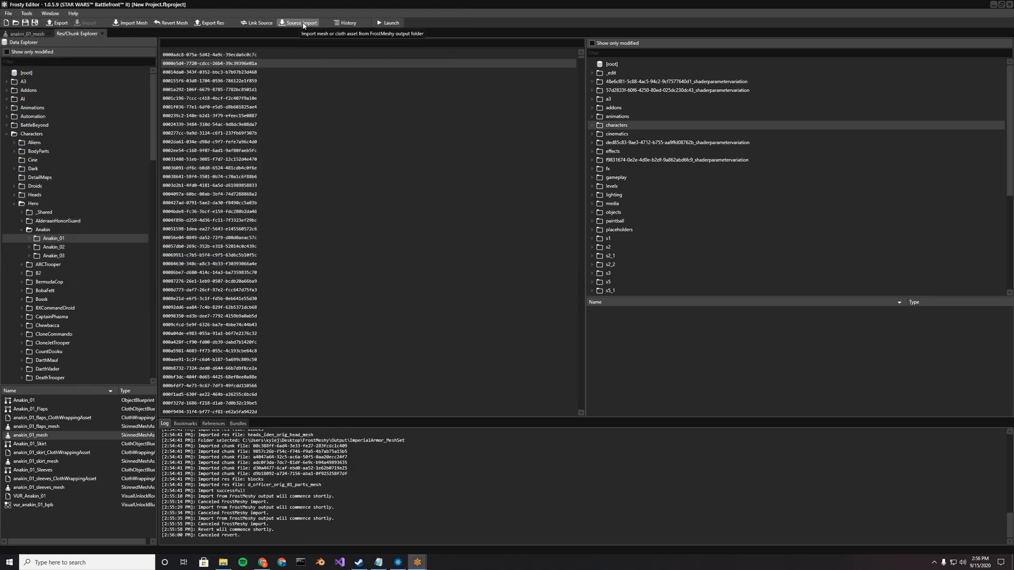
left_click(303, 22)
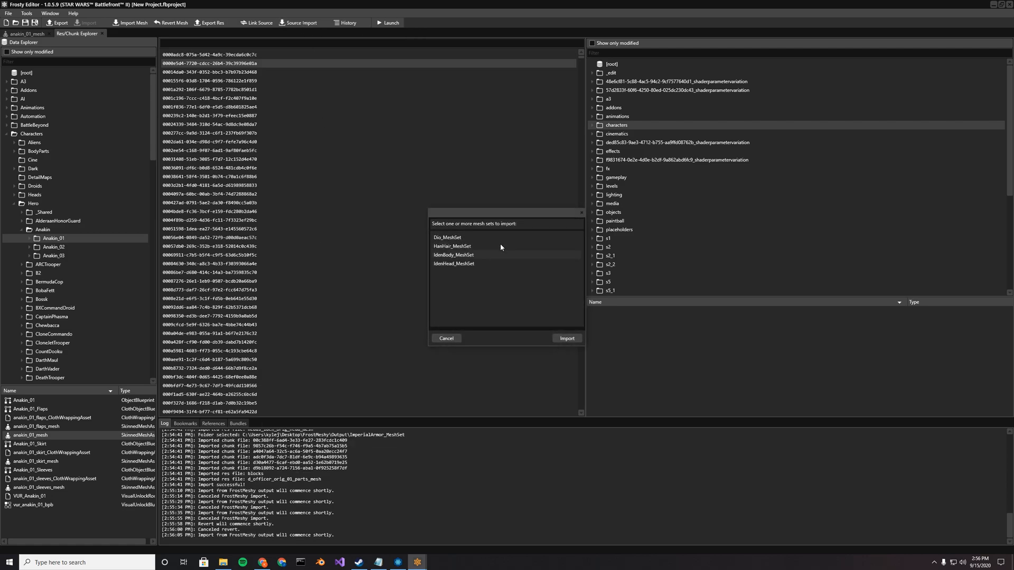
left_click_drag(504, 213, 508, 177)
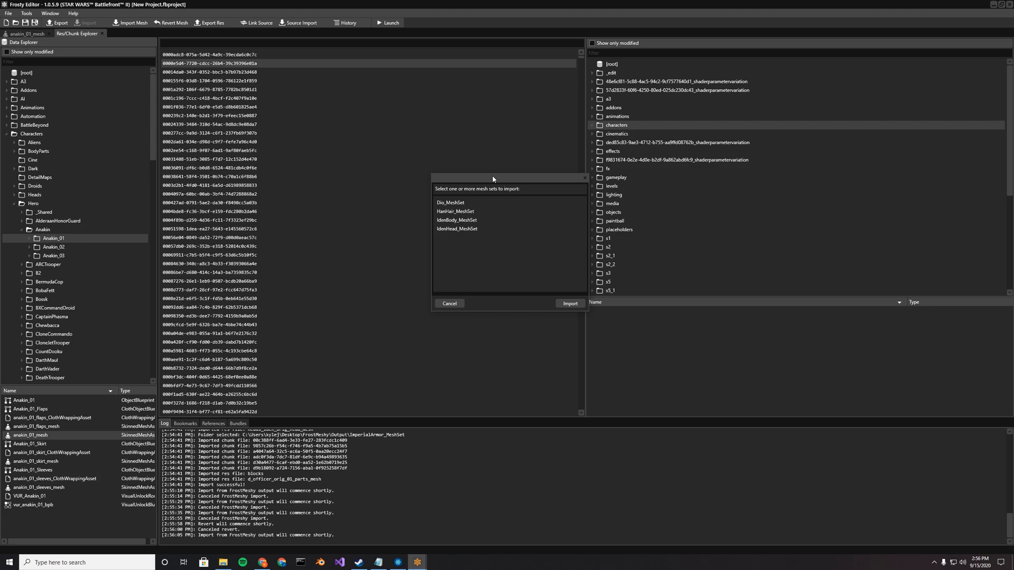
mouse_move(500, 177)
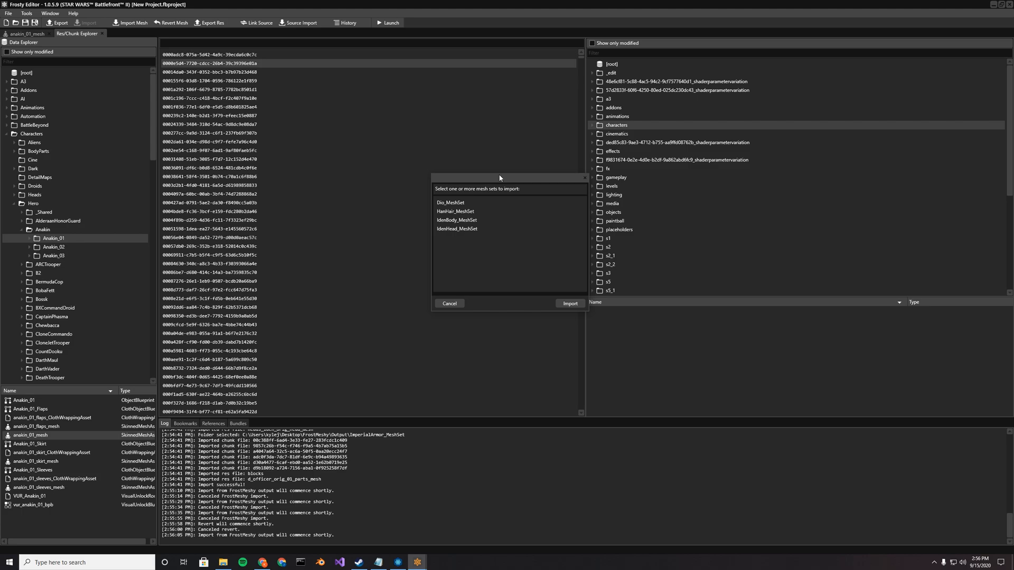
mouse_move(455, 197)
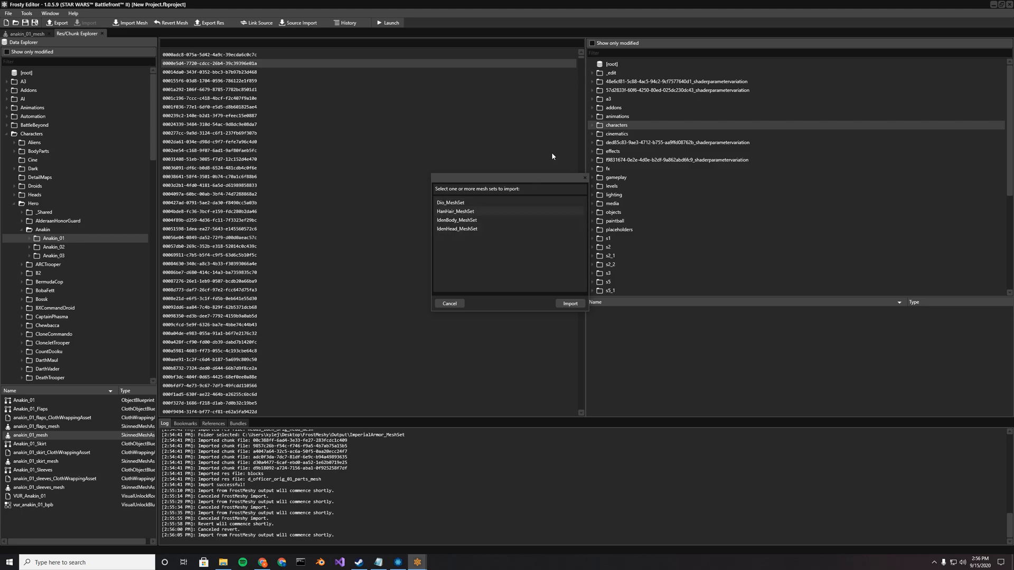
left_click(450, 303)
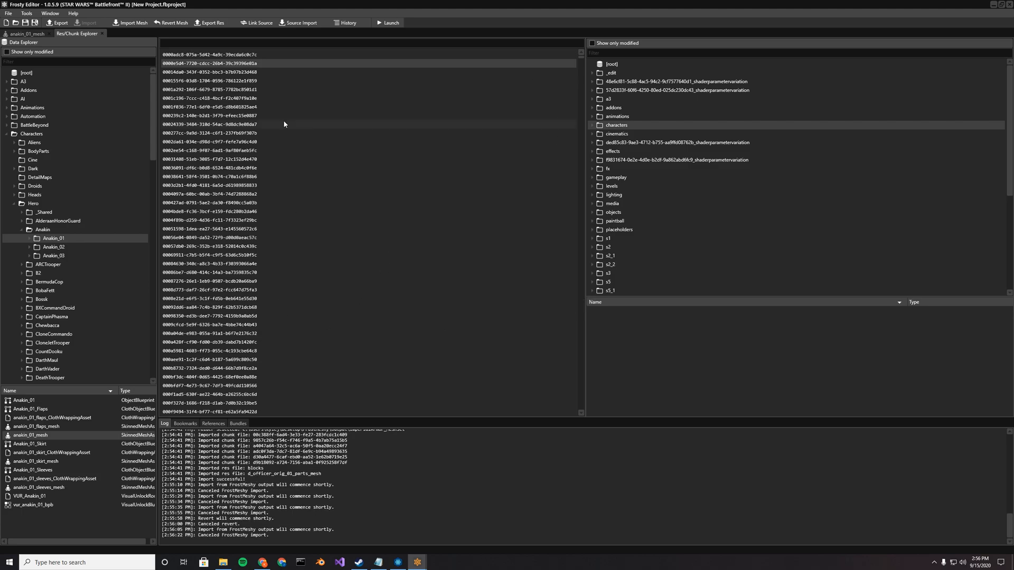
mouse_move(346, 23)
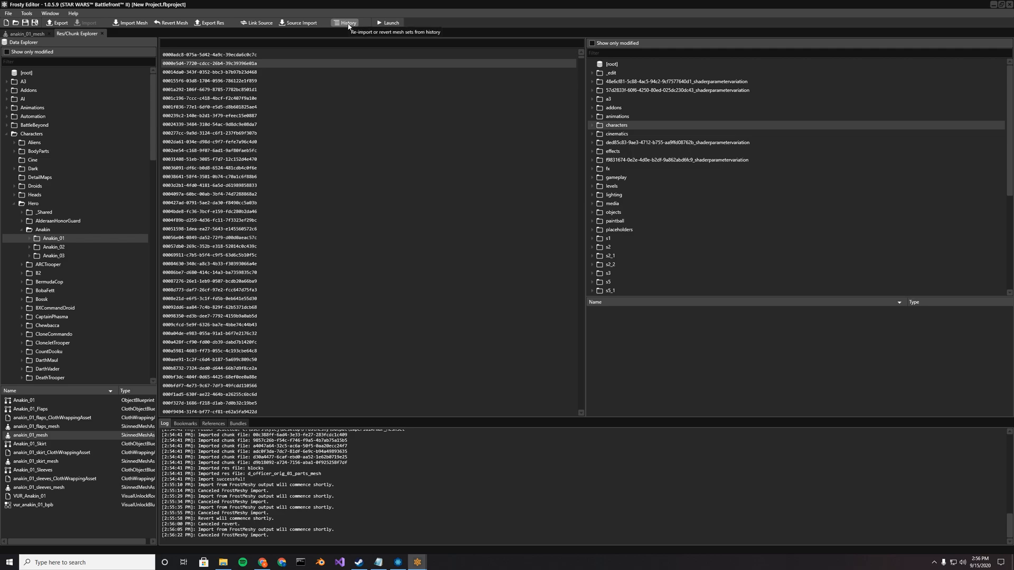
mouse_move(349, 24)
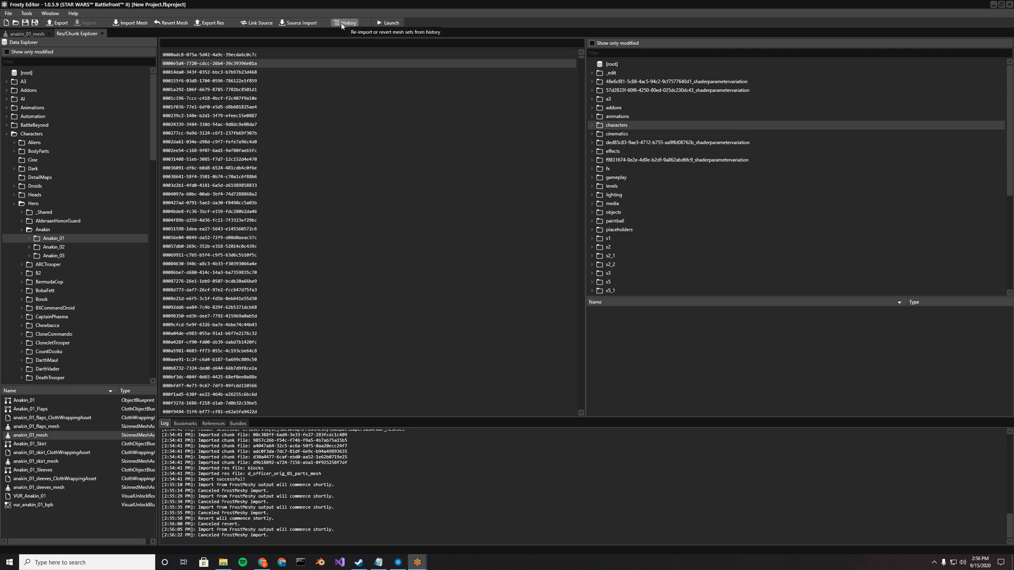
left_click(349, 22)
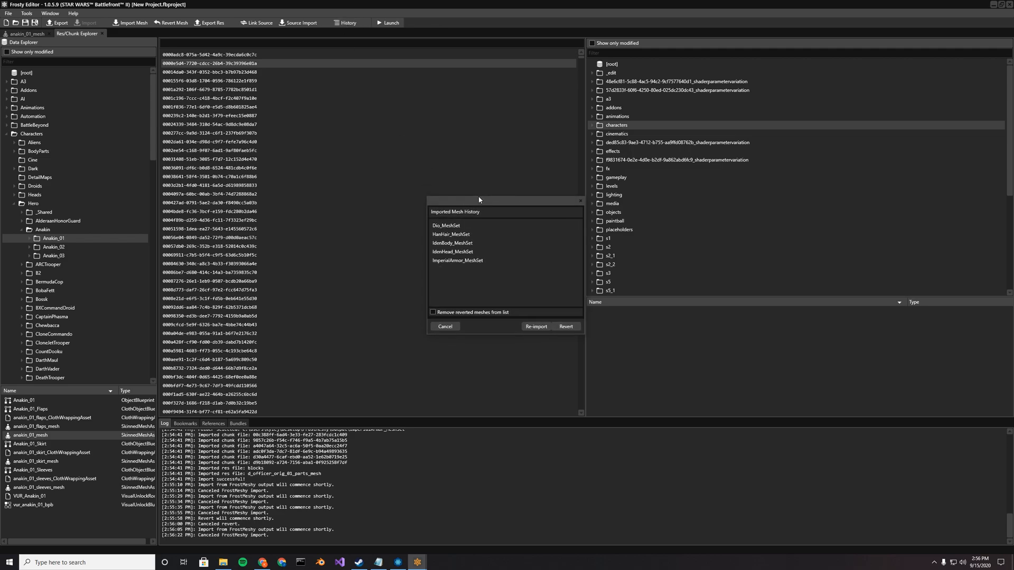
left_click_drag(478, 200, 461, 125)
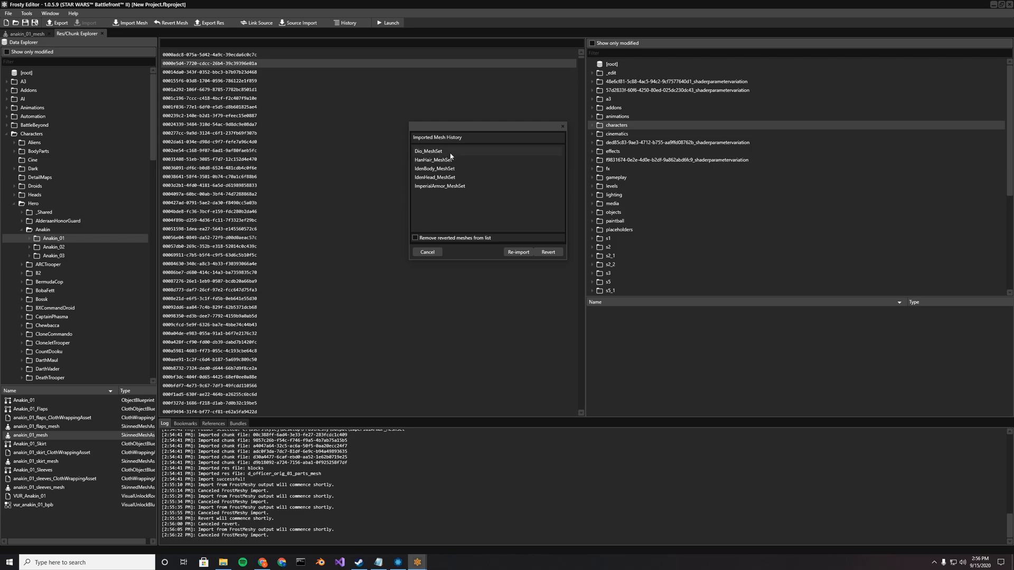
mouse_move(459, 153)
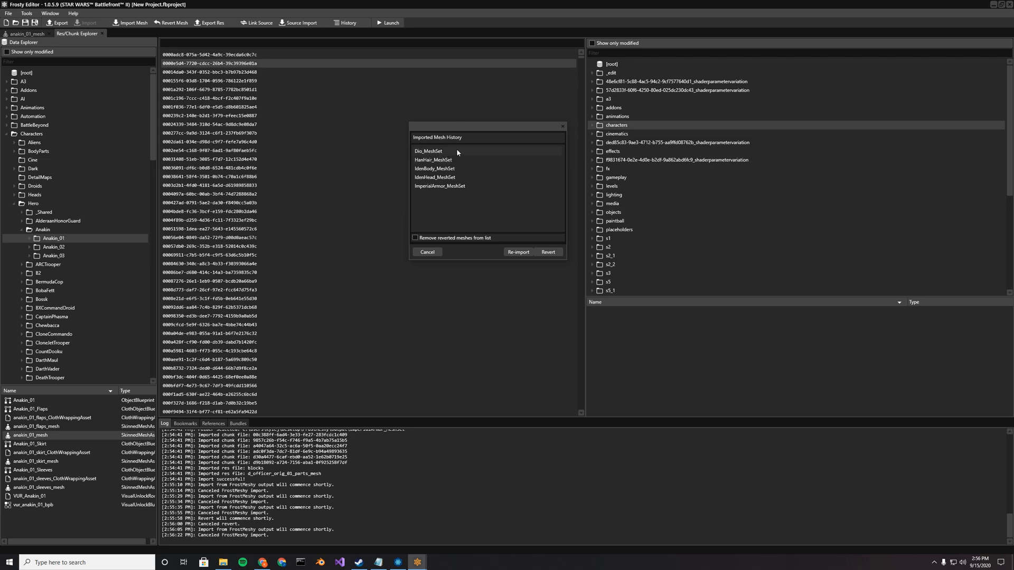
left_click(435, 177)
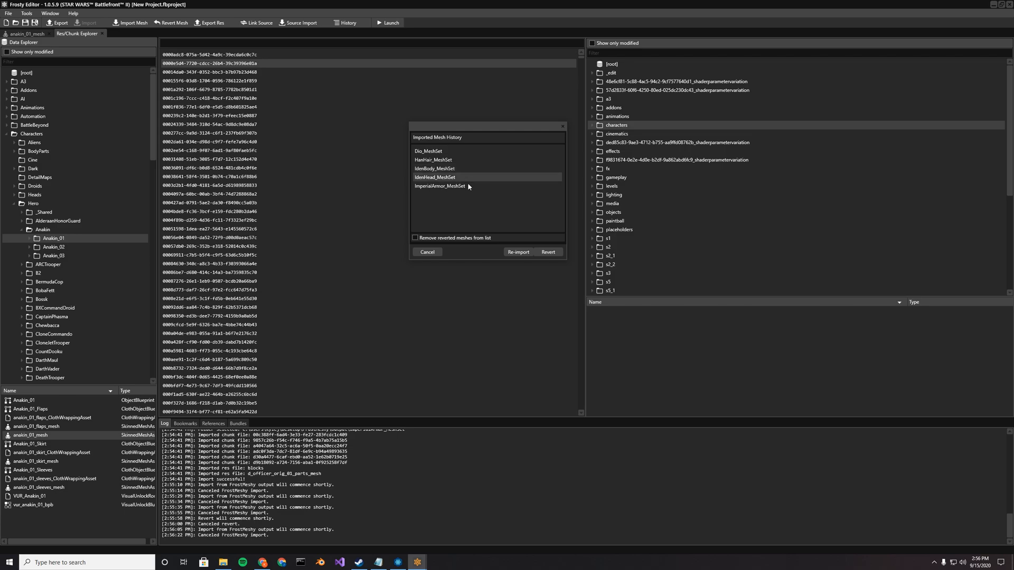
left_click(440, 186)
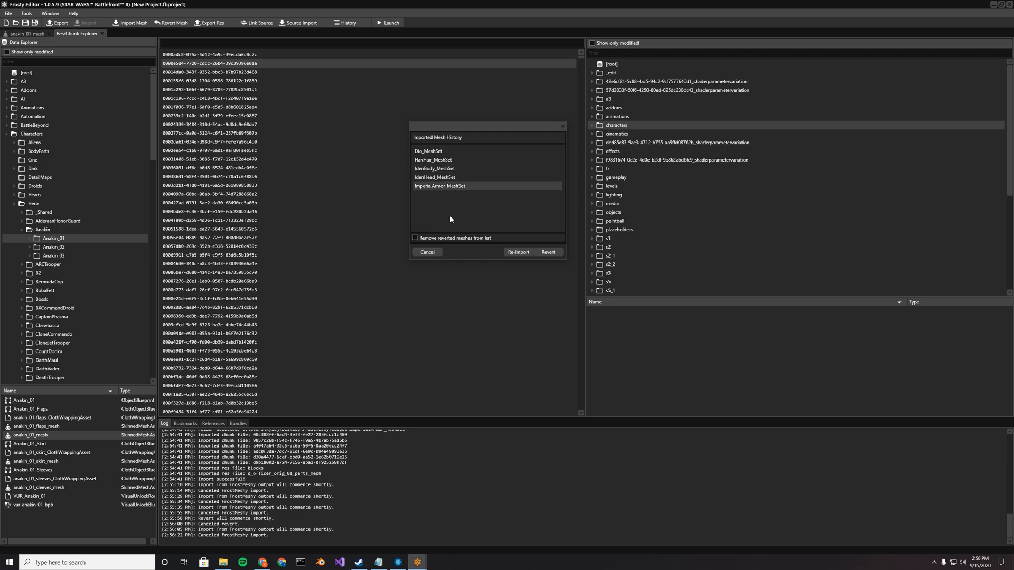
mouse_move(442, 218)
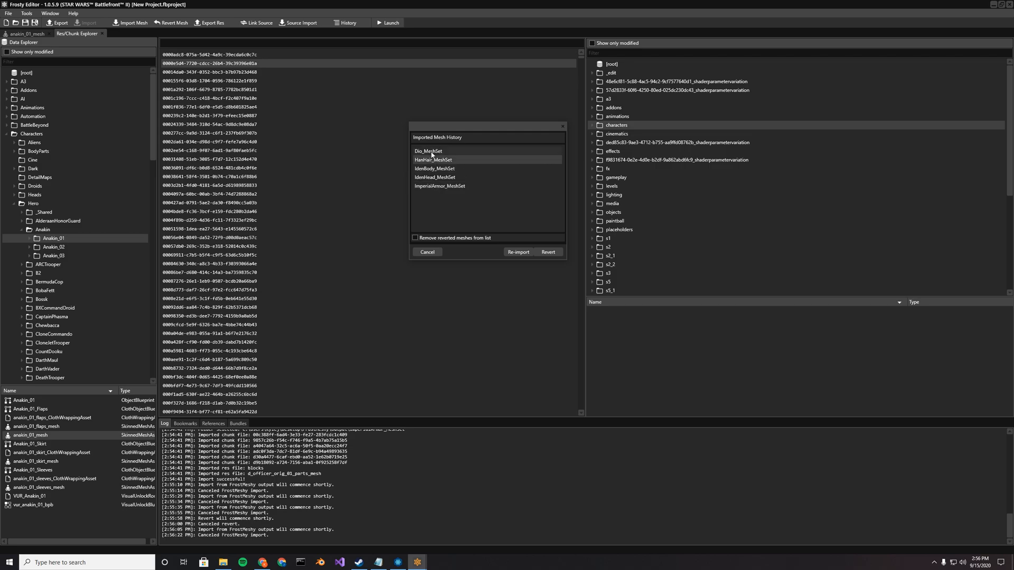
left_click(438, 150)
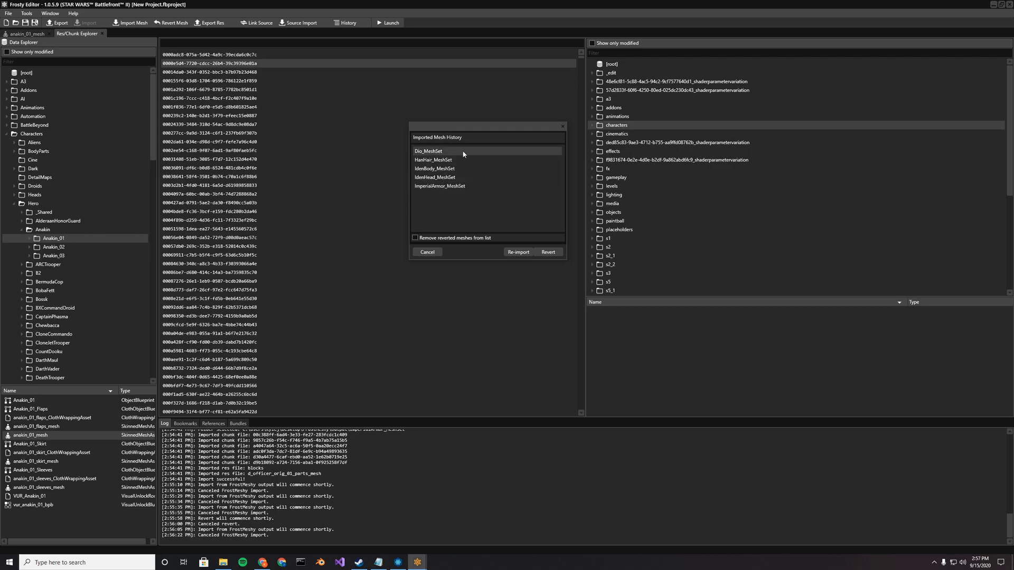
left_click(433, 160)
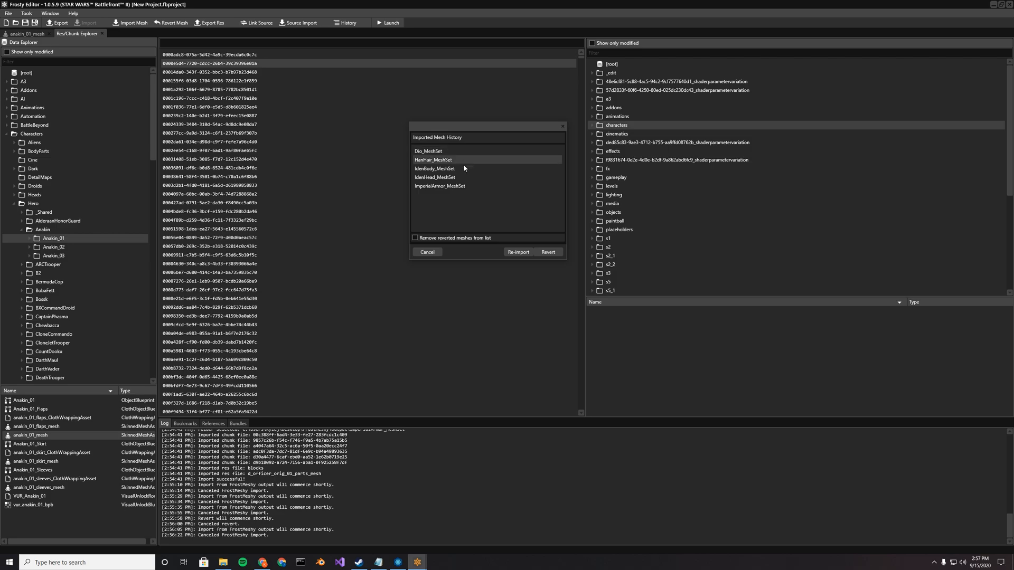
left_click(434, 168)
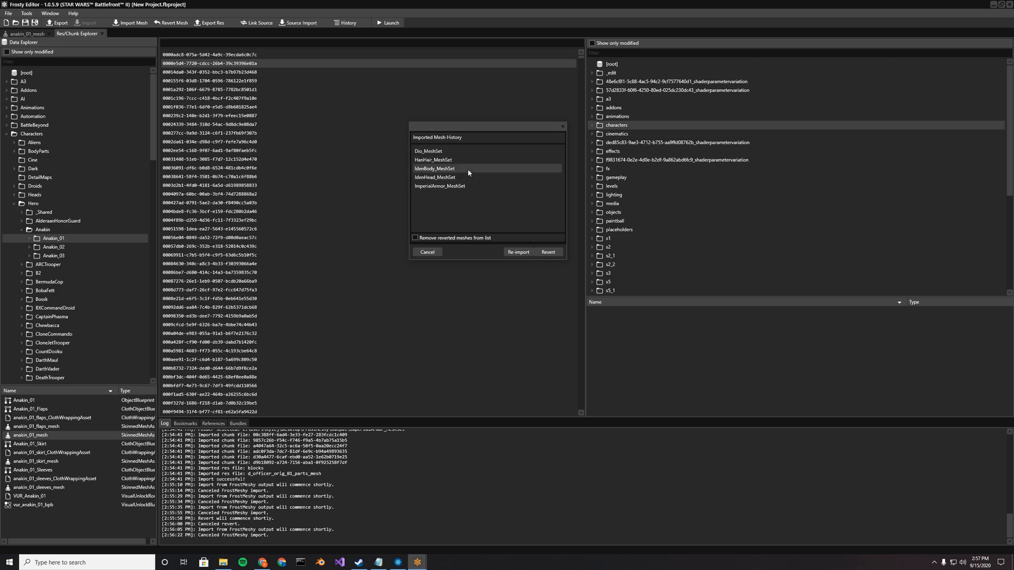
left_click(429, 151)
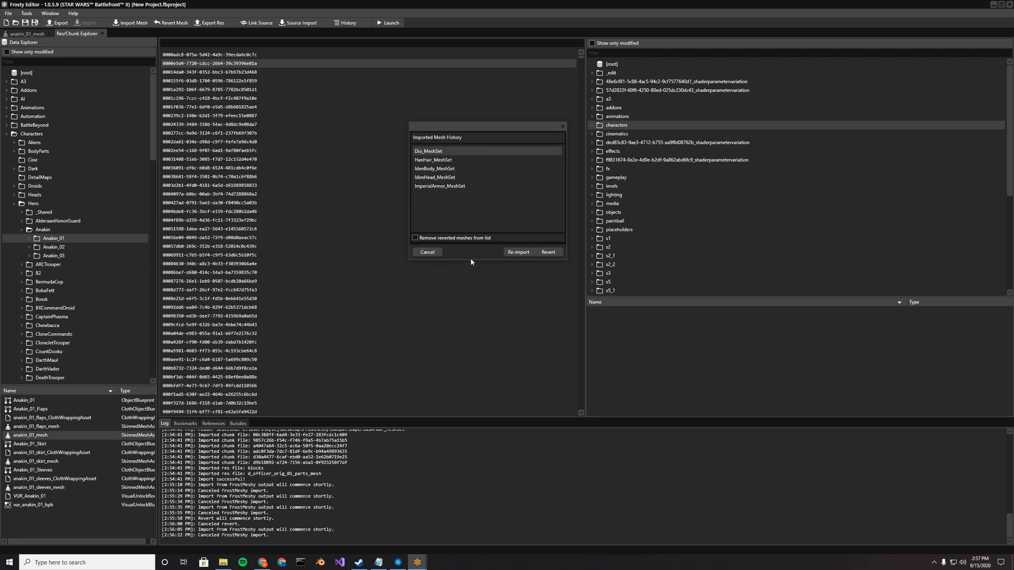
left_click(427, 251)
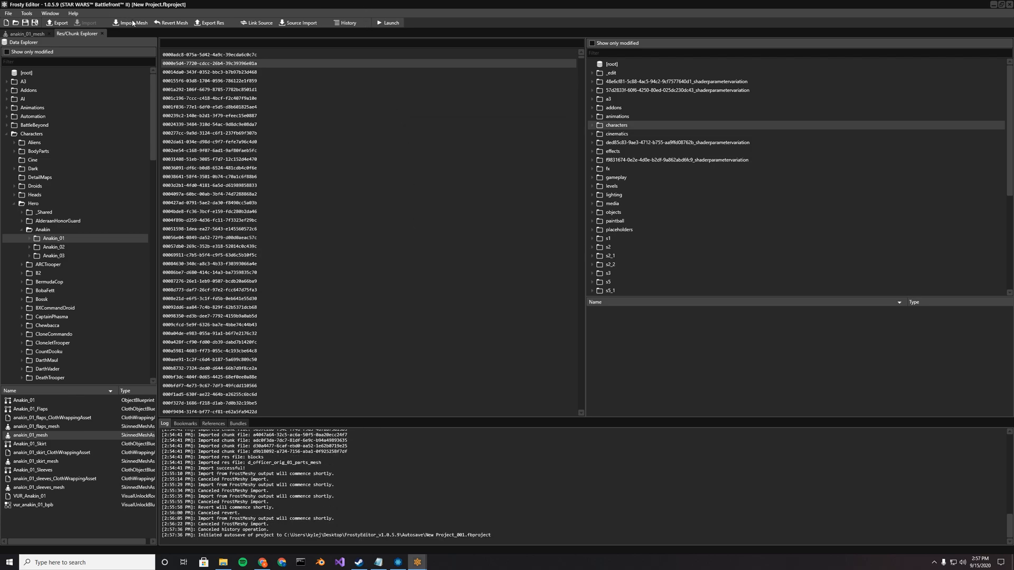
- Revert Dio_MeshSet using its folder under Desktop > FrostMeshy > Output
left_click(124, 24)
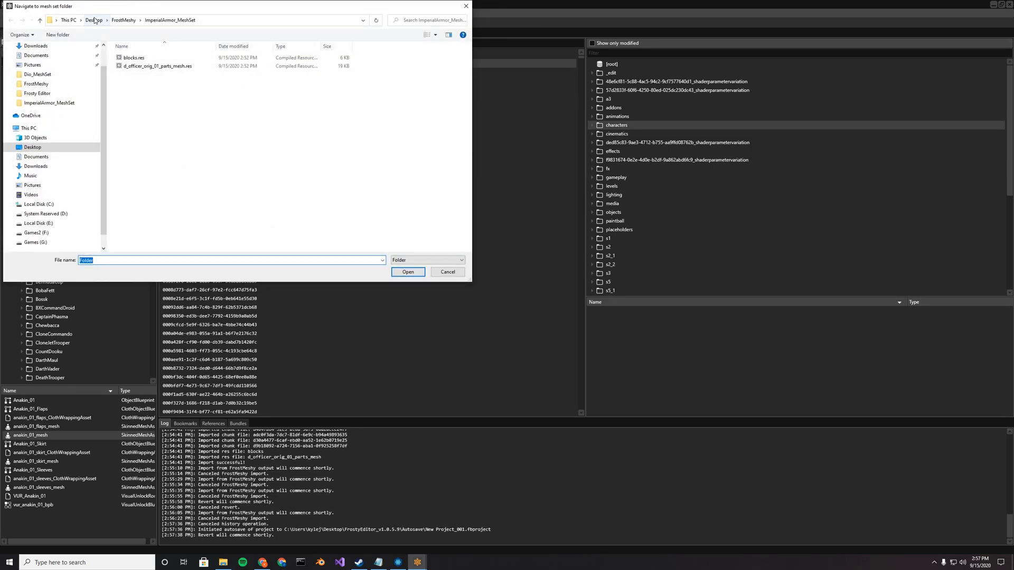
left_click(95, 20)
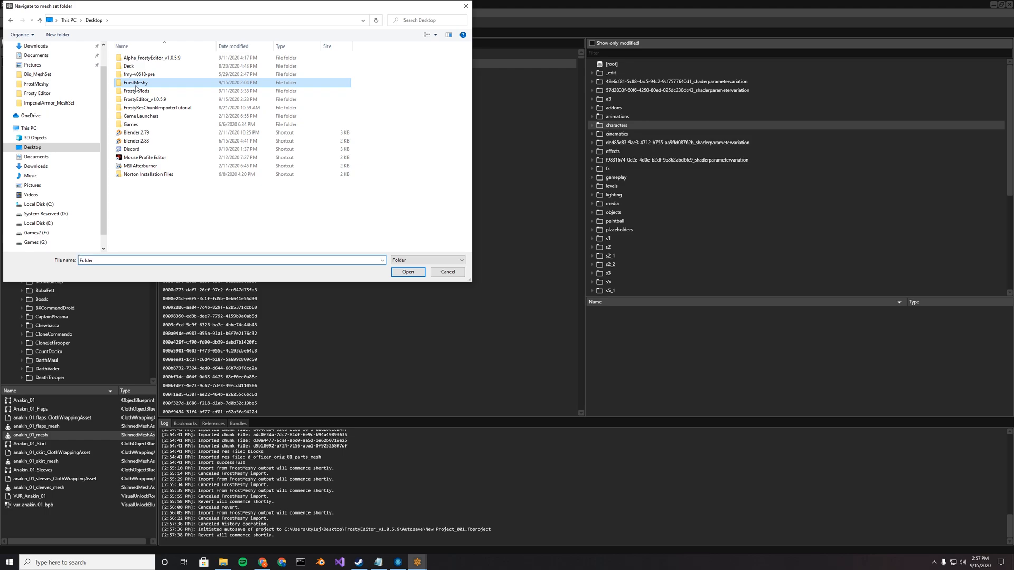
double_click(137, 82)
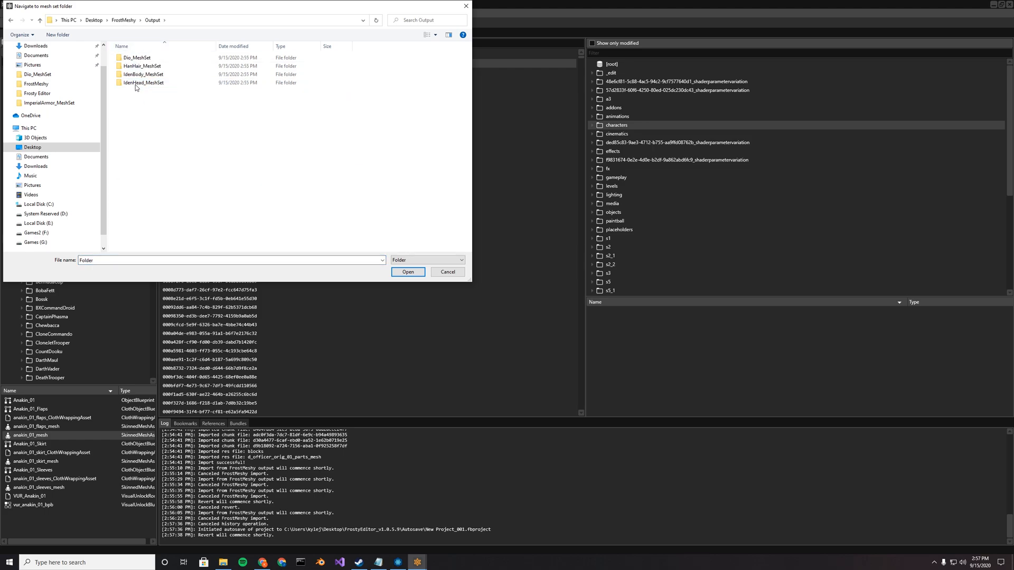
double_click(132, 56)
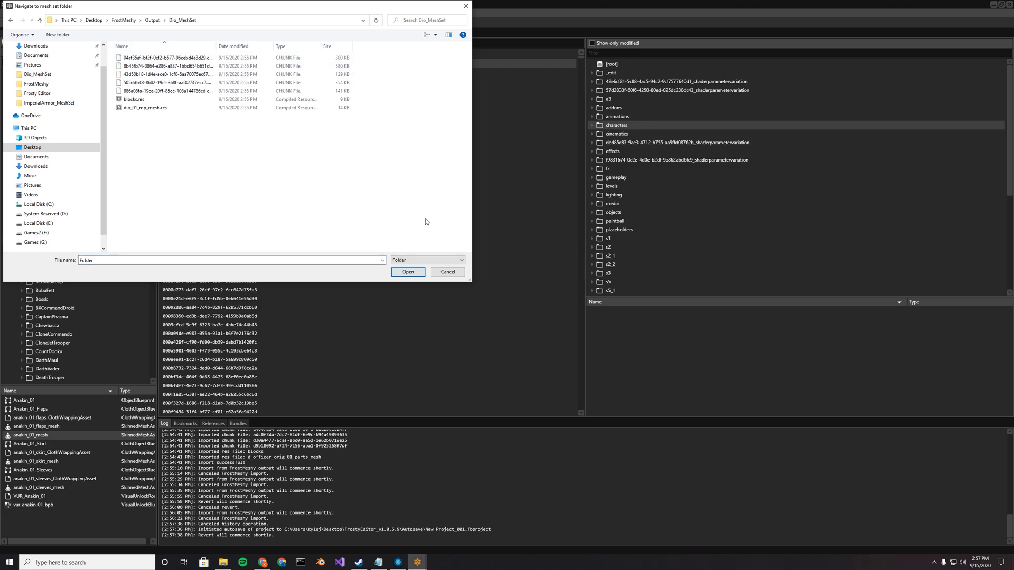
left_click(408, 273)
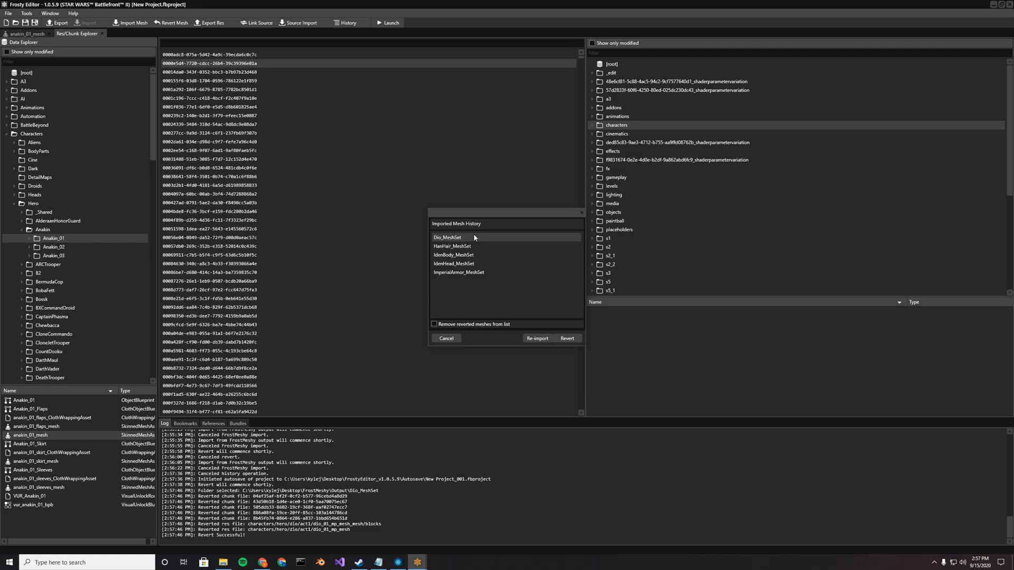
mouse_move(473, 238)
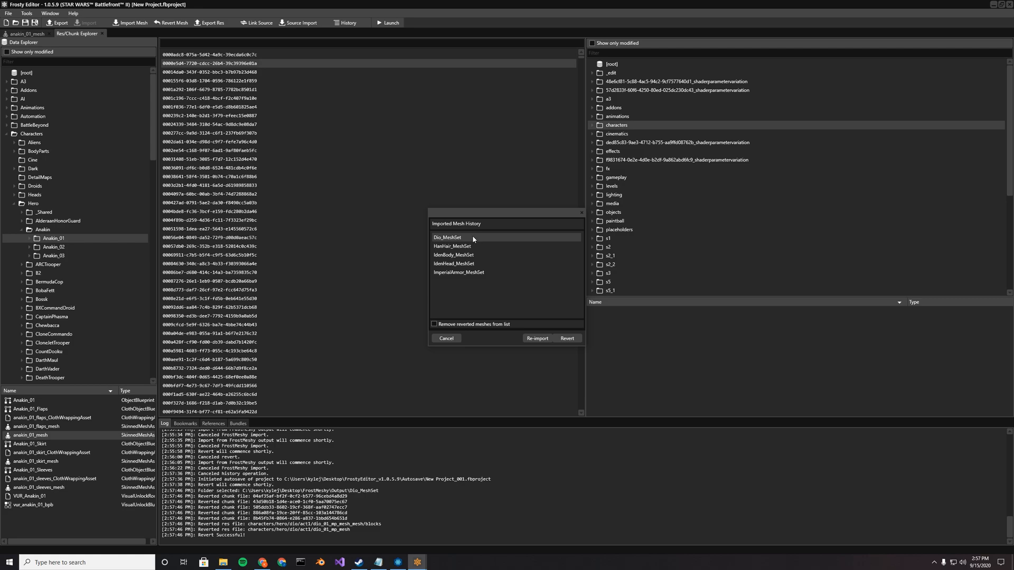
- Select Dio_MeshSet in the history, cancel the dialog, then start another Source Import
left_click(458, 273)
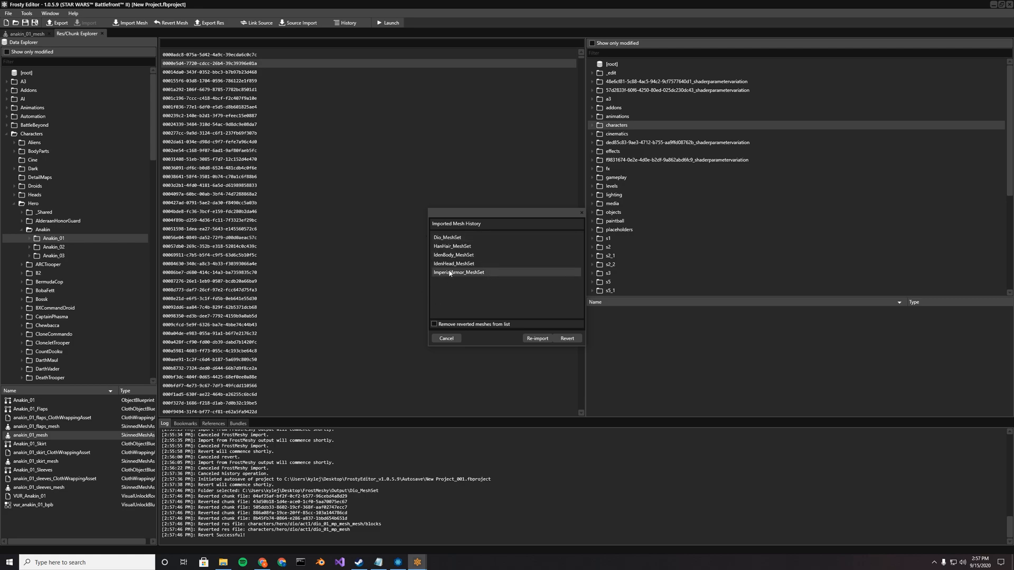
mouse_move(418, 254)
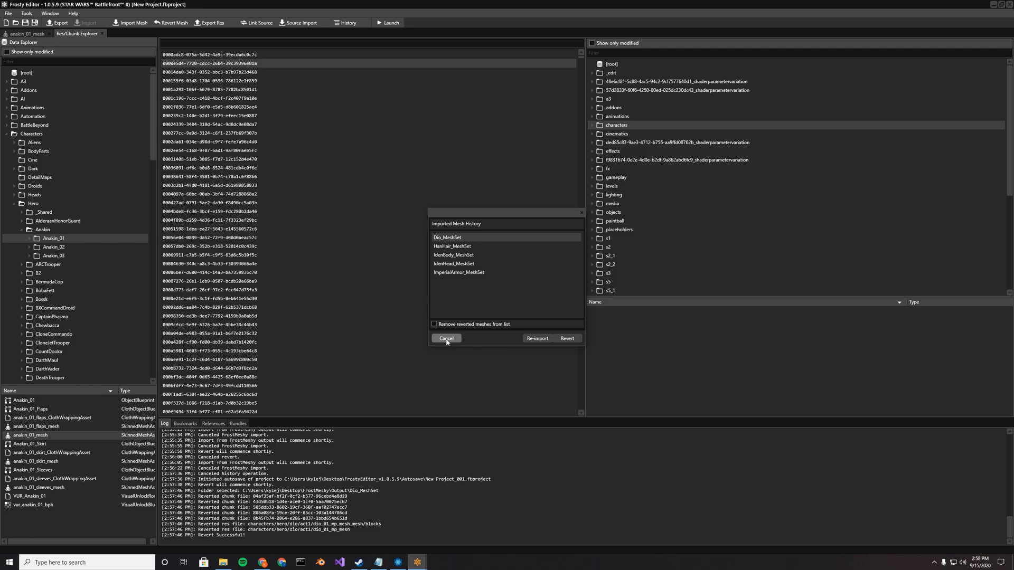
left_click(446, 338)
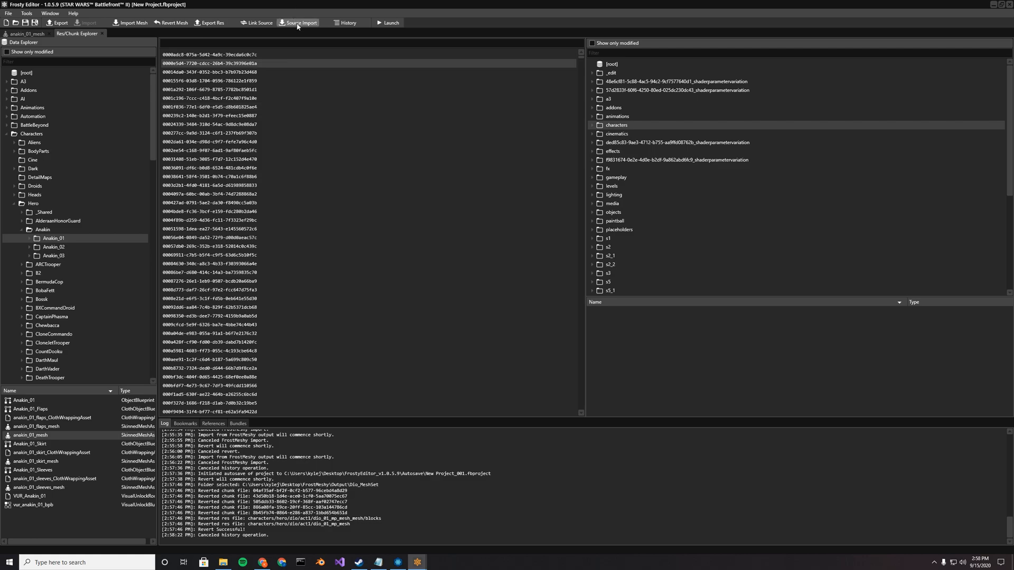
left_click(298, 22)
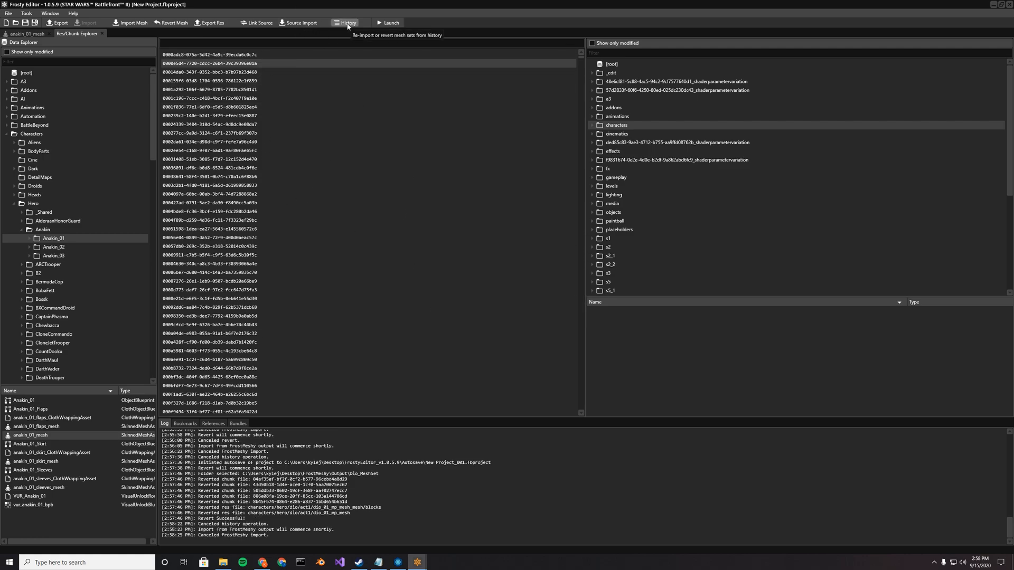
- Re-import Dio_MeshSet alone from the imported mesh history after deselecting HanHair_MeshSet
left_click(348, 22)
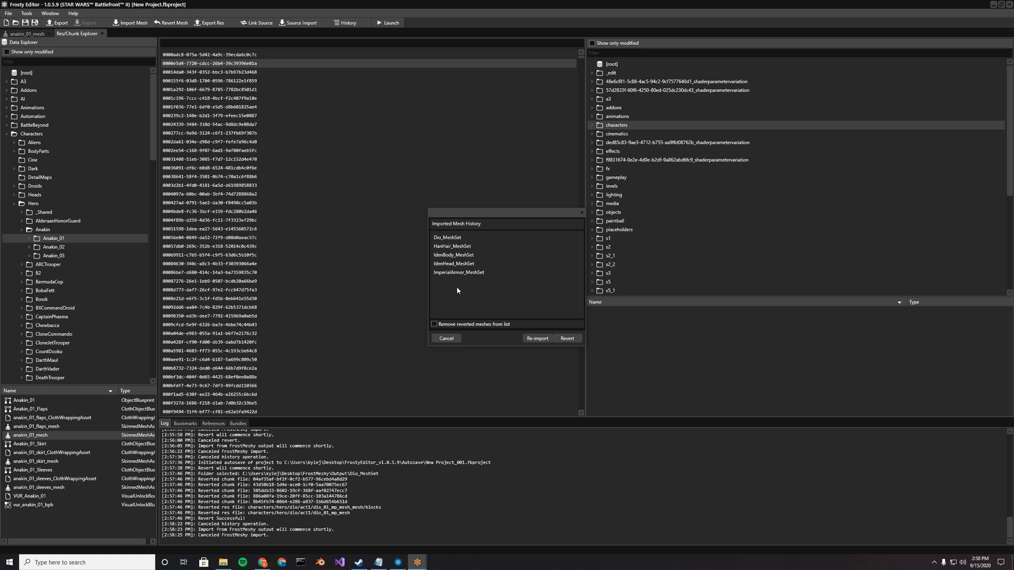
left_click(448, 236)
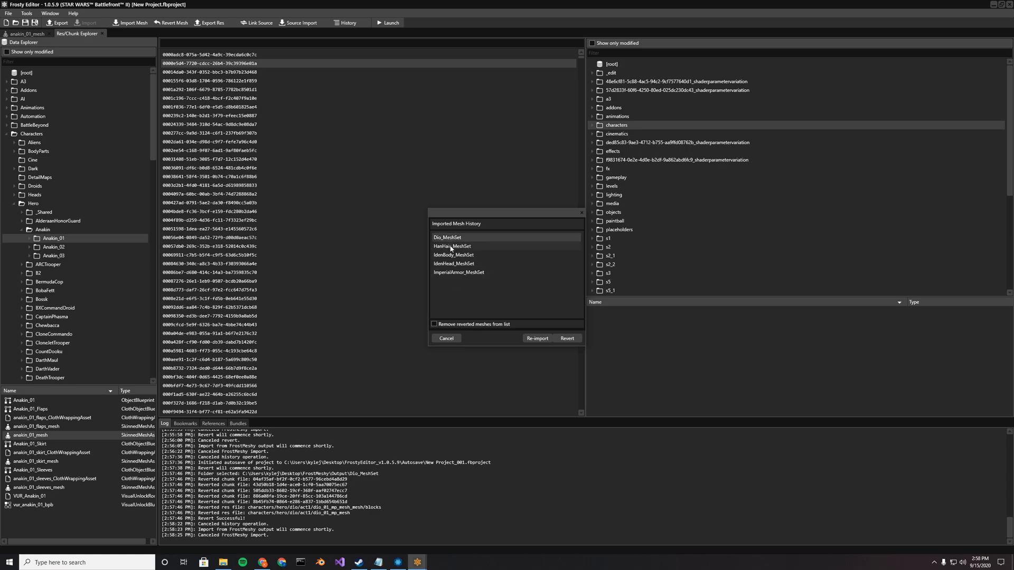
left_click(459, 273)
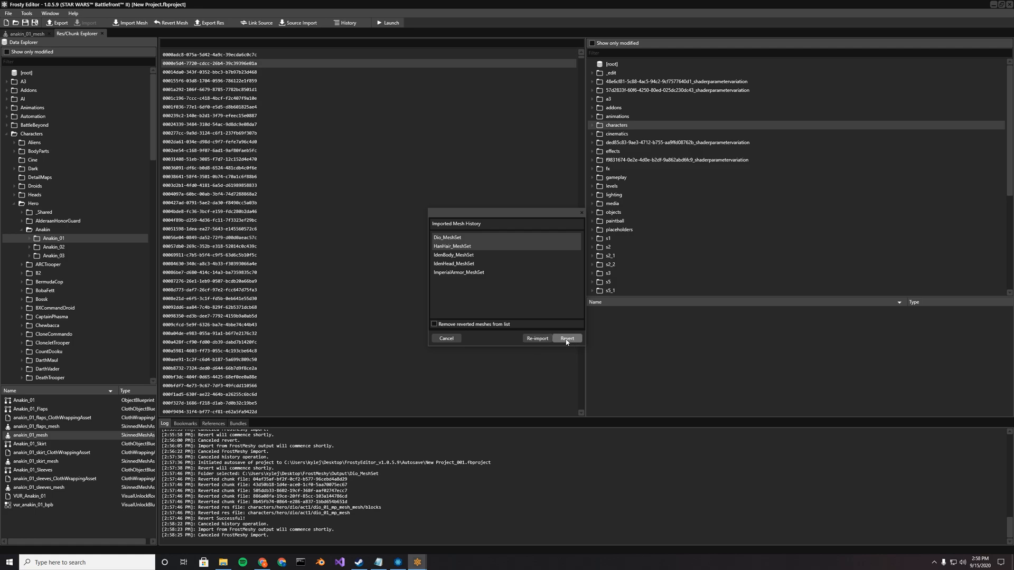
mouse_move(443, 246)
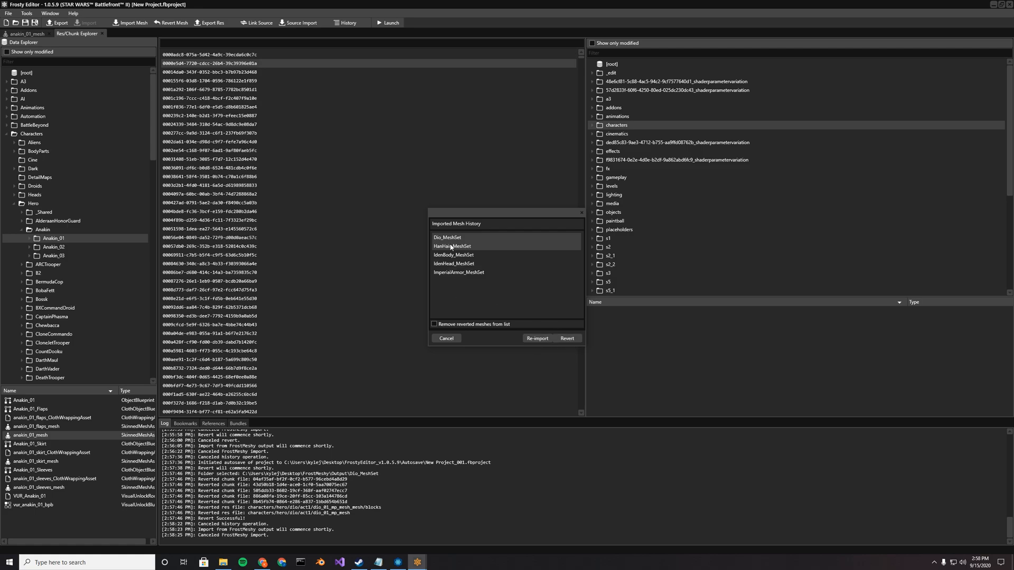
left_click(448, 236)
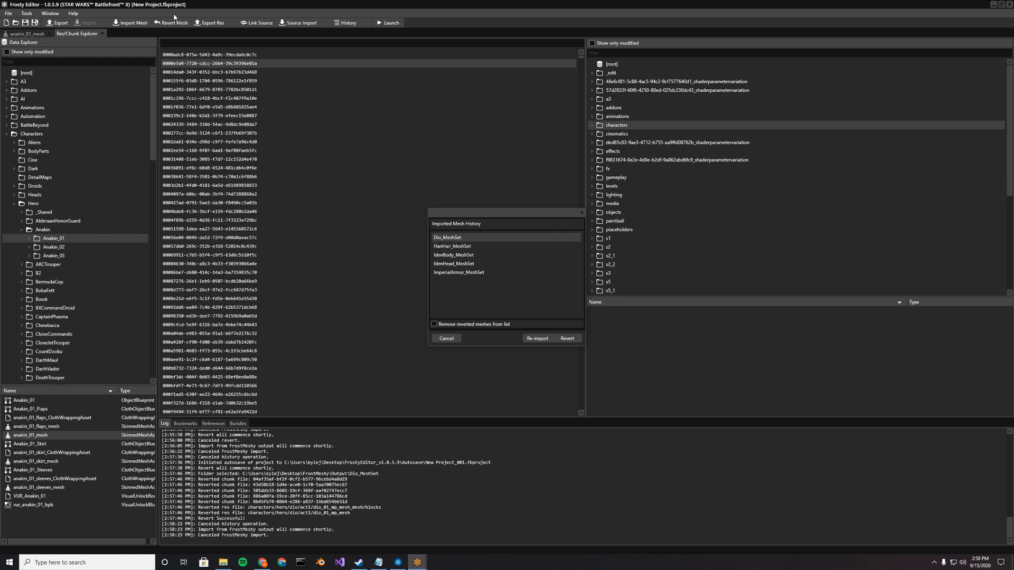
mouse_move(452, 246)
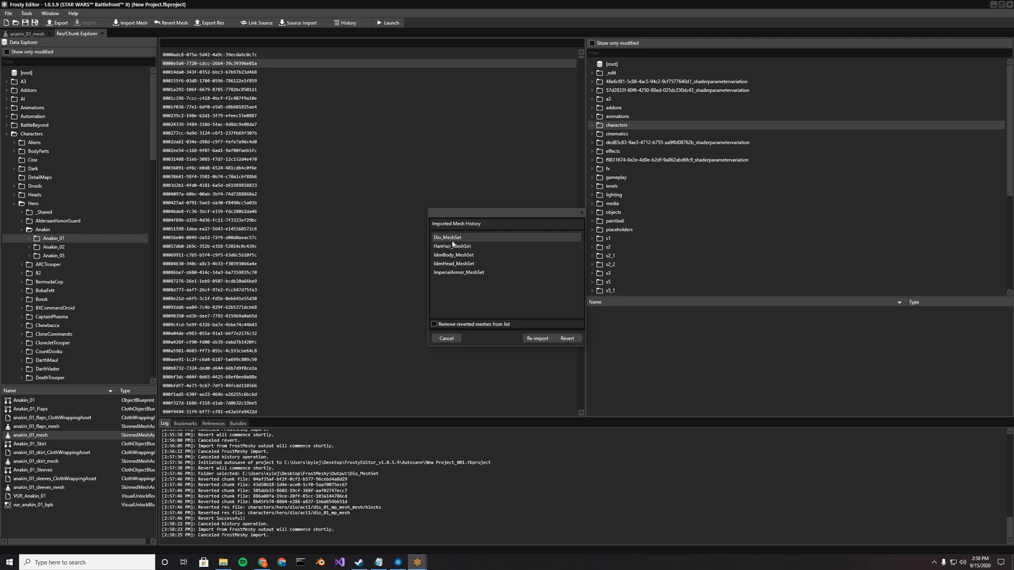
mouse_move(447, 243)
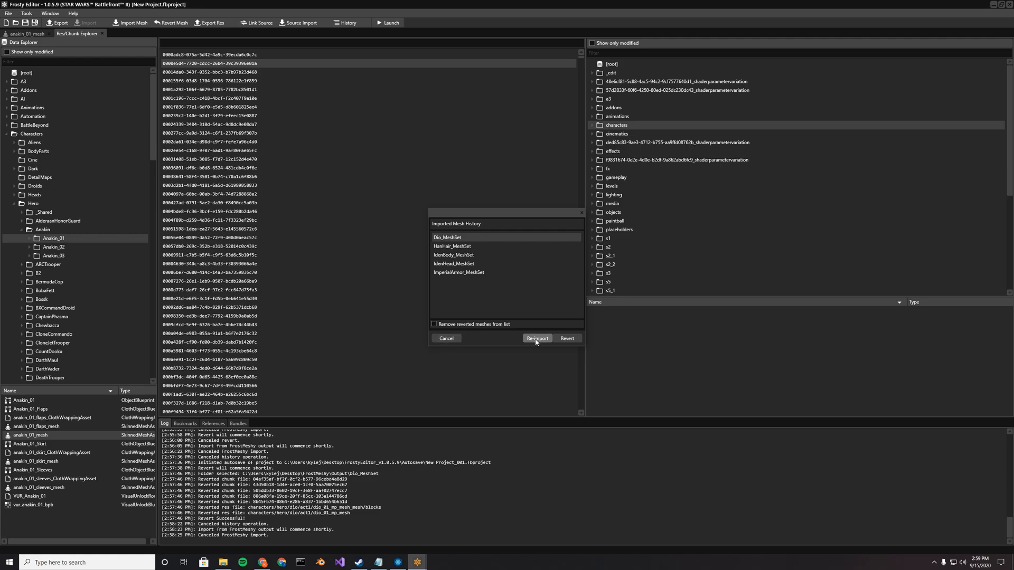
left_click(537, 338)
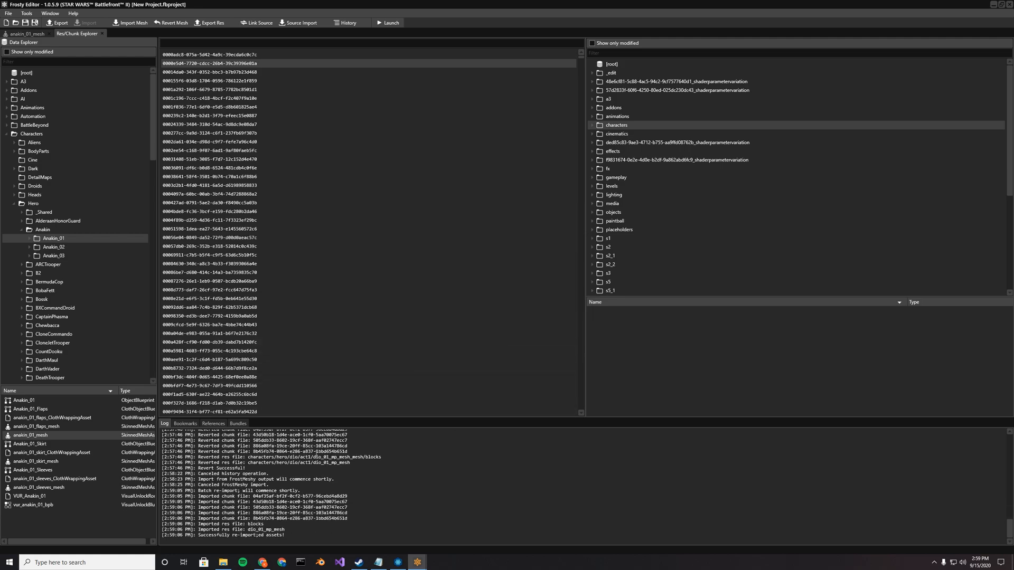
mouse_move(361, 25)
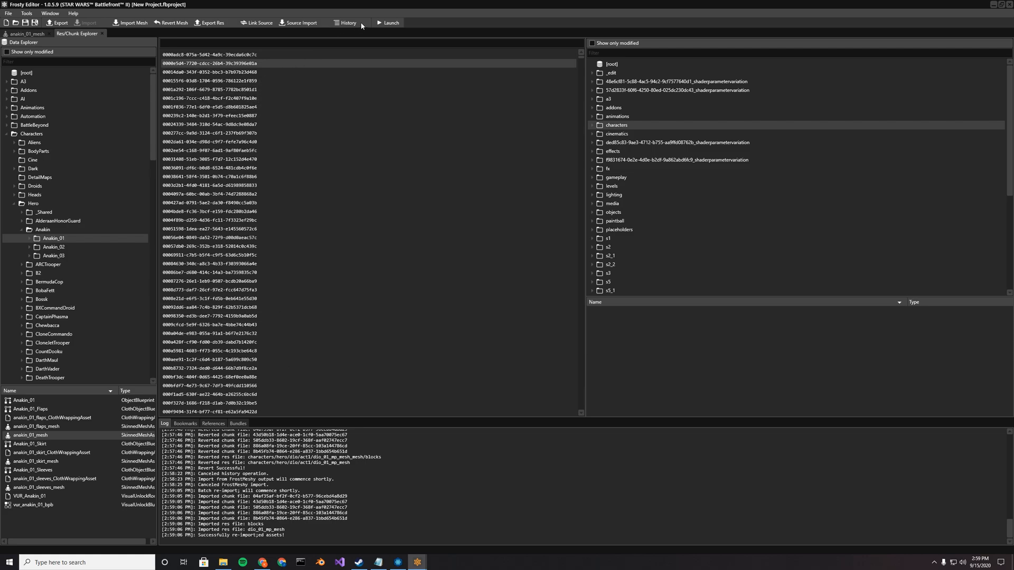
- Revert Dio_MeshSet, then revert all mesh sets in the import history
left_click(349, 22)
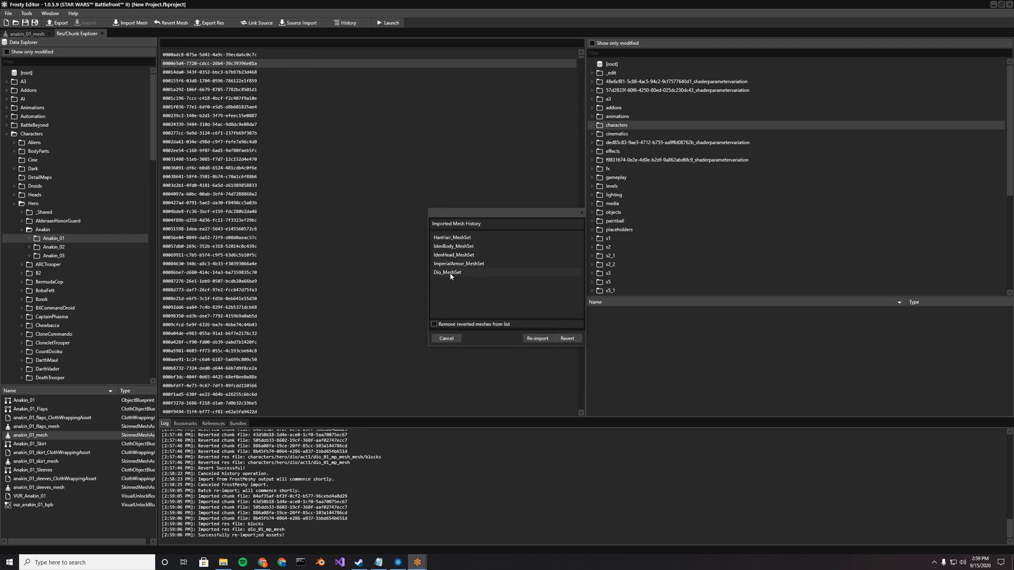
left_click(567, 338)
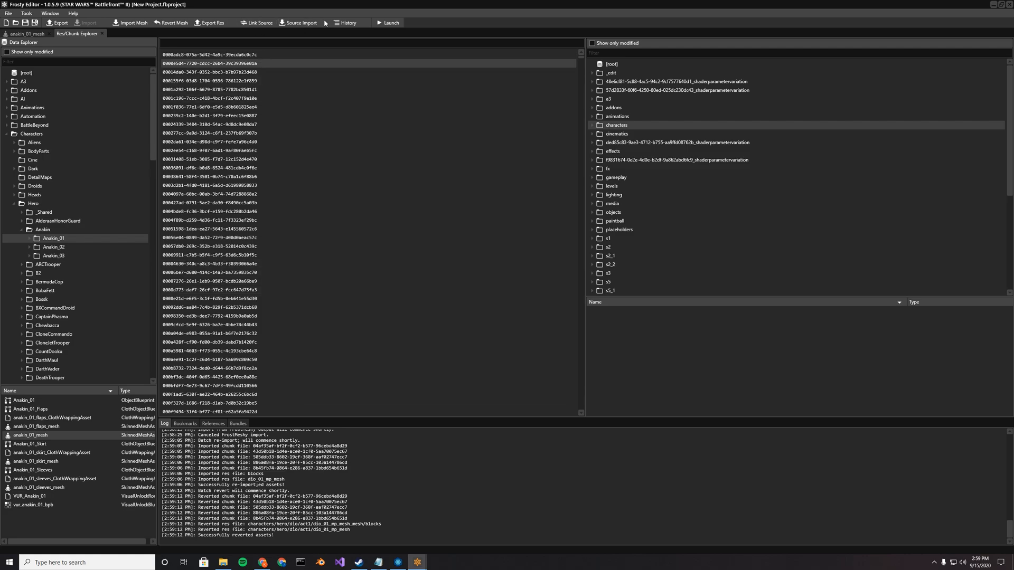
left_click(349, 23)
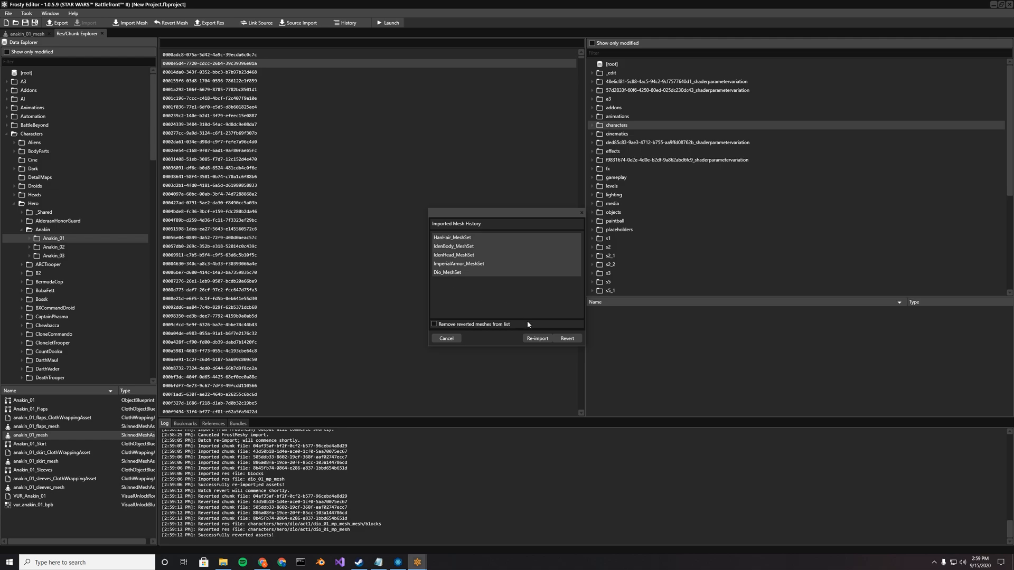
left_click(567, 338)
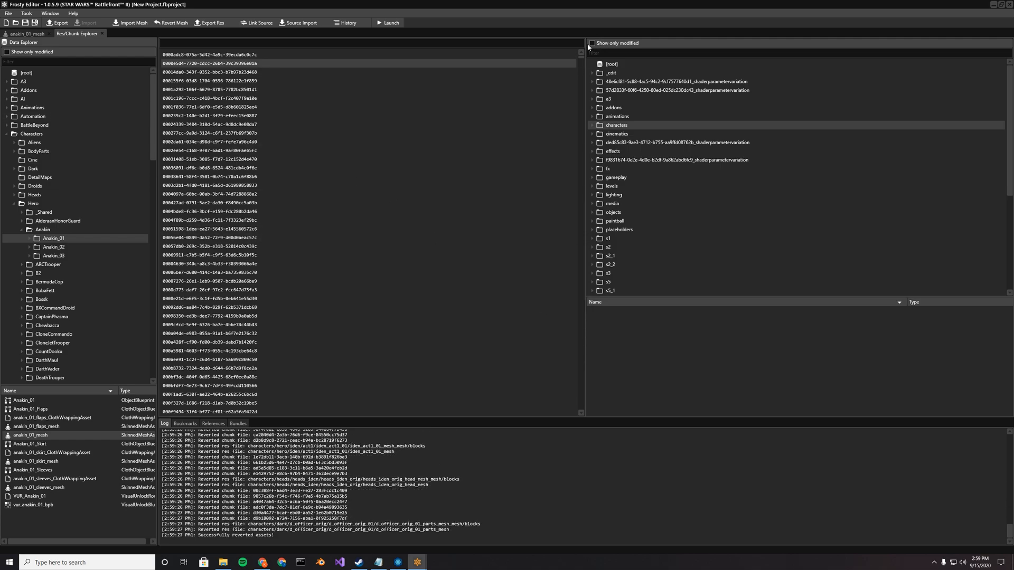
- Confirm no assets remain modified via 'Show only modified', then return to the mesh history
left_click(591, 42)
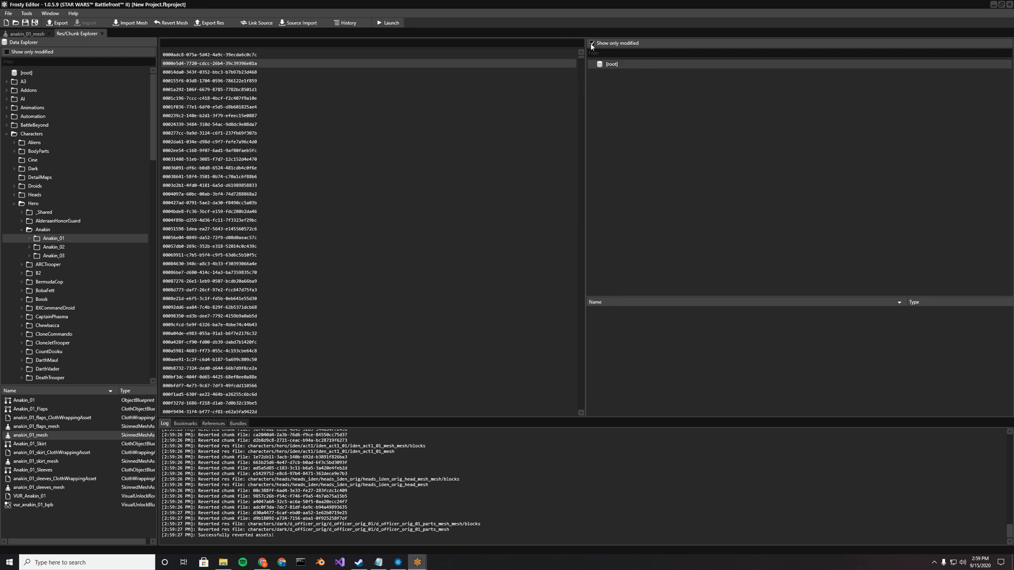
left_click(592, 43)
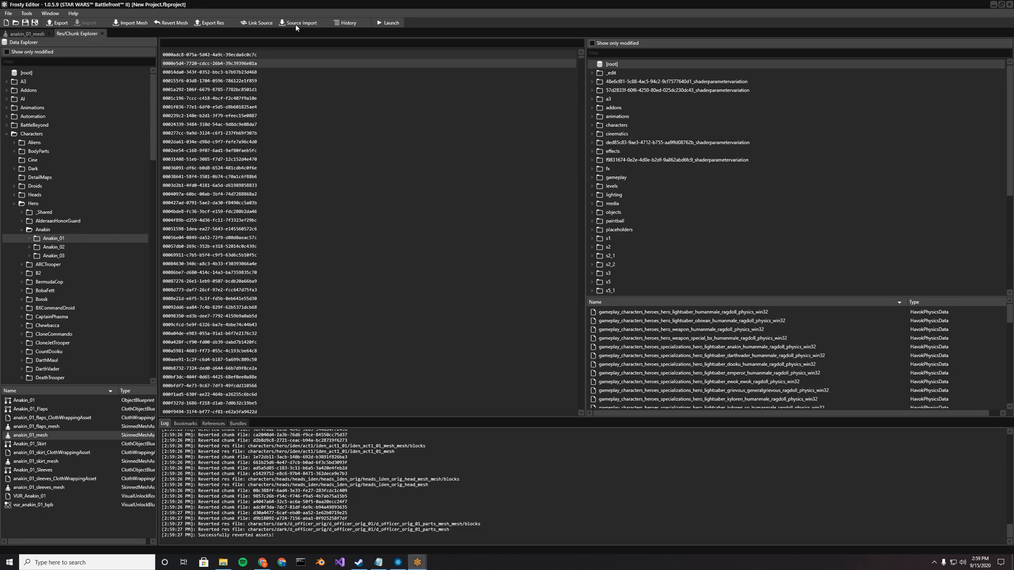
left_click(348, 23)
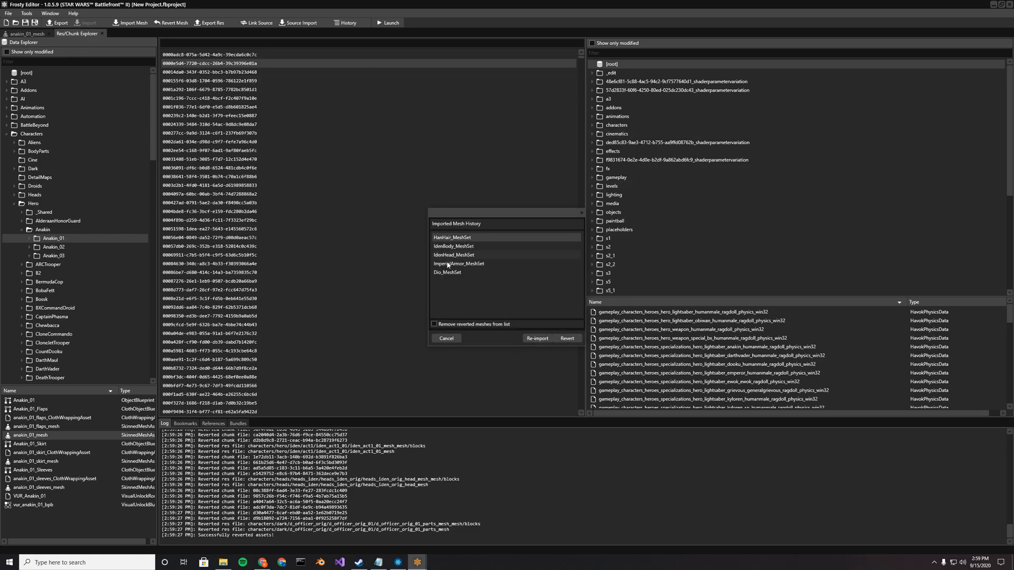
- Batch re-import the history mesh sets and dismiss the ImperialArmor missing-output-path error
left_click(537, 338)
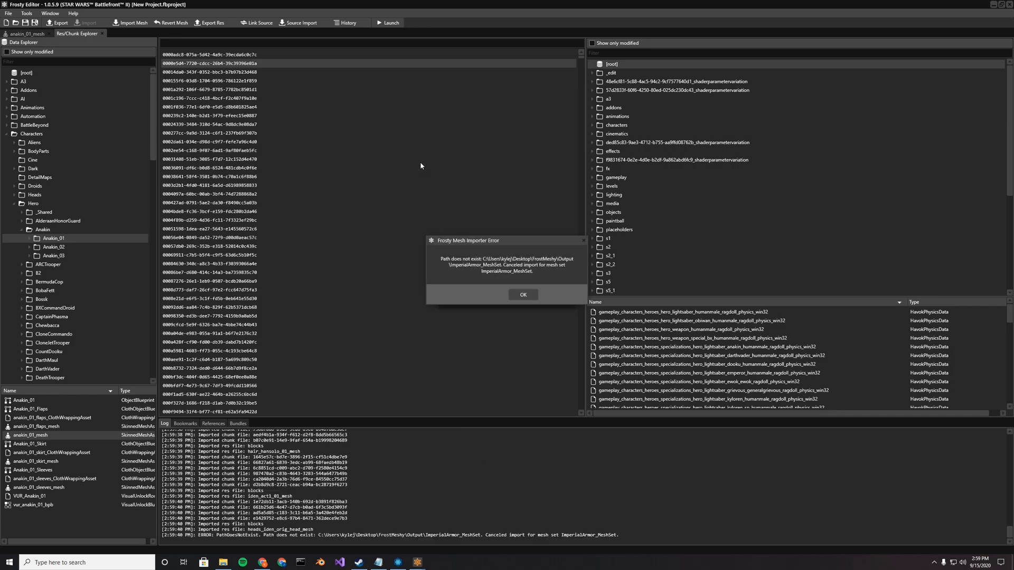
mouse_move(448, 262)
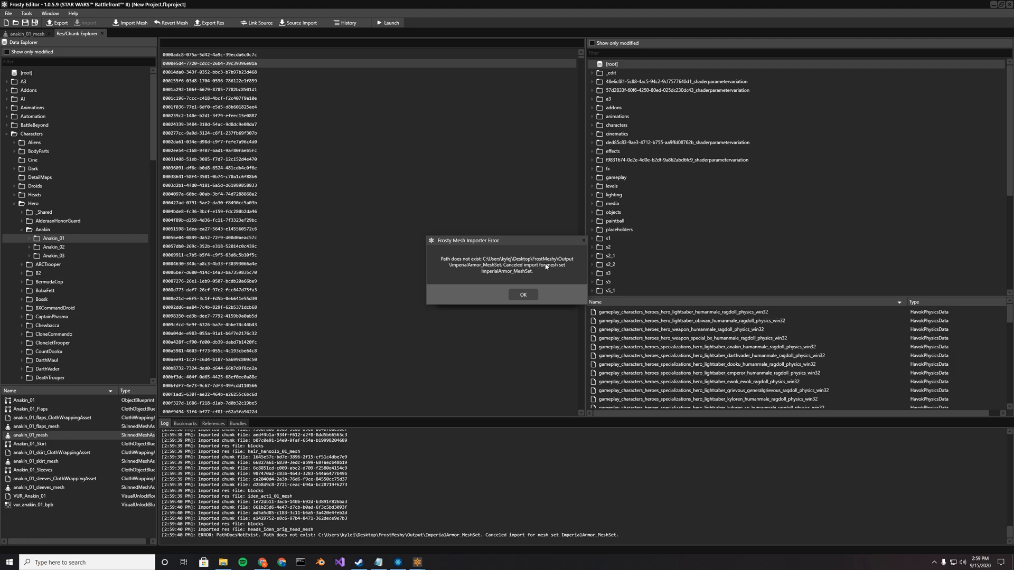
mouse_move(416, 326)
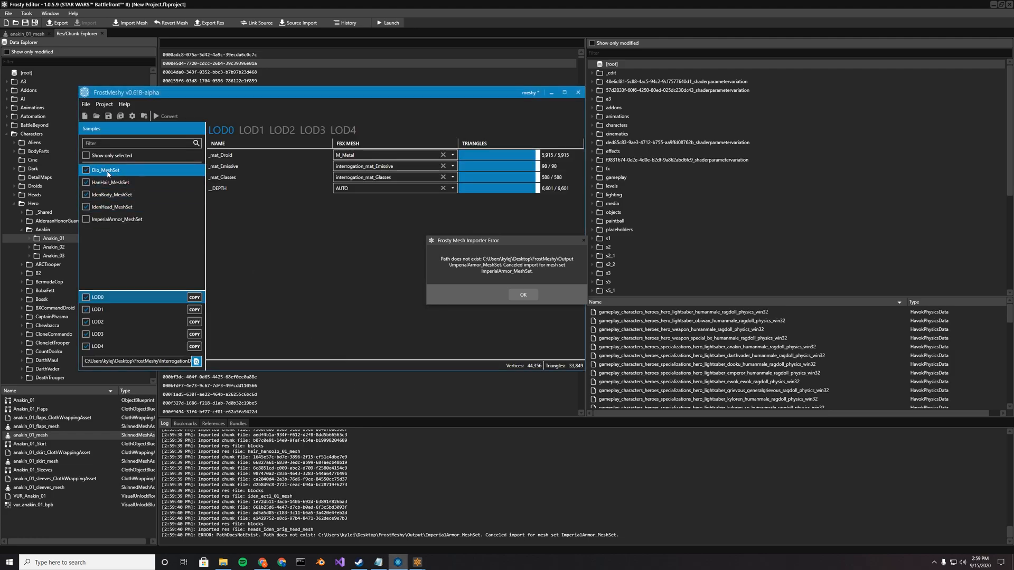
mouse_move(573, 76)
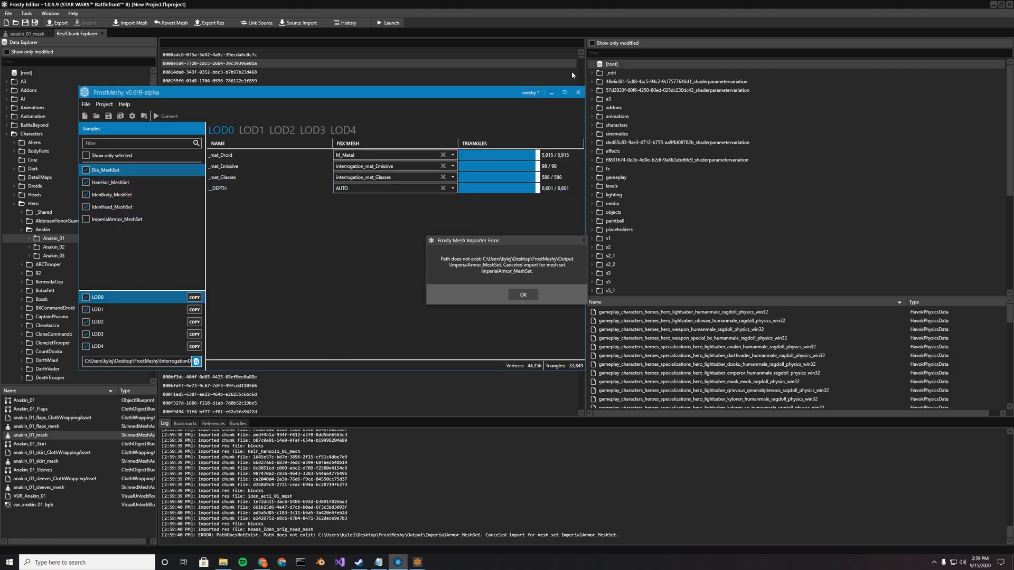
mouse_move(550, 45)
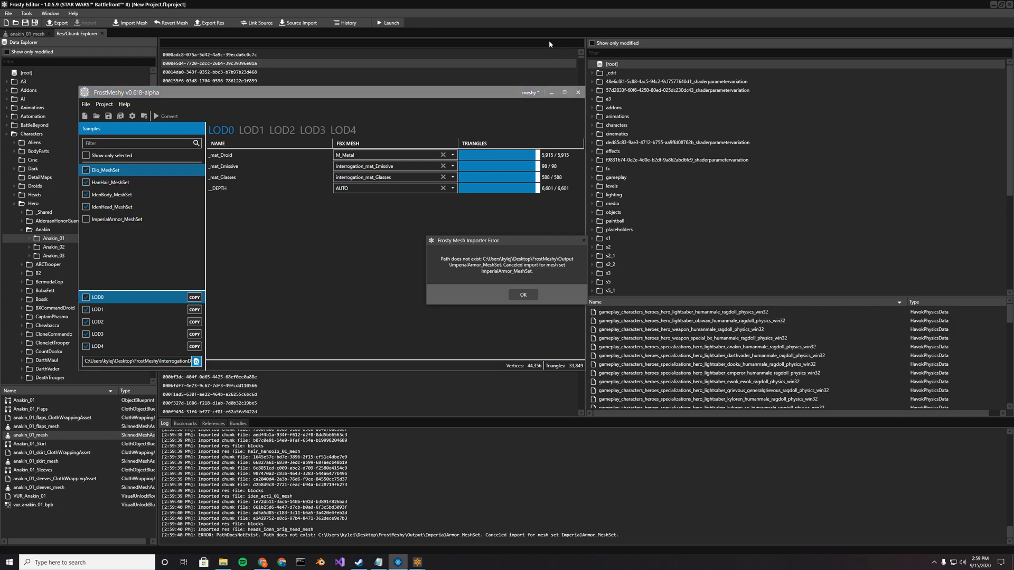
mouse_move(454, 272)
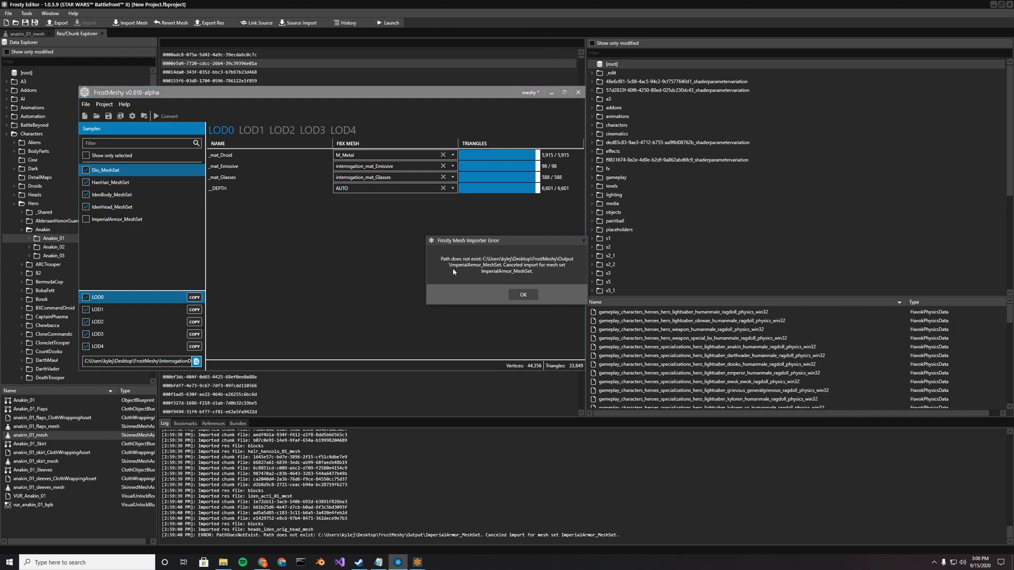
left_click(524, 295)
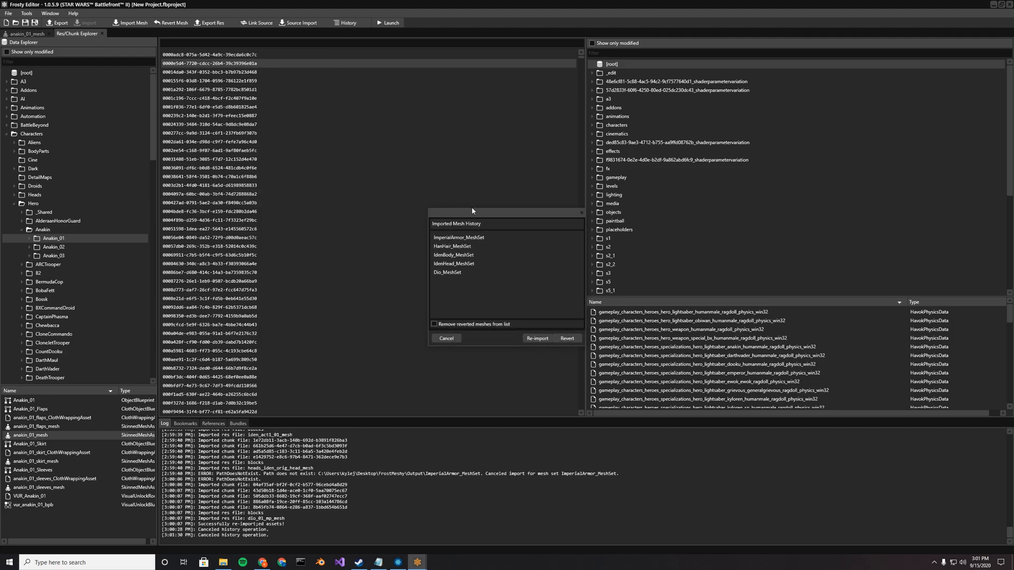
mouse_move(456, 328)
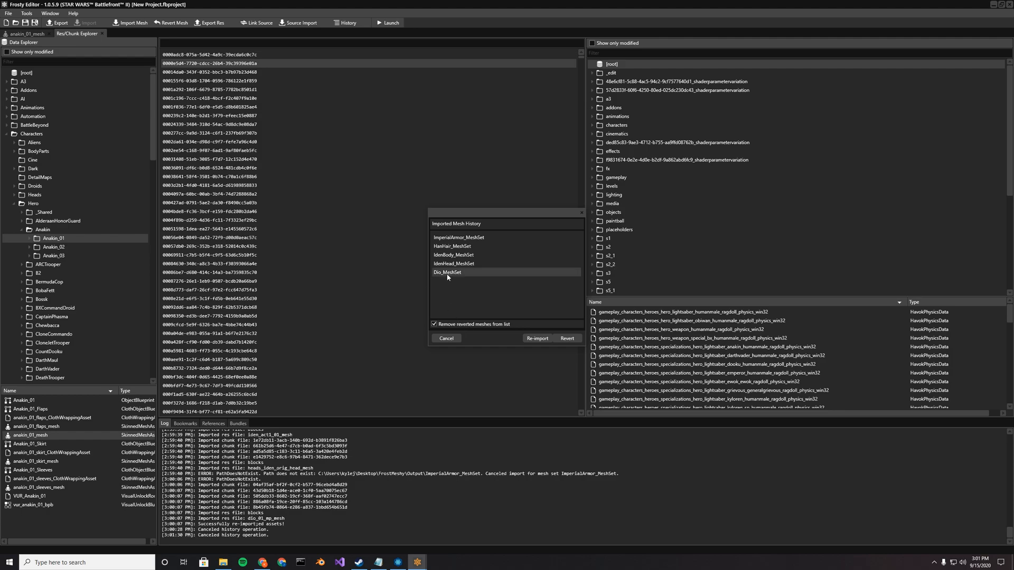
mouse_move(552, 307)
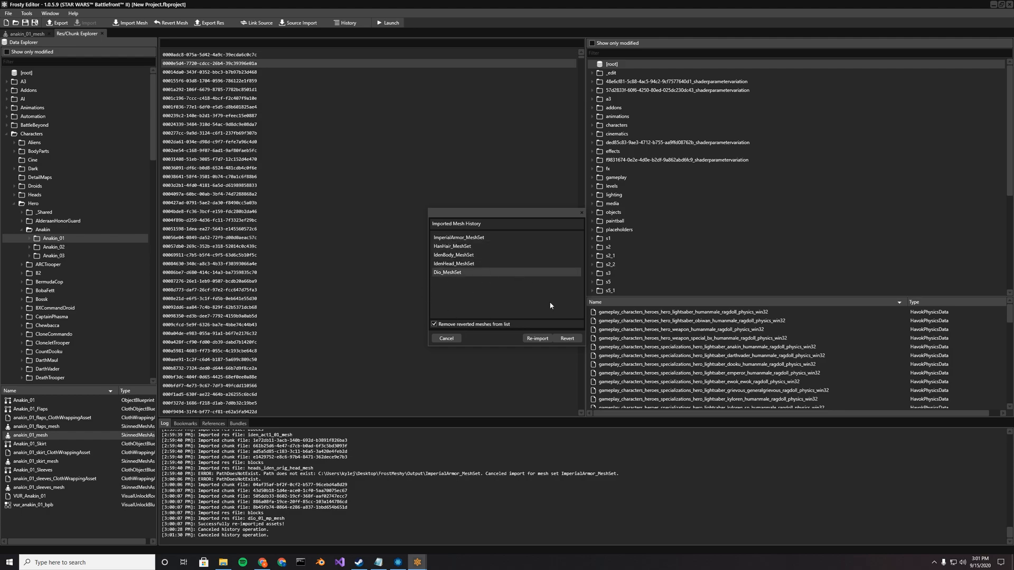
mouse_move(885, 284)
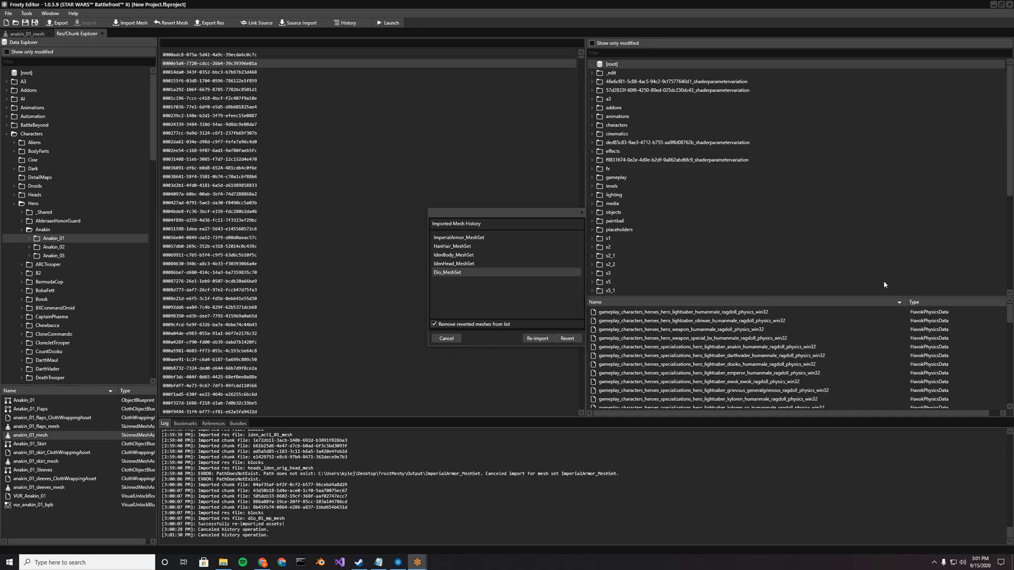
mouse_move(670, 273)
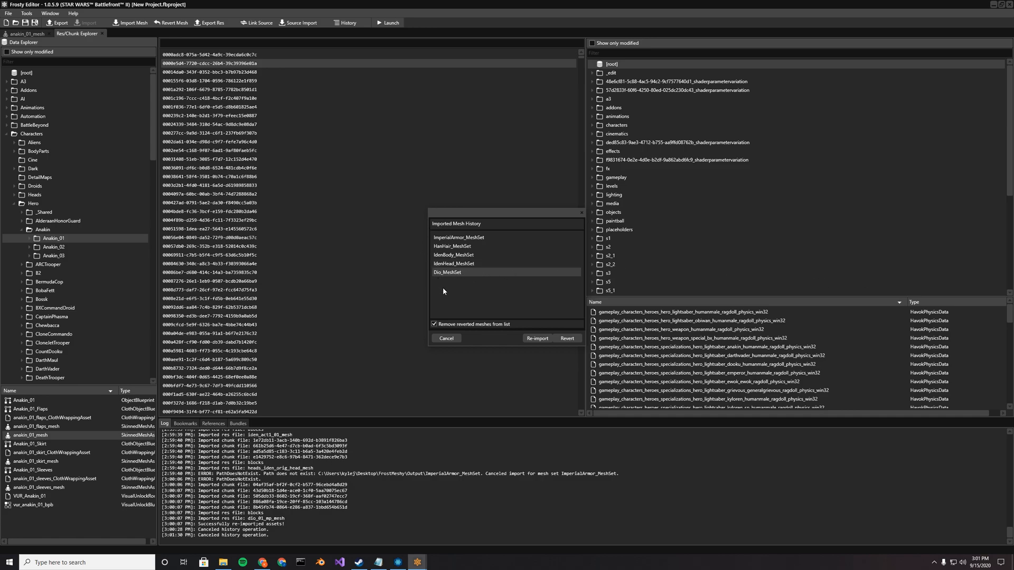
mouse_move(527, 287)
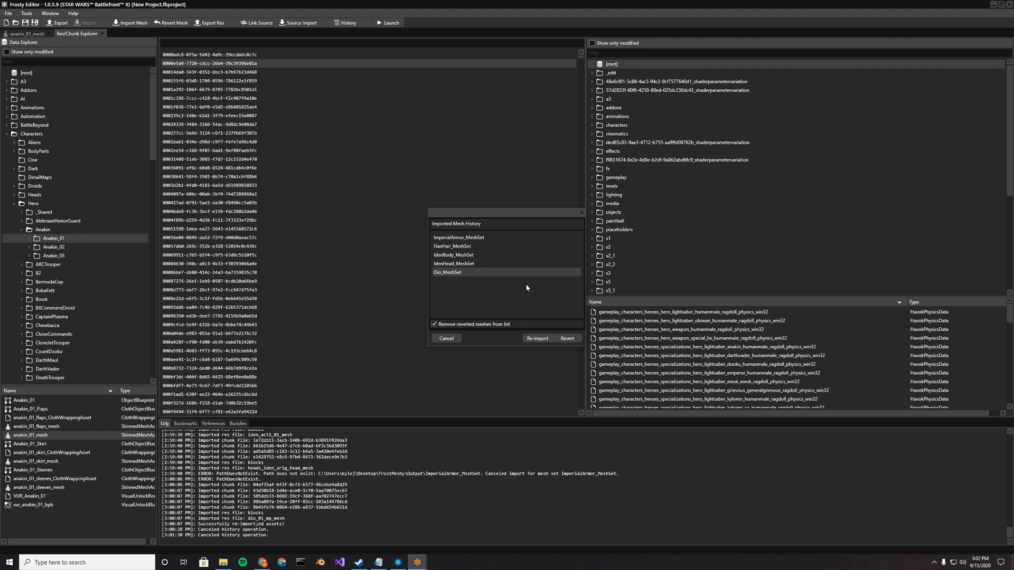
mouse_move(465, 286)
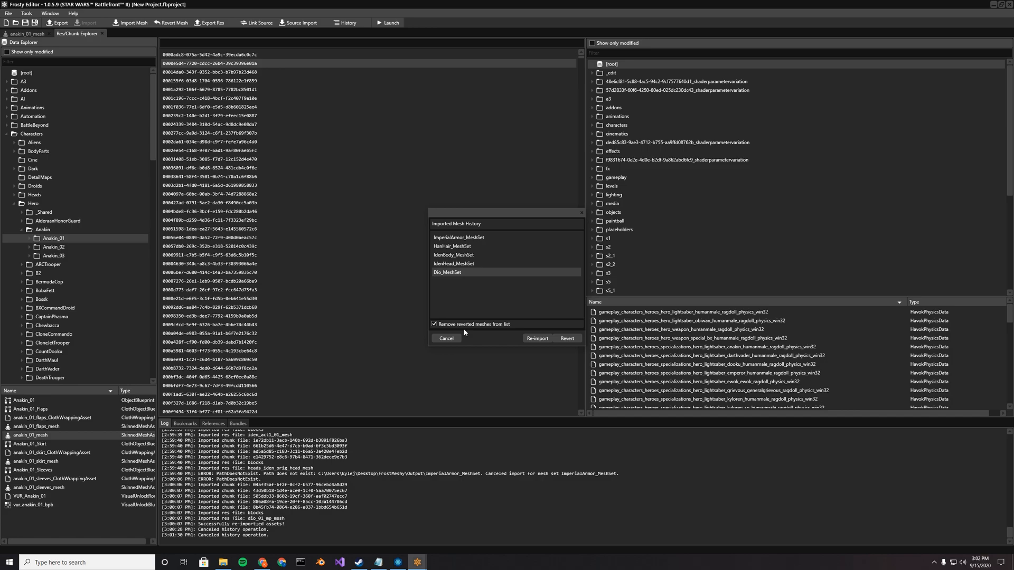
mouse_move(450, 327)
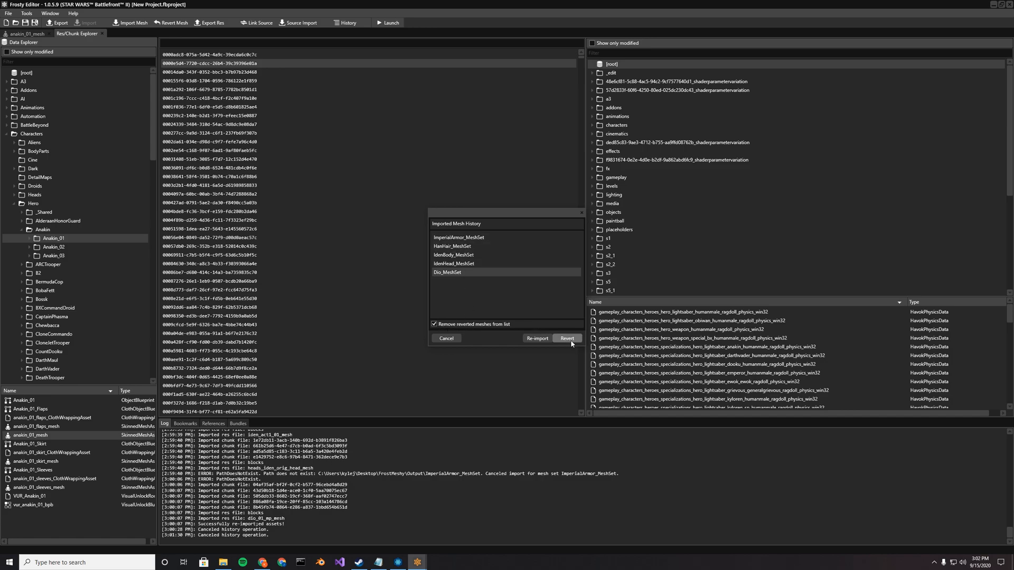
- Revert Dio_MeshSet with 'Remove reverted meshes from list' so it leaves the history
left_click(568, 338)
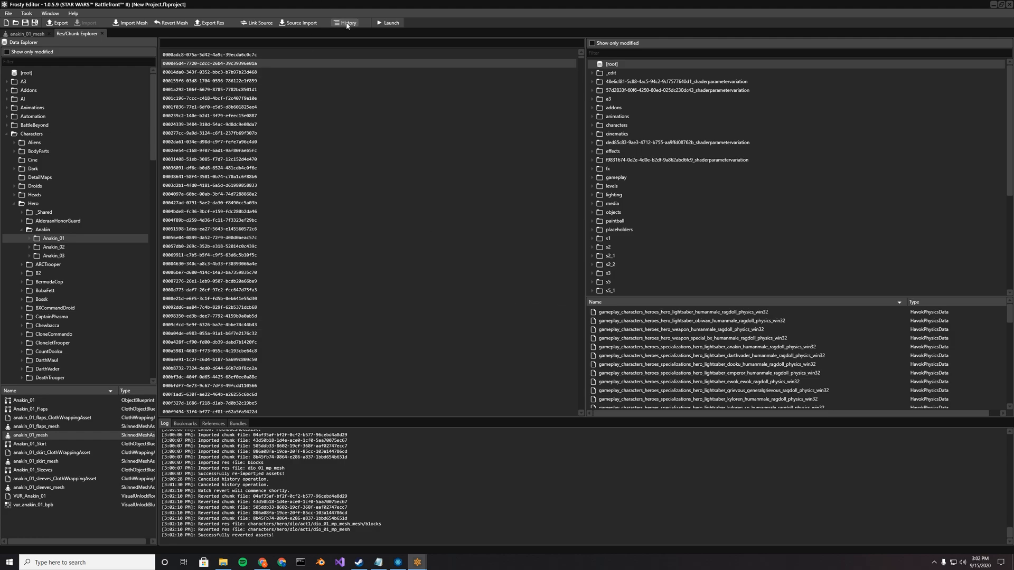
left_click(347, 22)
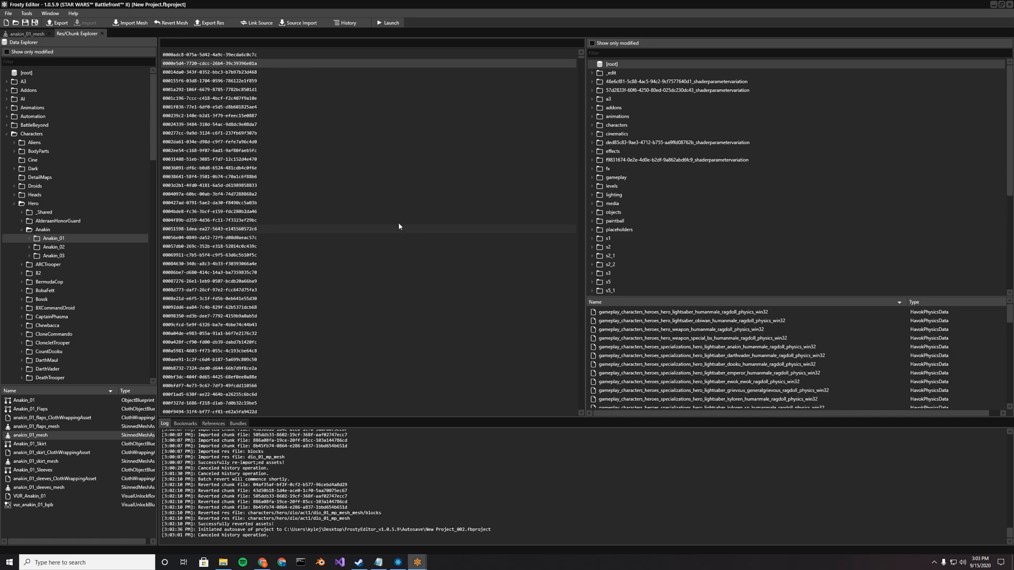
mouse_move(300, 144)
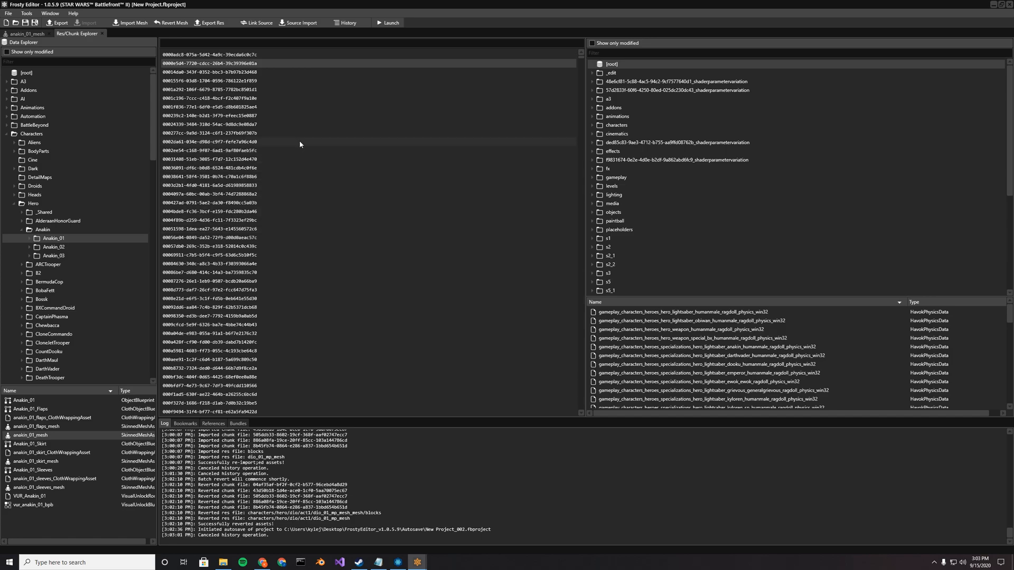
mouse_move(257, 23)
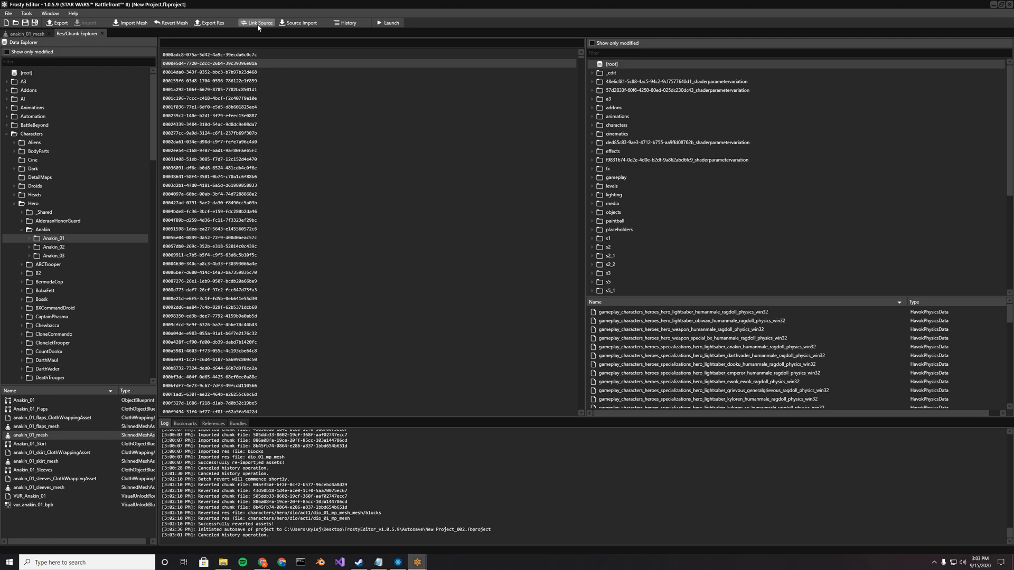
mouse_move(304, 25)
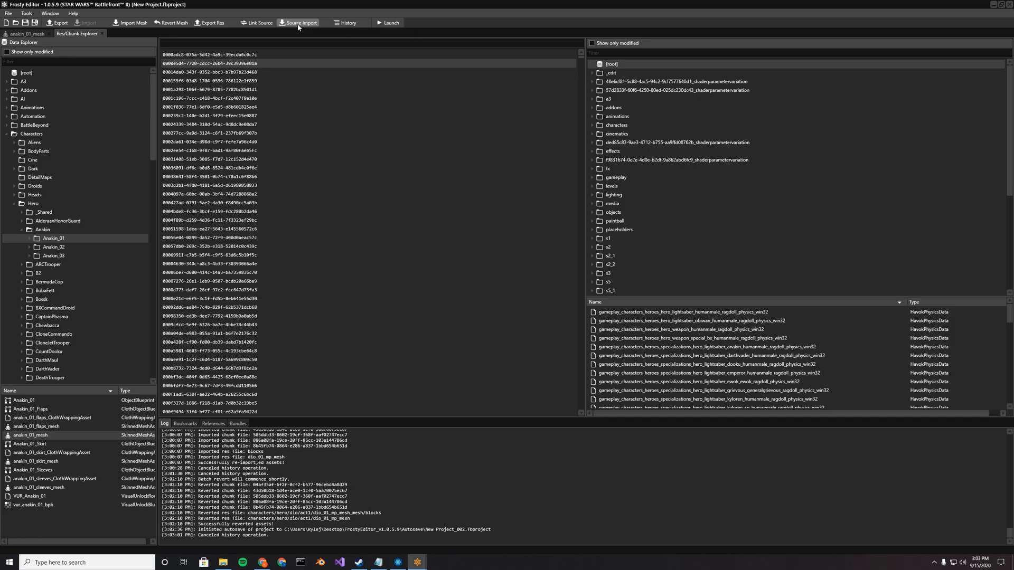
mouse_move(348, 22)
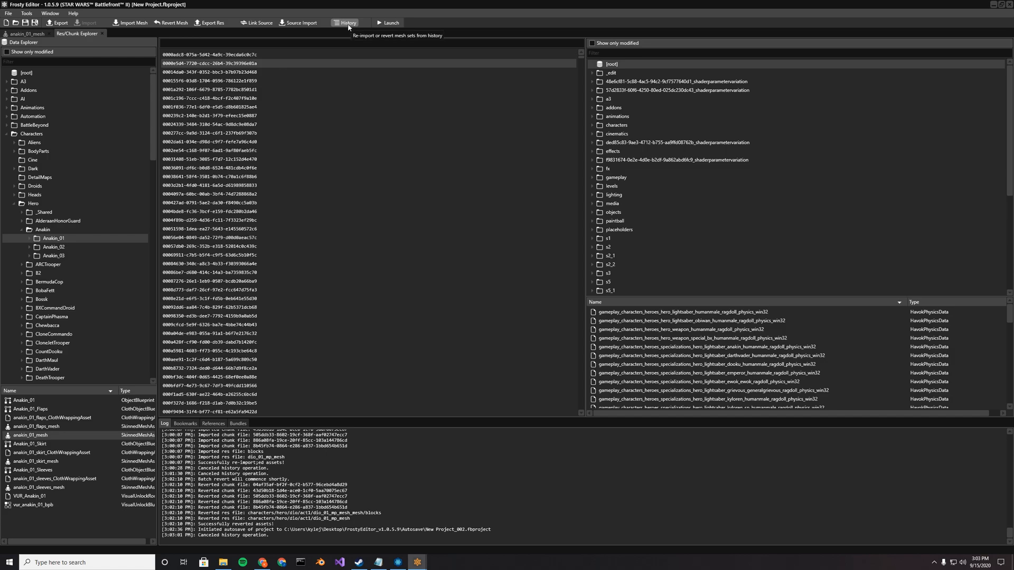
mouse_move(350, 28)
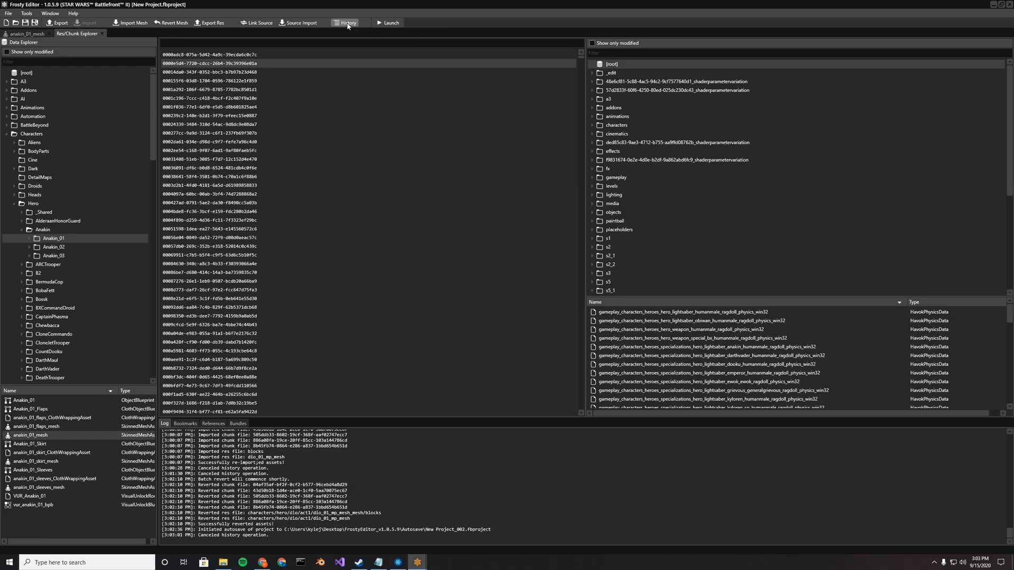